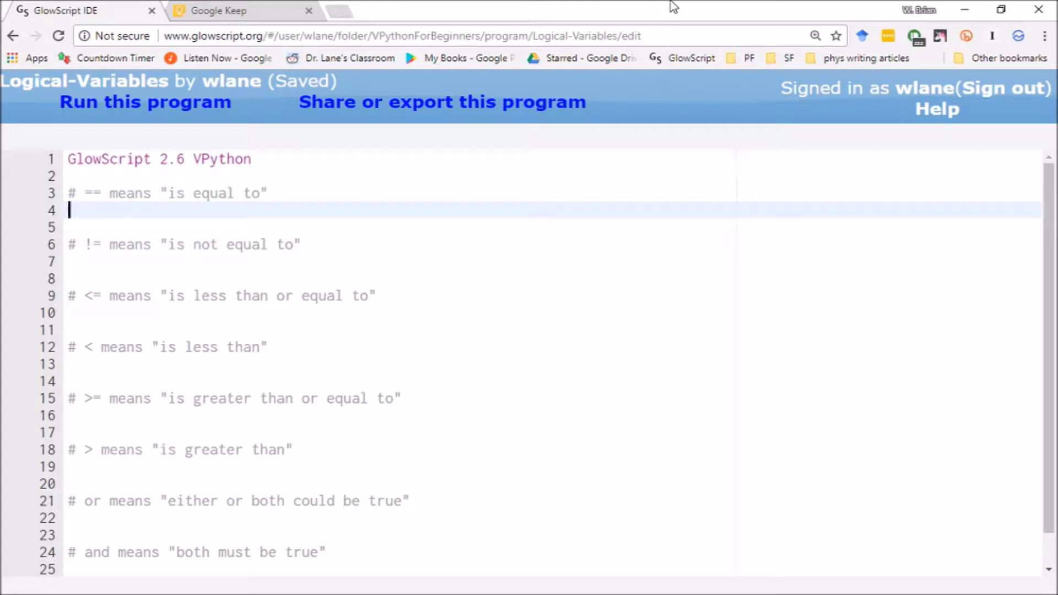
{"action": "mouse_move", "coordinate": [372, 181]}
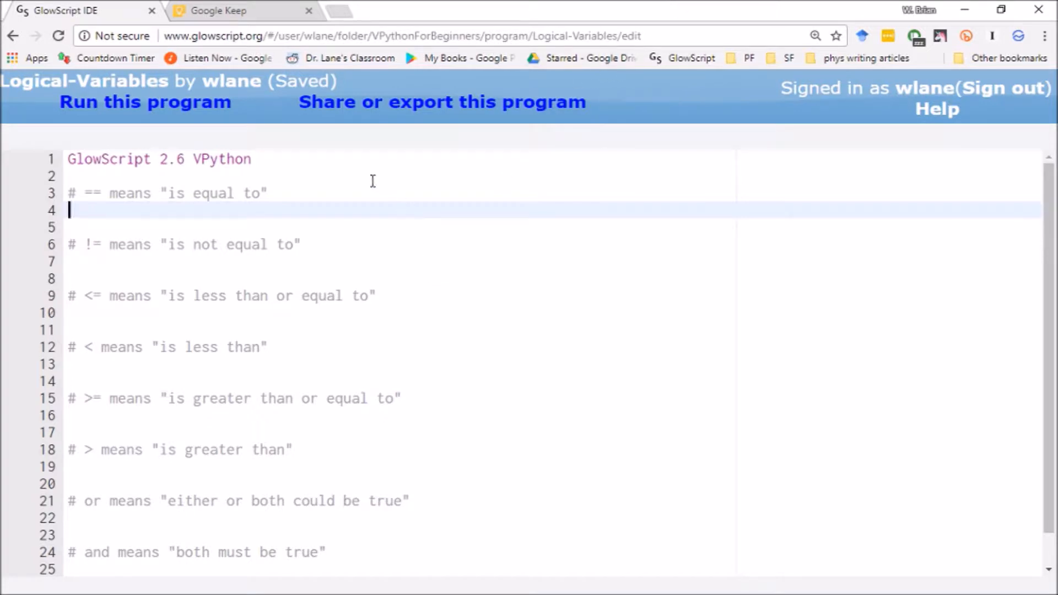
{"action": "mouse_move", "coordinate": [317, 159]}
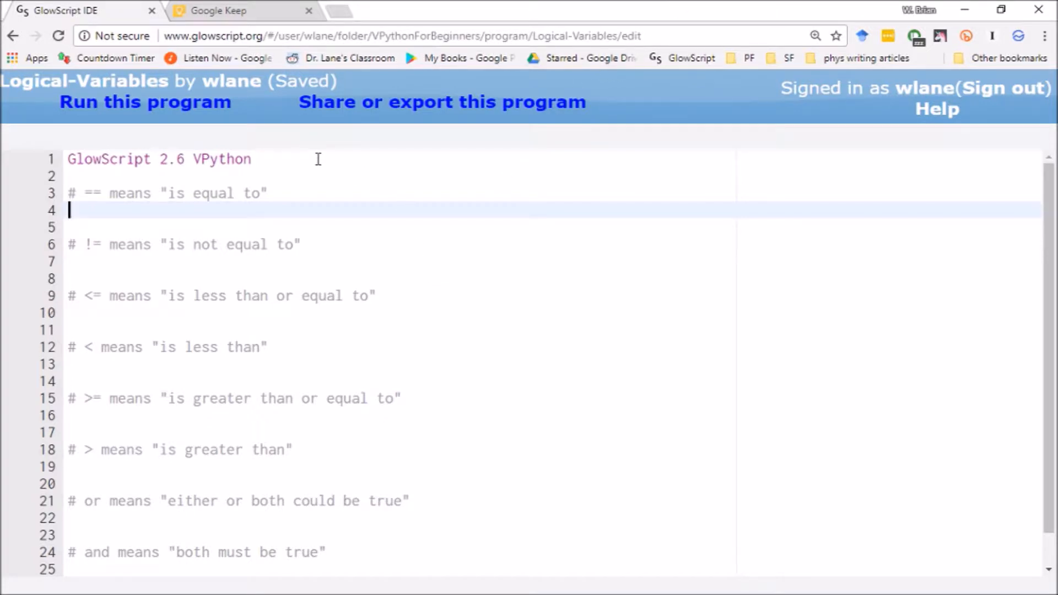
{"action": "mouse_move", "coordinate": [267, 212]}
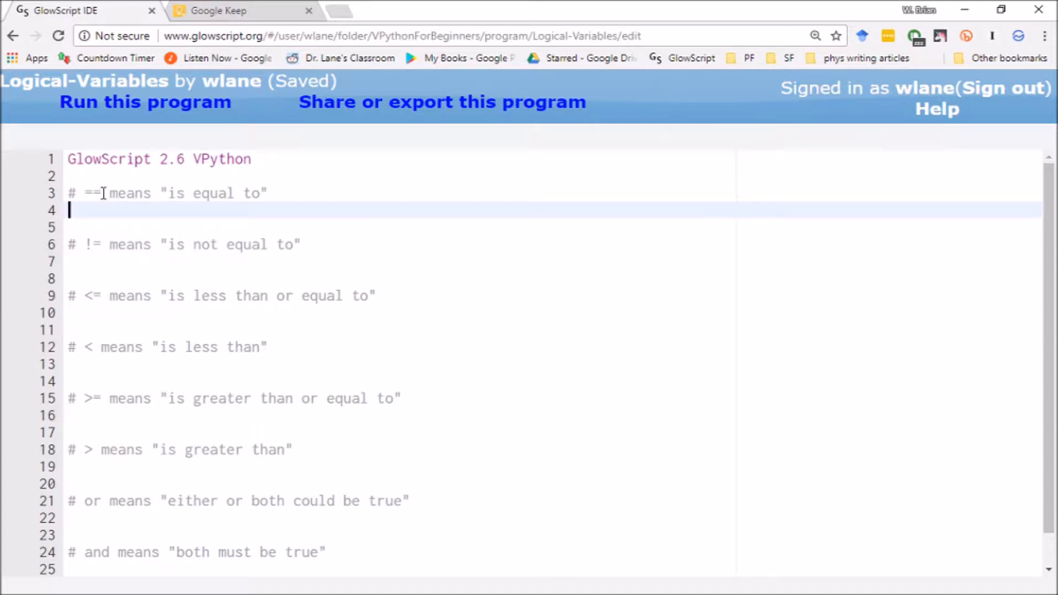
Step: Assign a = 10 and b = 9 on the blank lines under the equality comment
{"action": "double_click", "coordinate": [92, 193]}
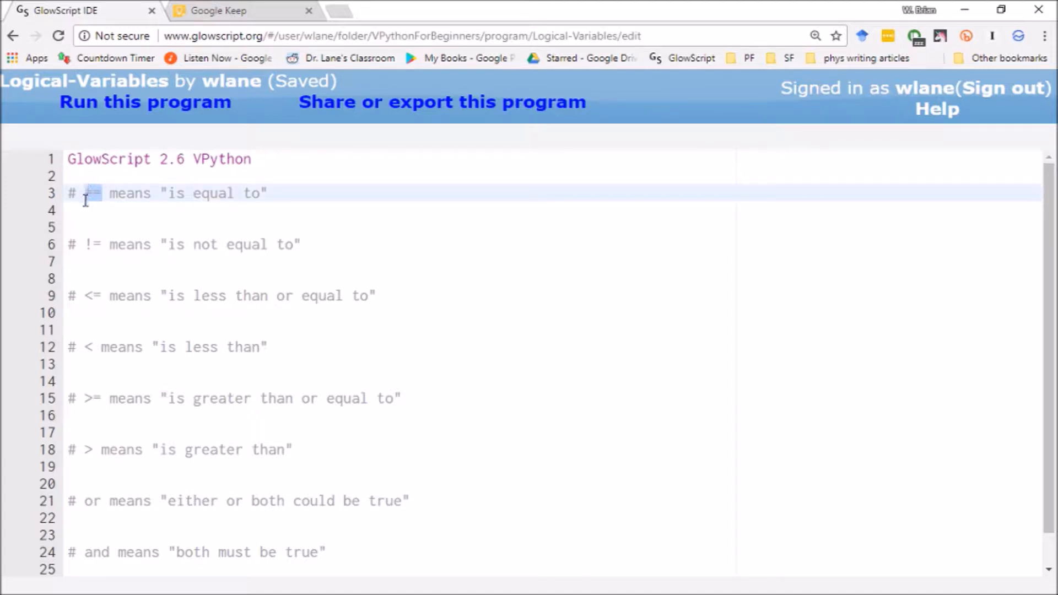
{"action": "left_click", "coordinate": [95, 209]}
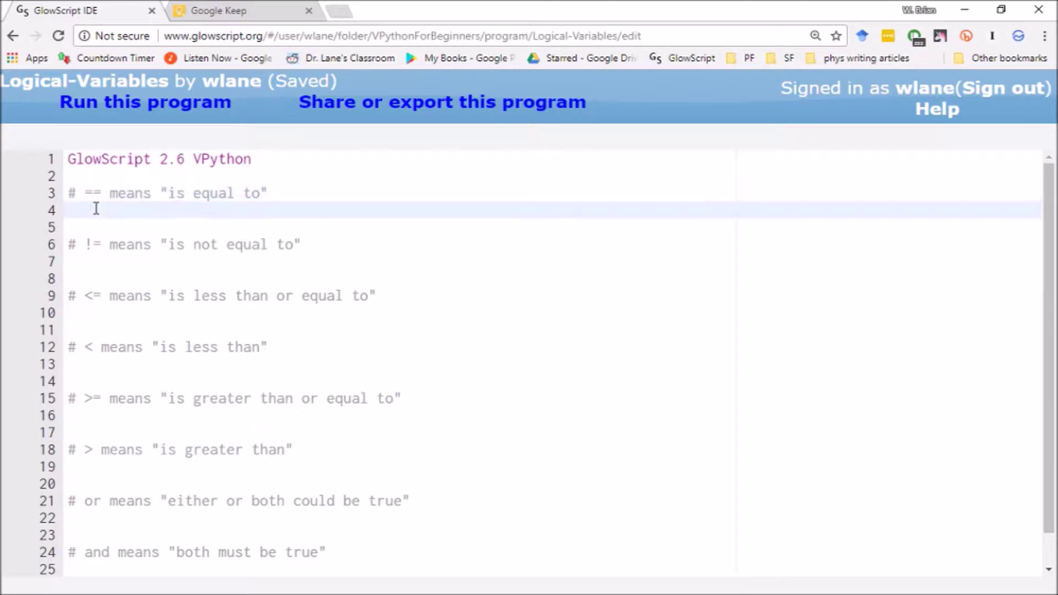
{"action": "type", "text": "a ="}
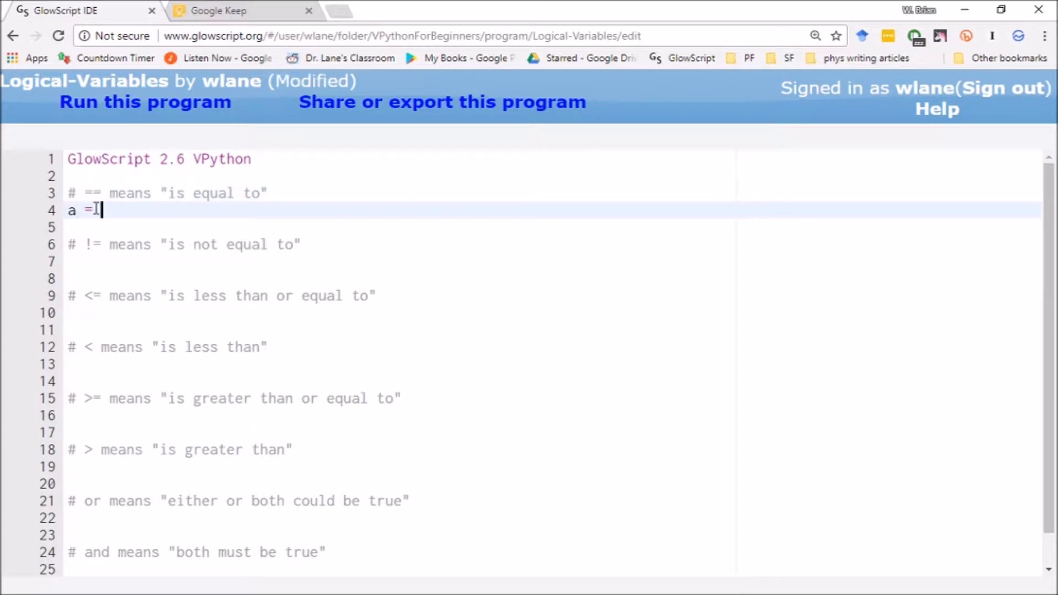
{"action": "type", "text": "10"}
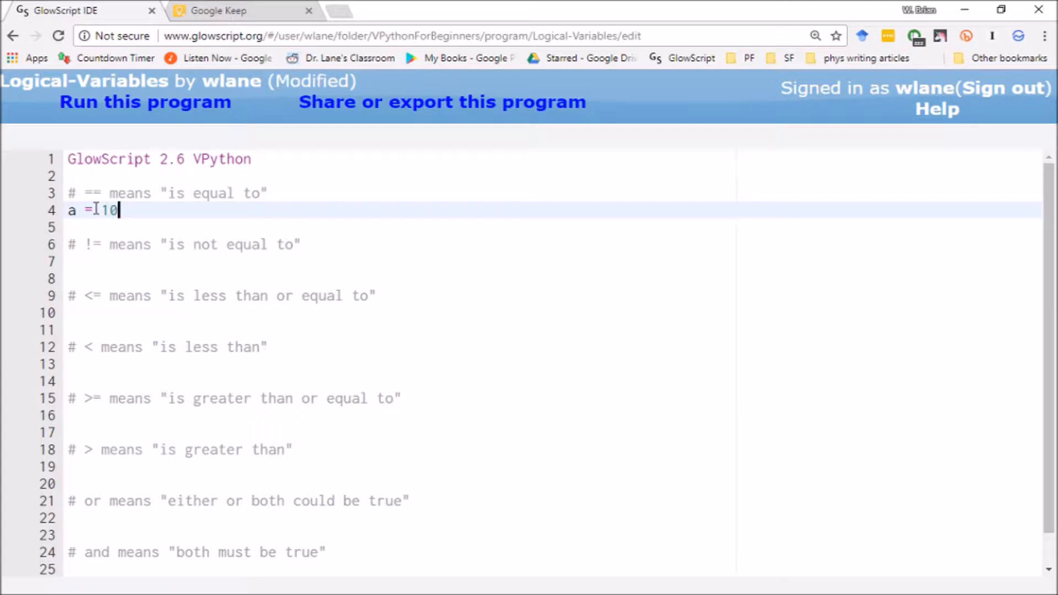
{"action": "key", "text": "ctrl+s"}
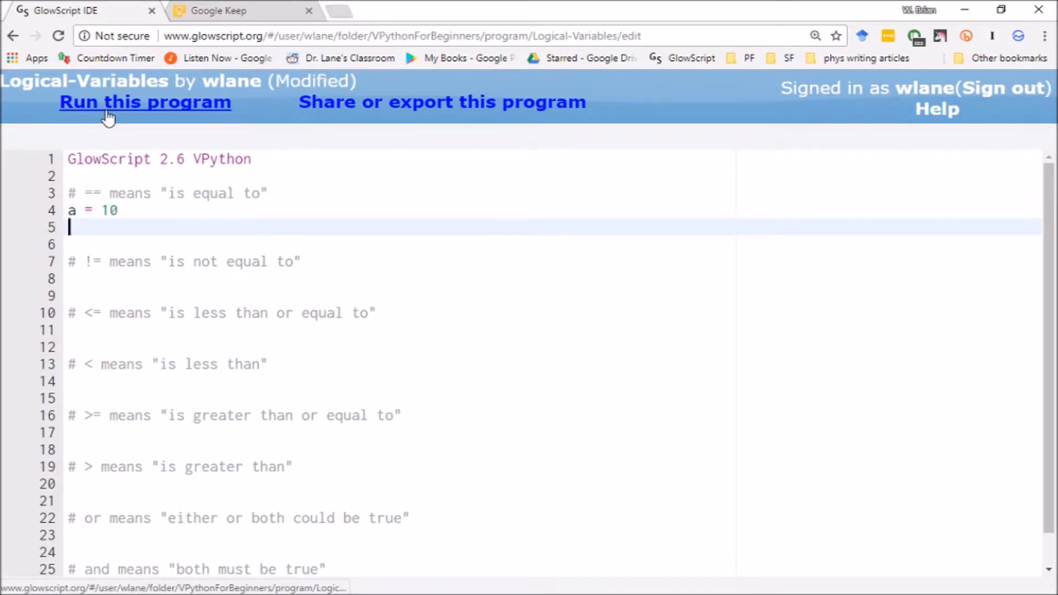
{"action": "type", "text": "b = 8"}
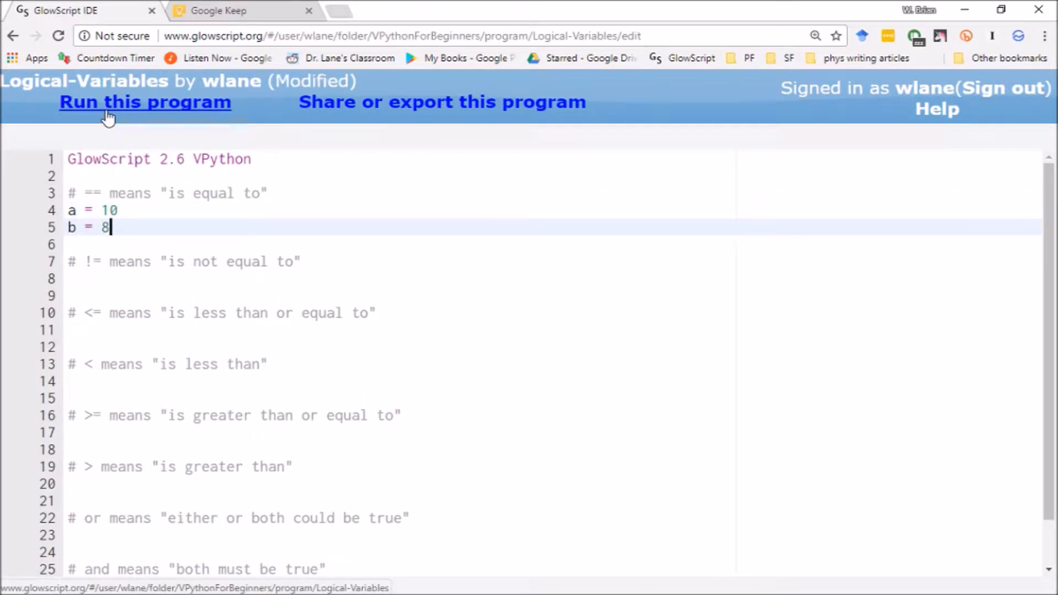
{"action": "type", "text": "9"}
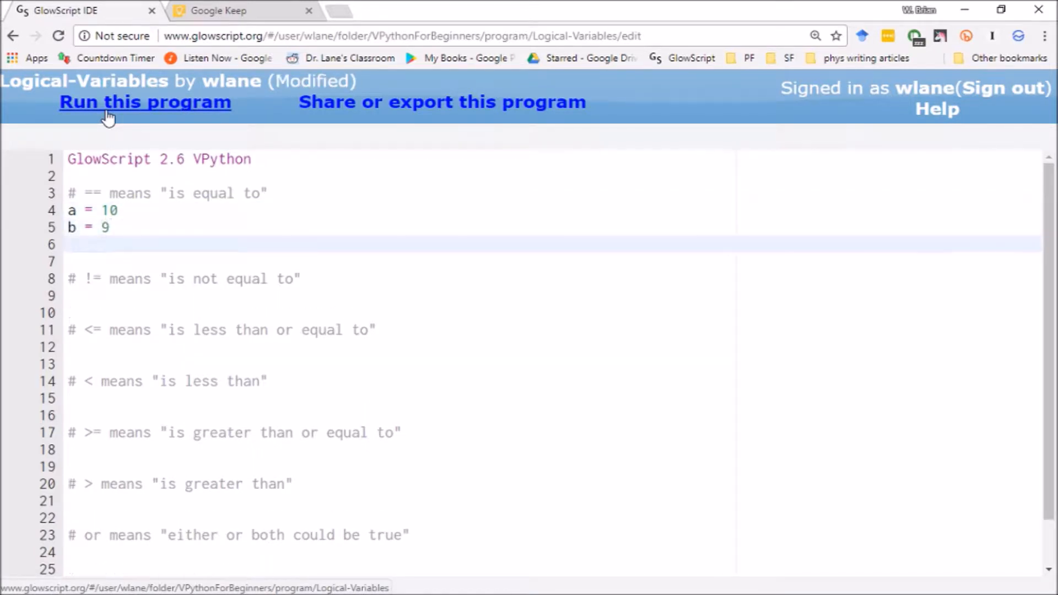
Step: Add print( a==b ) below the assignments
{"action": "type", "text": "print("}
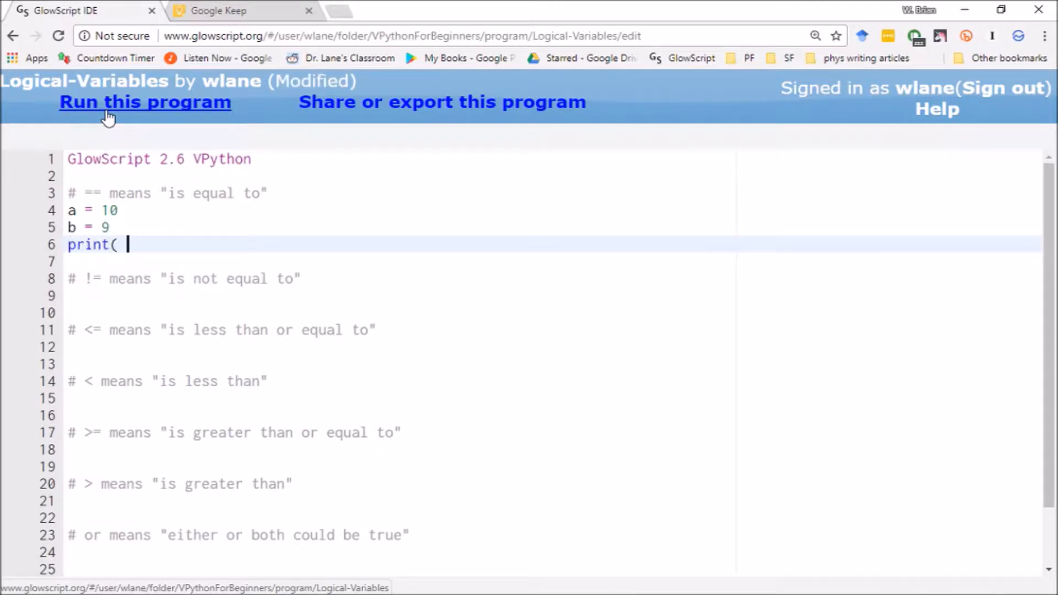
{"action": "type", "text": "a"}
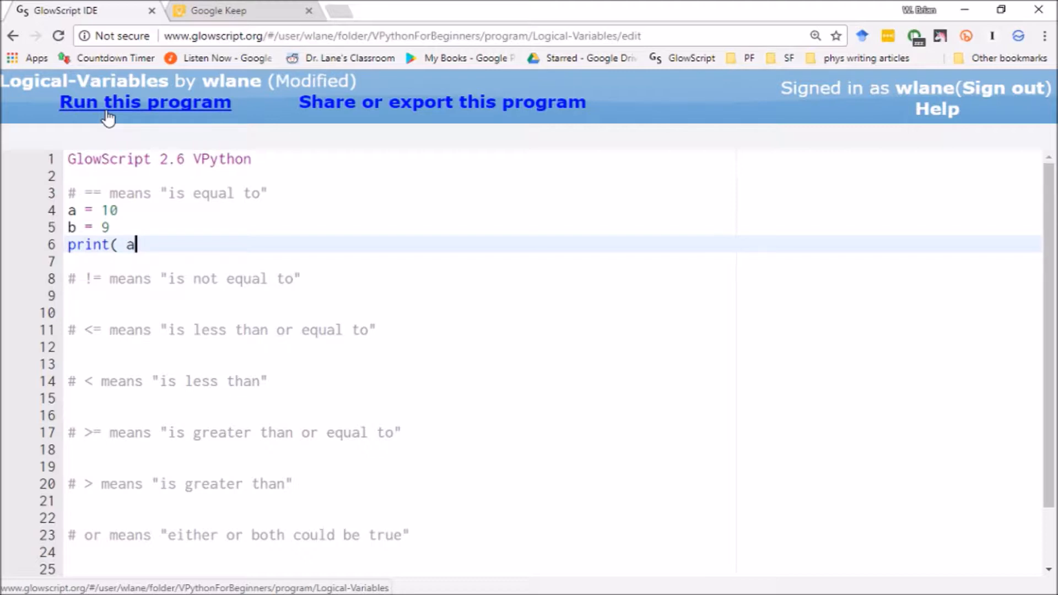
{"action": "type", "text": "==b"}
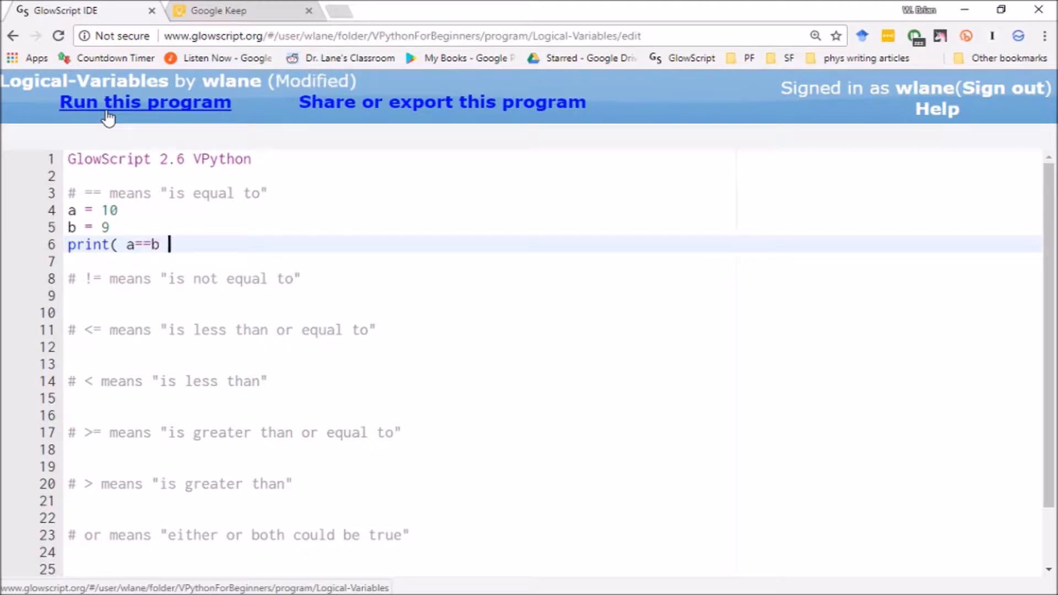
{"action": "type", "text": ")"}
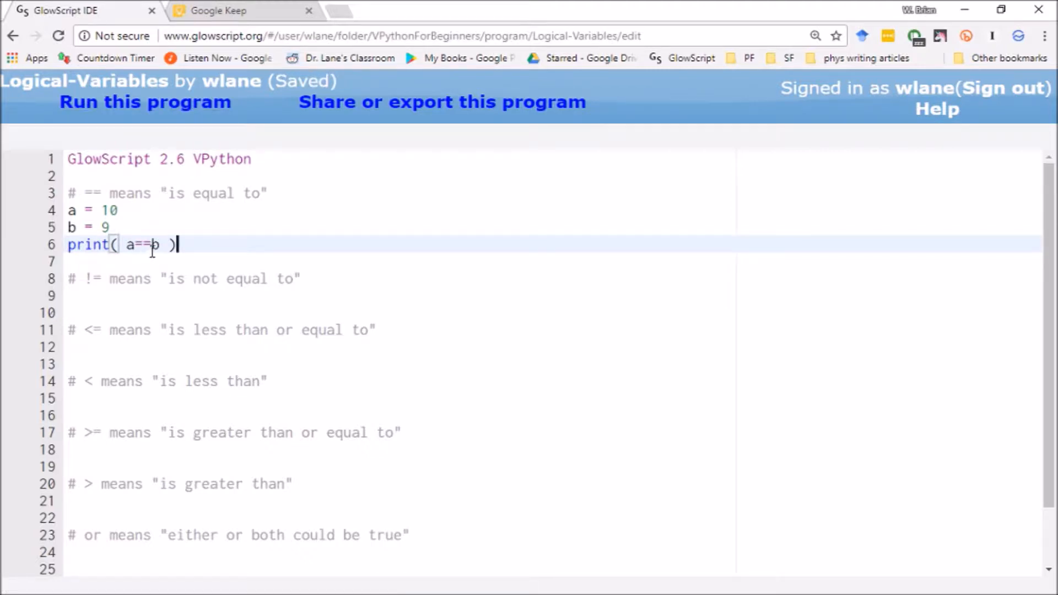
{"action": "key", "text": "Backspace"}
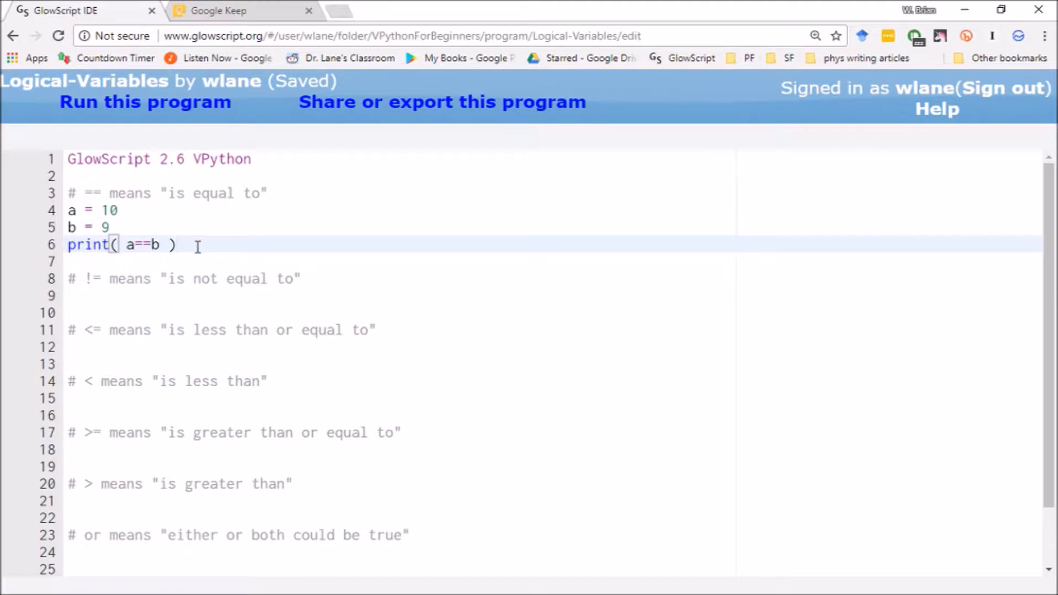
{"action": "mouse_move", "coordinate": [174, 200]}
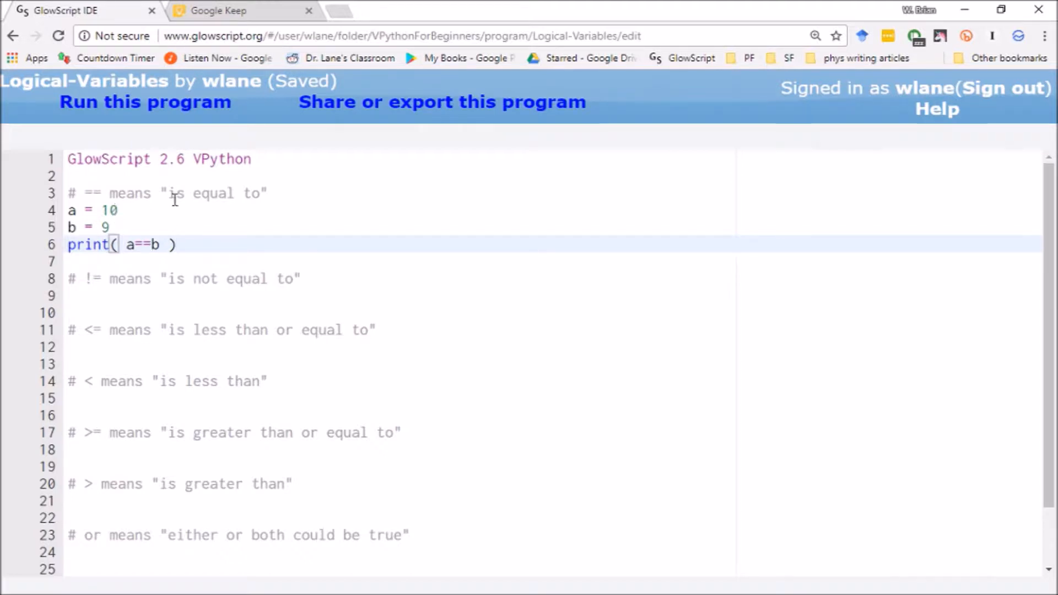
Step: Change b to 10.000001 and run the program so a==b prints false
{"action": "left_click", "coordinate": [144, 101]}
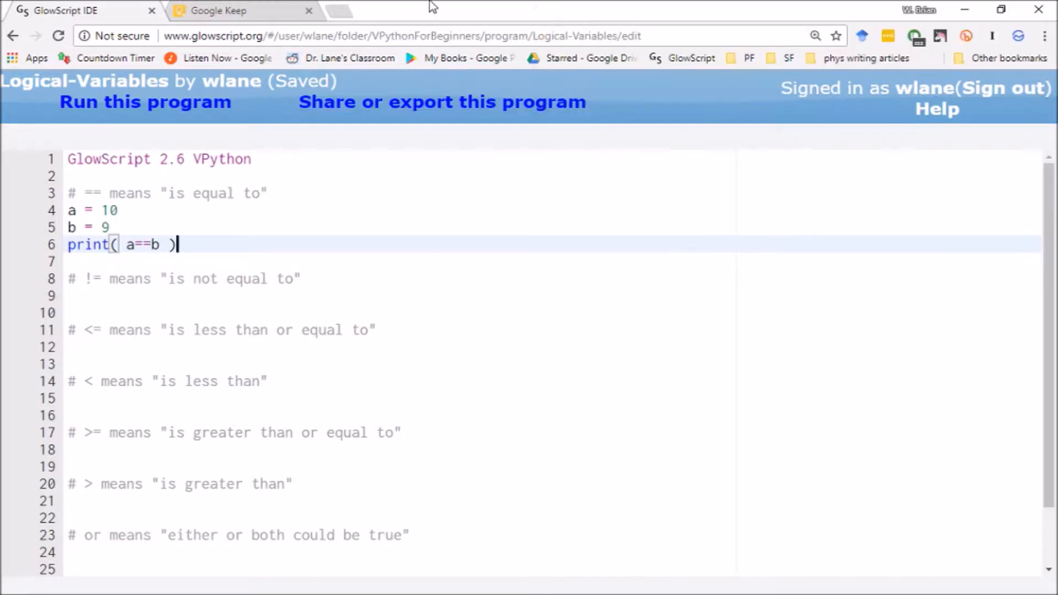
{"action": "left_click", "coordinate": [105, 227]}
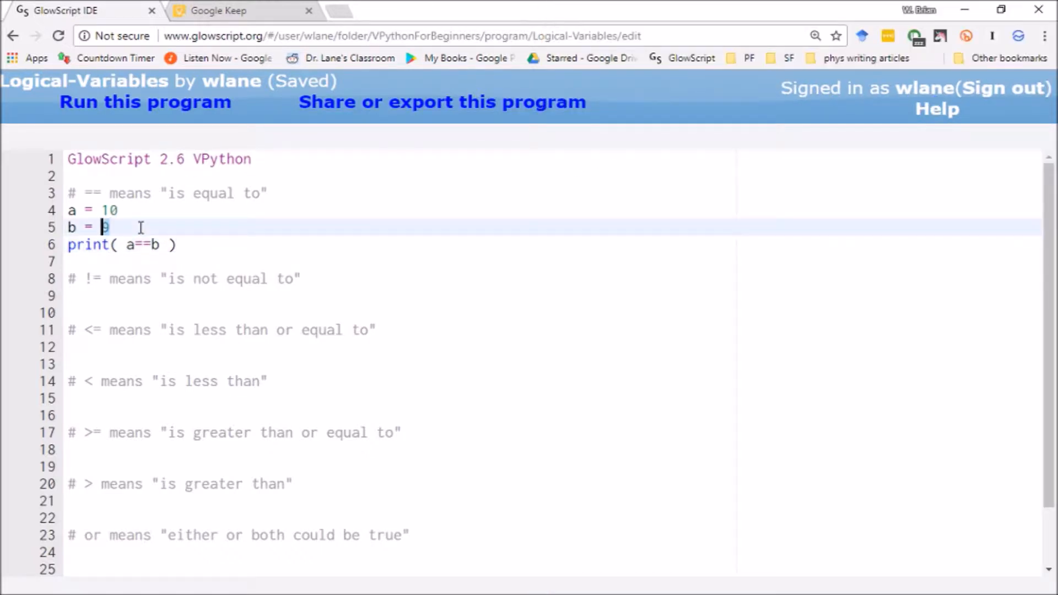
{"action": "type", "text": "10"}
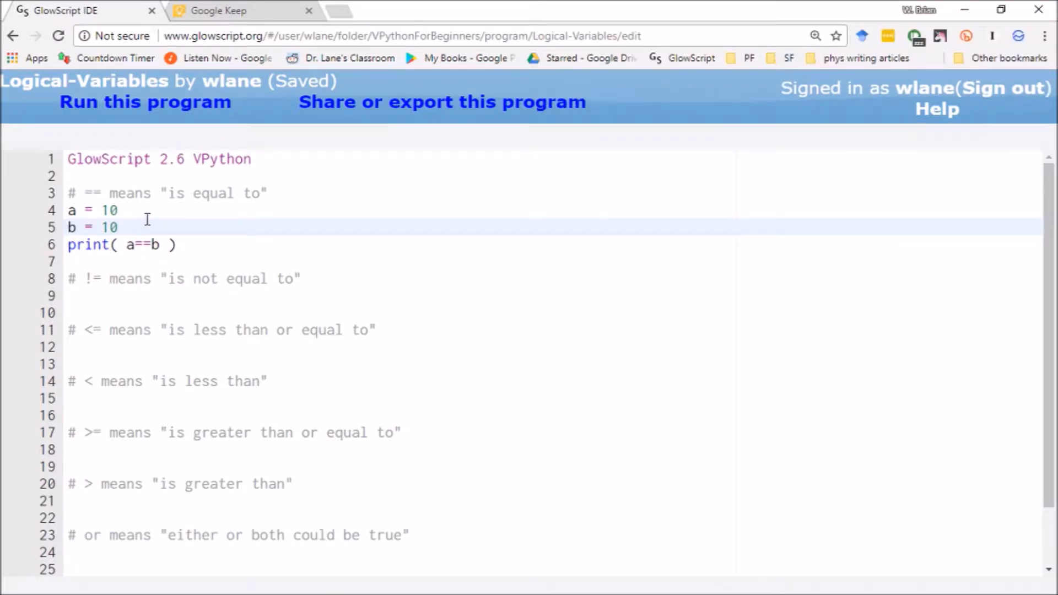
{"action": "type", "text": ".00000"}
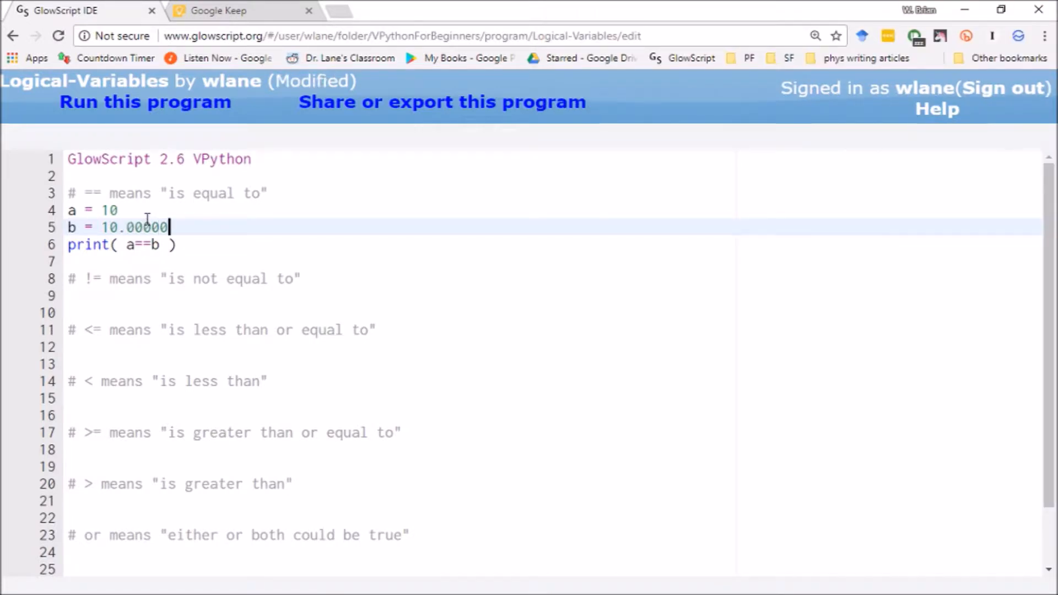
{"action": "type", "text": "1"}
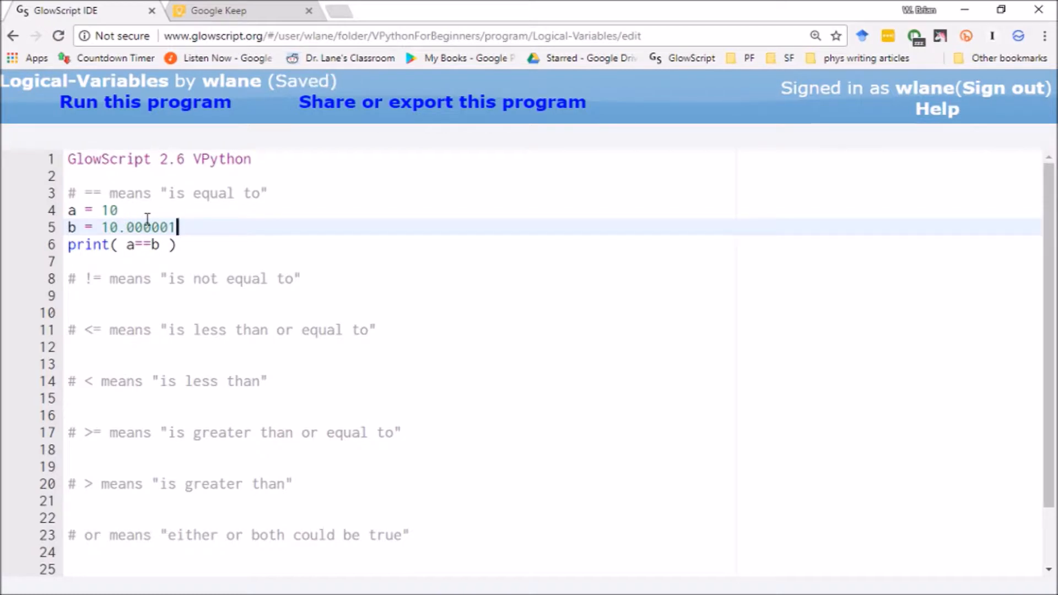
{"action": "left_click", "coordinate": [144, 101]}
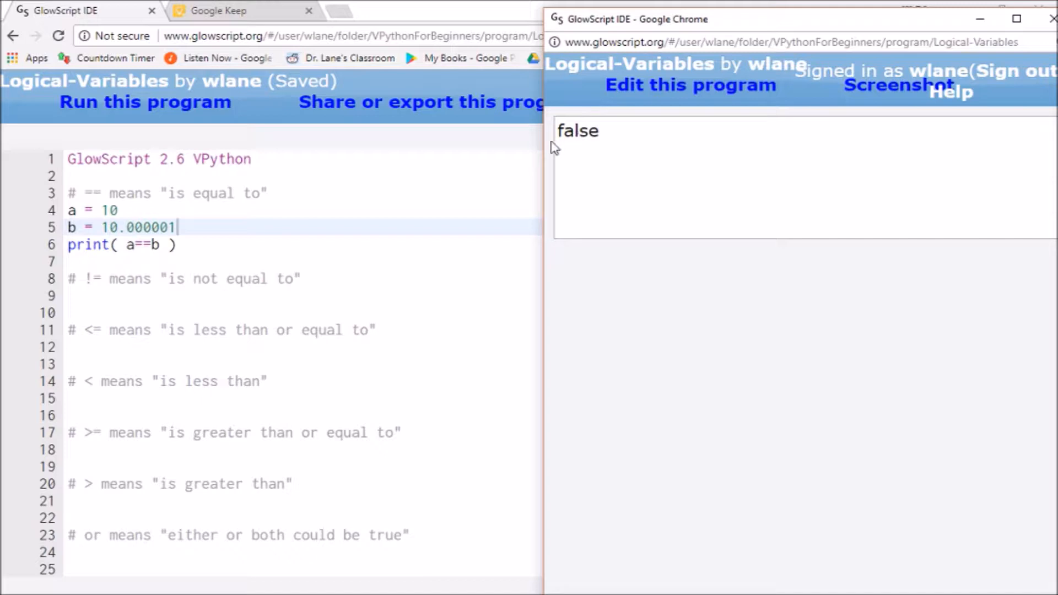
{"action": "mouse_move", "coordinate": [213, 225]}
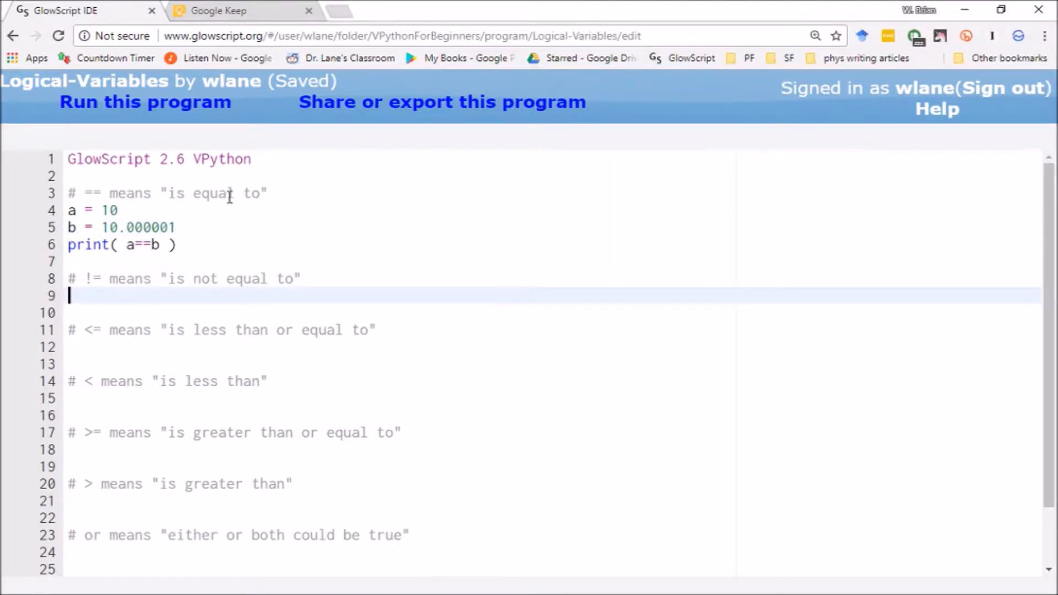
{"action": "mouse_move", "coordinate": [86, 279]}
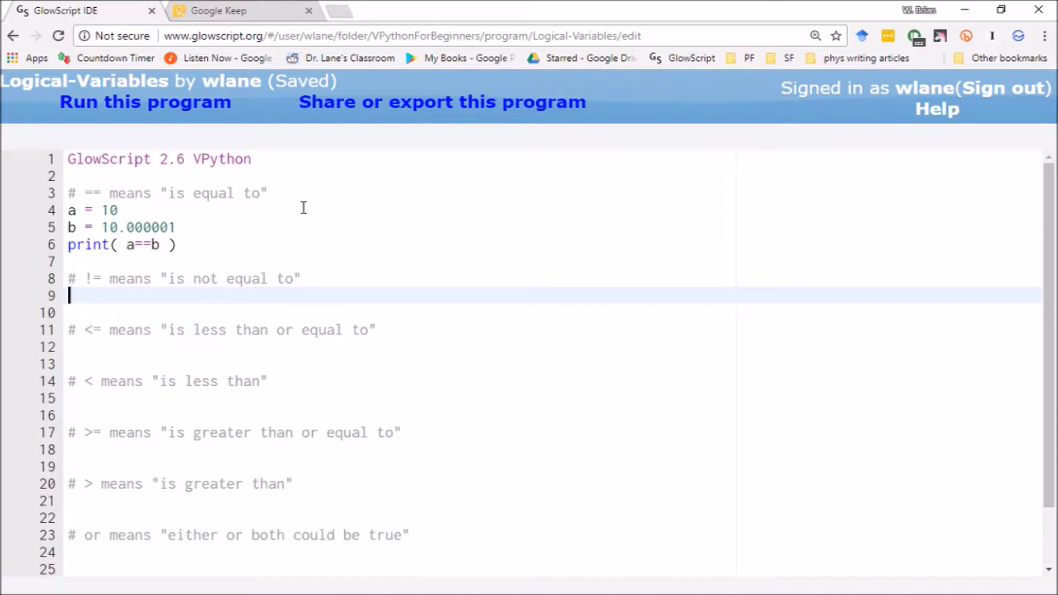
Step: Add print( a!=b ) under the not-equal comment and run to see false then true
{"action": "type", "text": "print( a"}
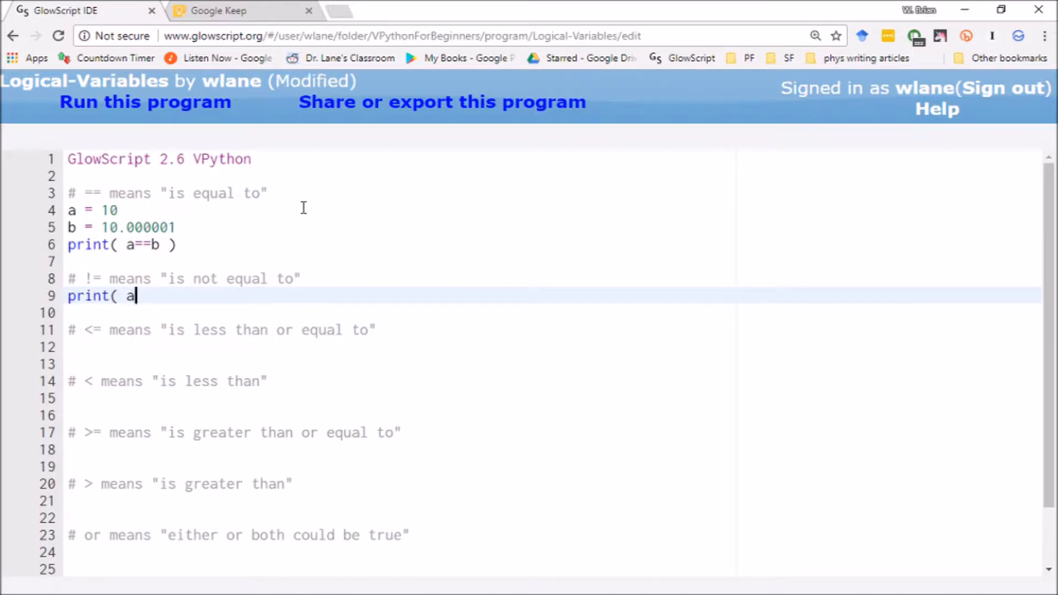
{"action": "type", "text": "!=b"}
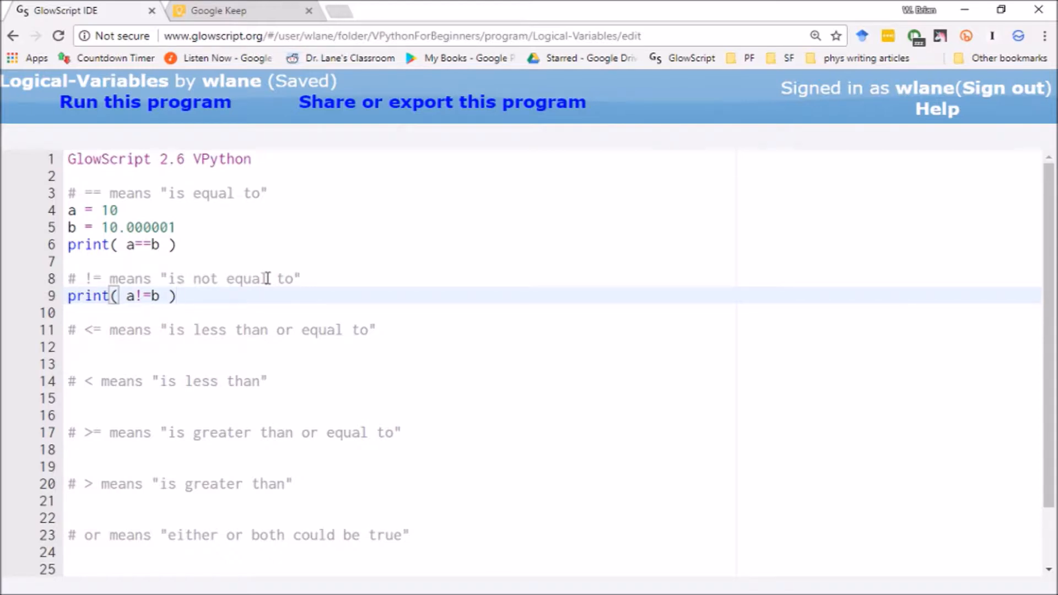
{"action": "left_click", "coordinate": [145, 101]}
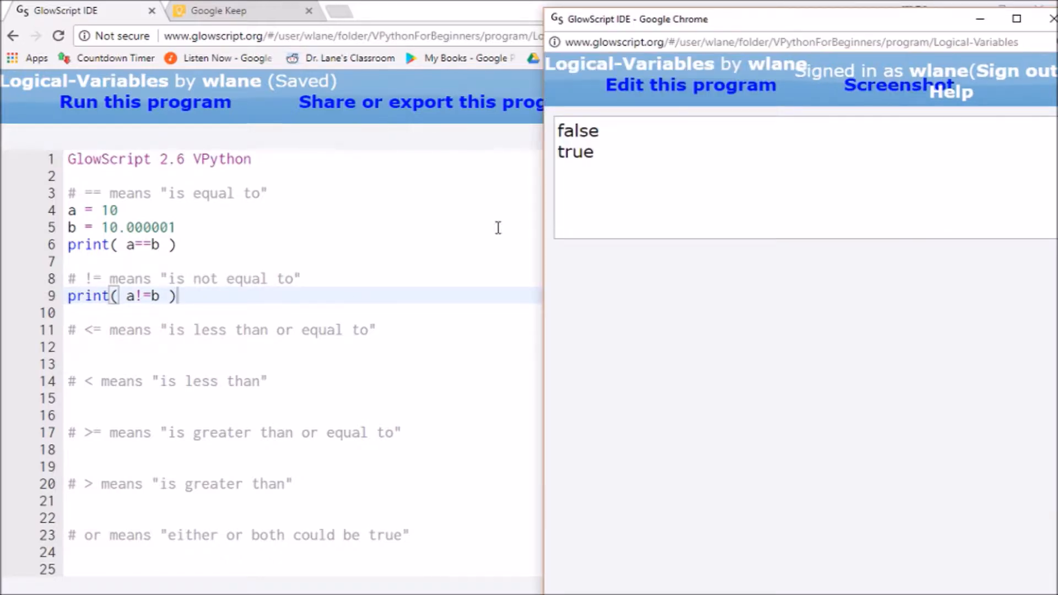
{"action": "mouse_move", "coordinate": [305, 223]}
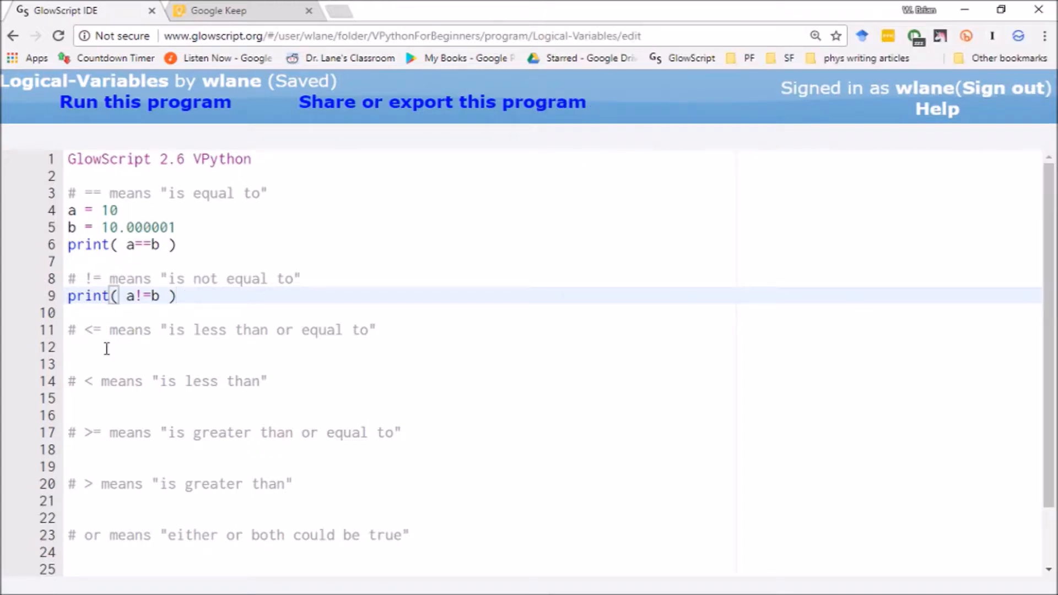
{"action": "mouse_move", "coordinate": [99, 337]}
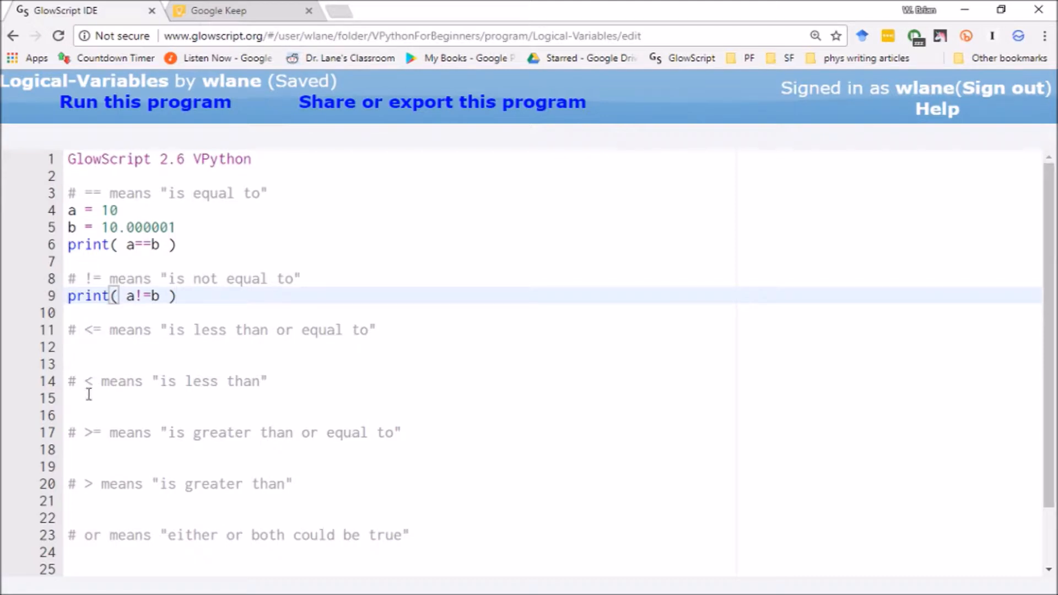
Step: Add print ( a<=b ) on line 12 under the less-than-or-equal comment
{"action": "left_click", "coordinate": [74, 346]}
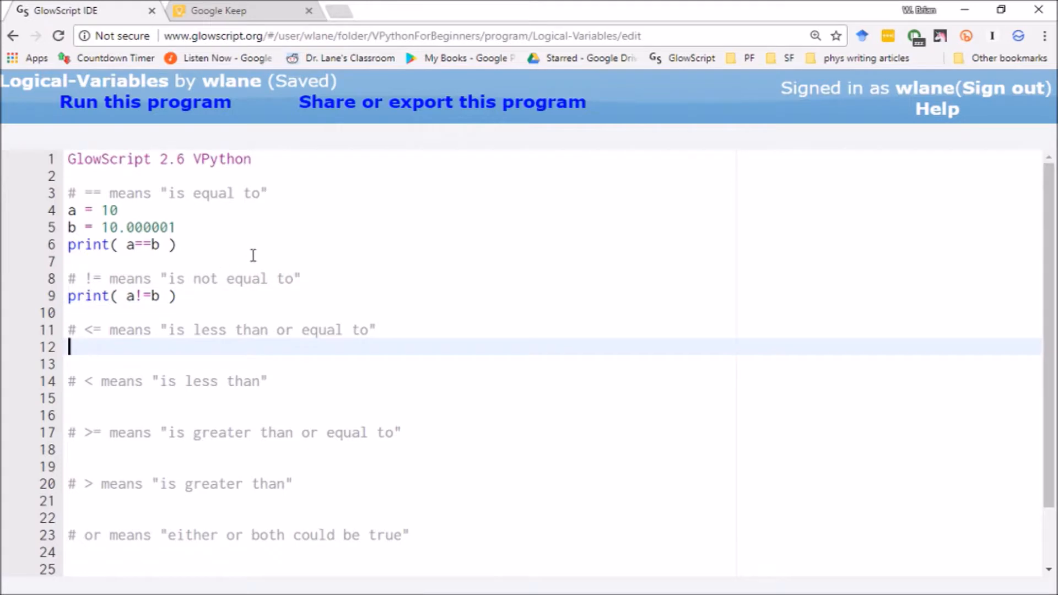
{"action": "type", "text": "print ("}
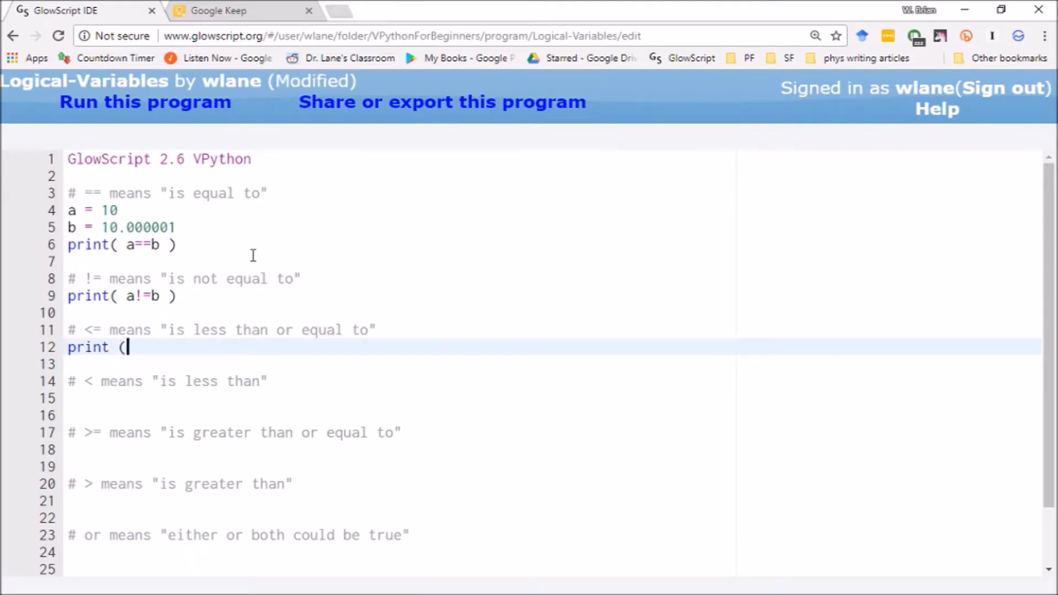
{"action": "type", "text": "a"}
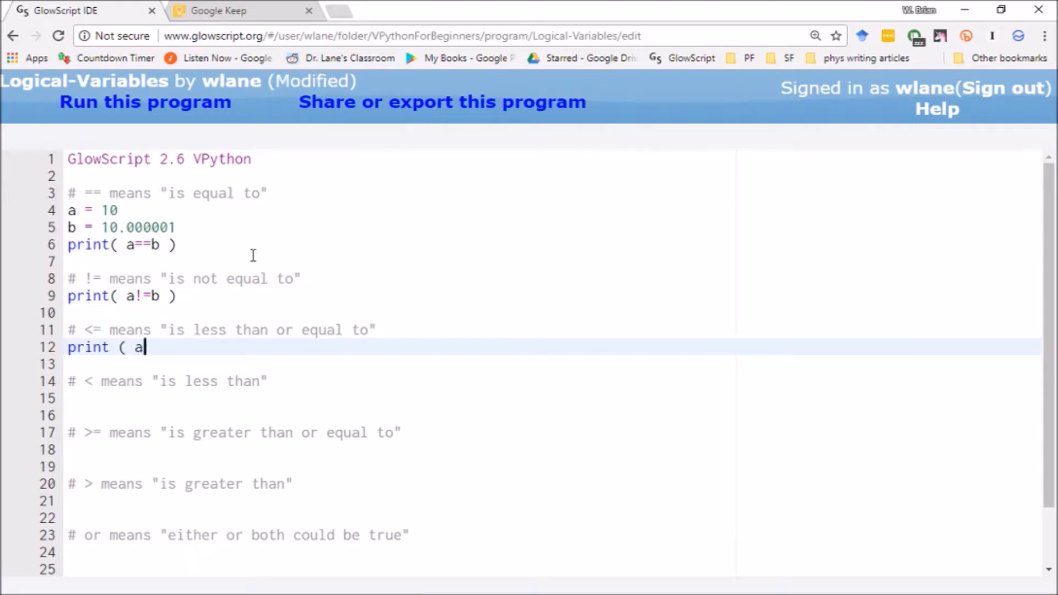
{"action": "type", "text": "<="}
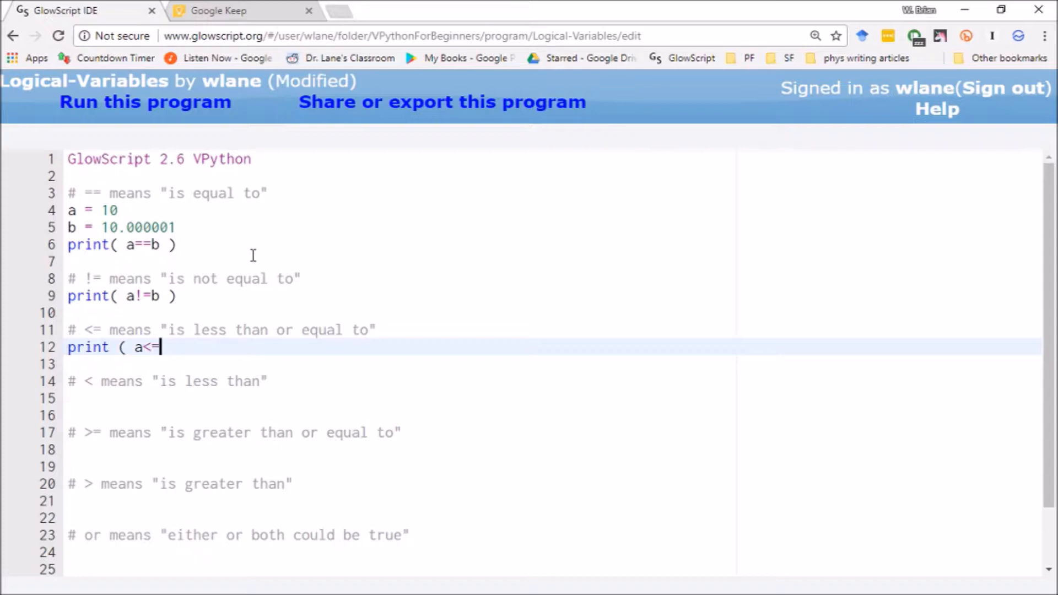
{"action": "type", "text": "b )"}
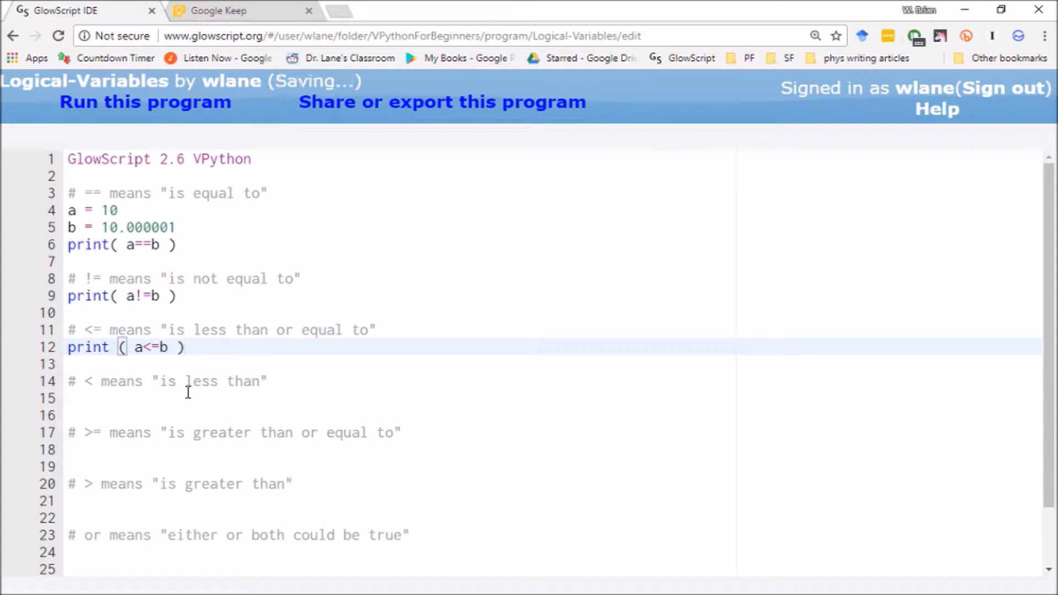
{"action": "mouse_move", "coordinate": [151, 348]}
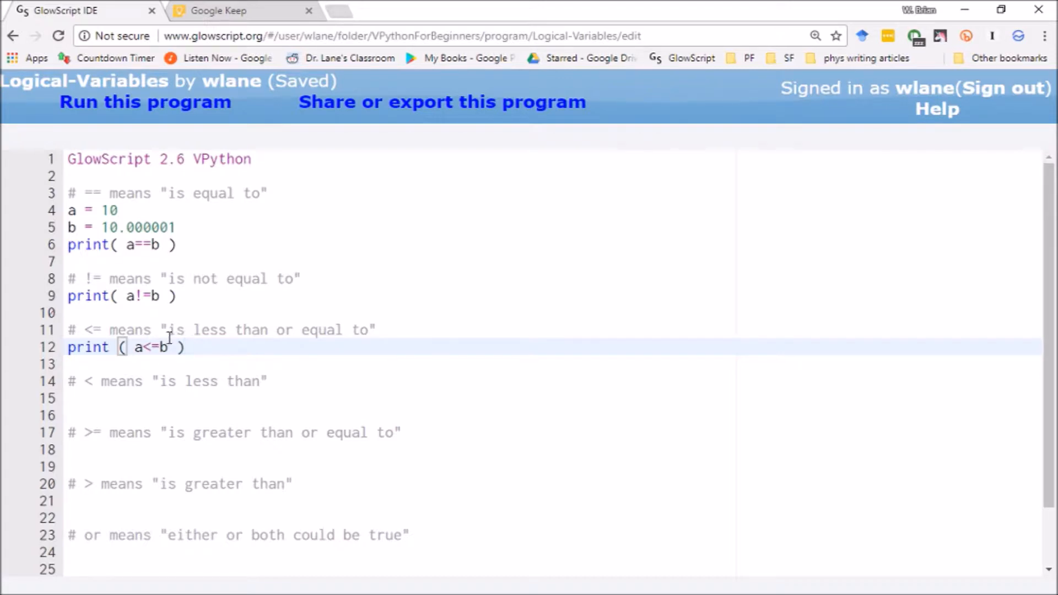
{"action": "mouse_move", "coordinate": [203, 298]}
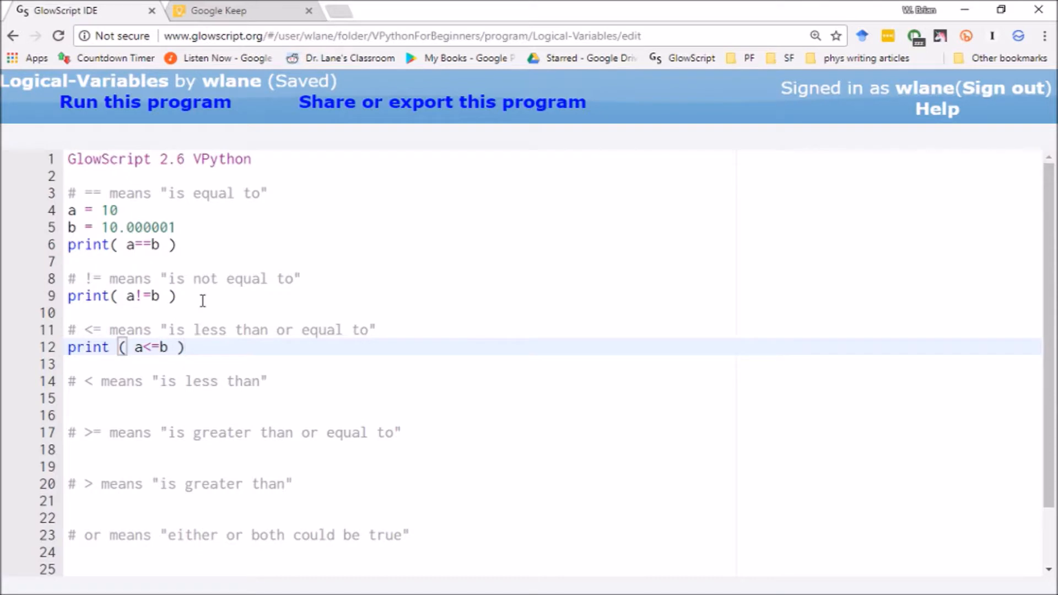
Step: Run the program and check the third printed result is true
{"action": "left_click", "coordinate": [145, 101]}
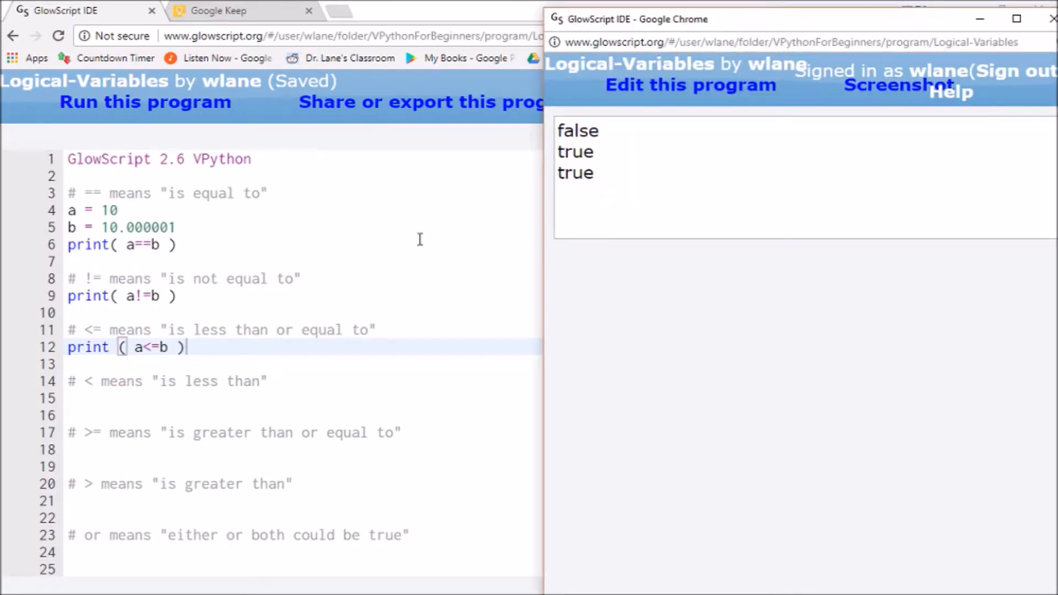
{"action": "mouse_move", "coordinate": [170, 242]}
{"action": "type", "text": "#"}
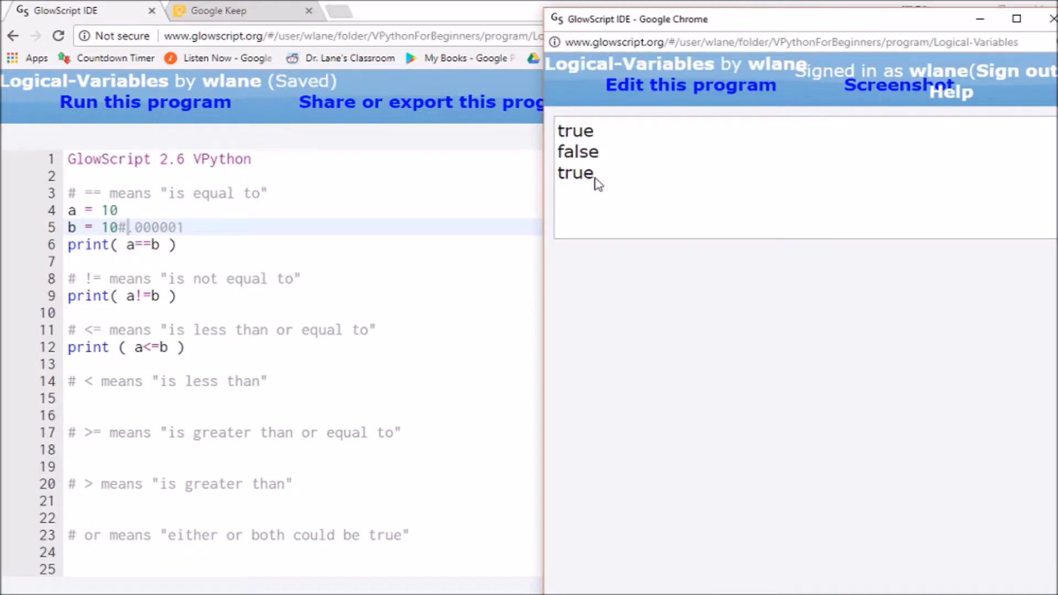
{"action": "double_click", "coordinate": [576, 173]}
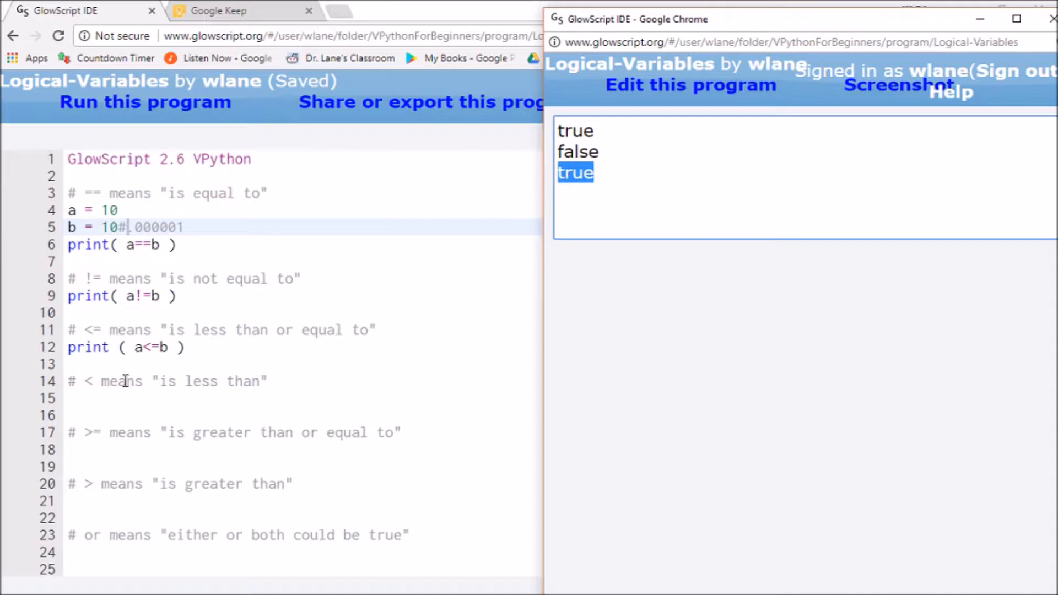
{"action": "mouse_move", "coordinate": [149, 365]}
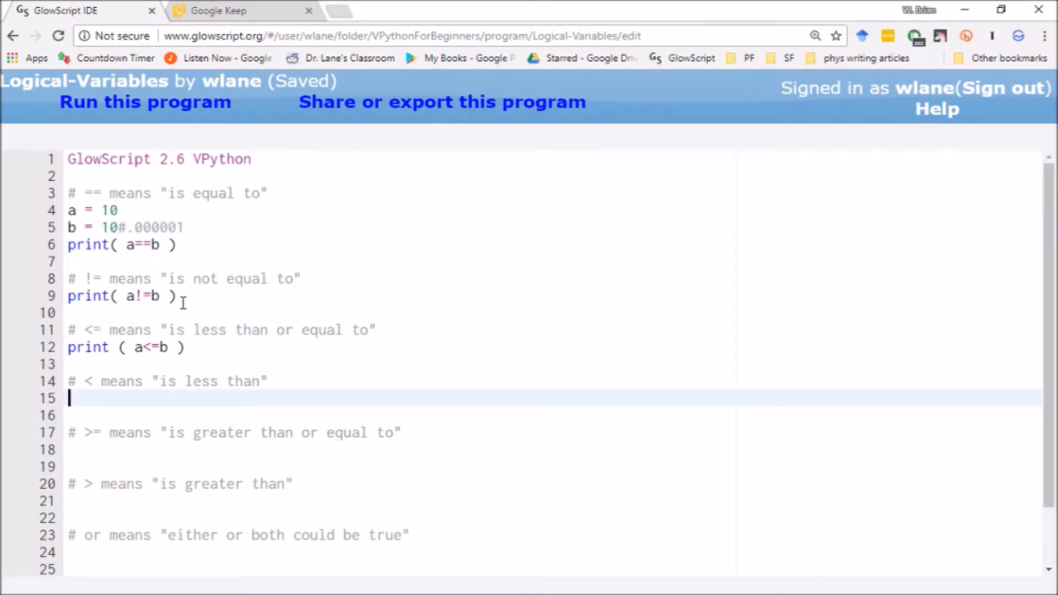
Step: Add print ( a<b ) on line 15 and run to see the fourth result, false
{"action": "left_click", "coordinate": [68, 348]}
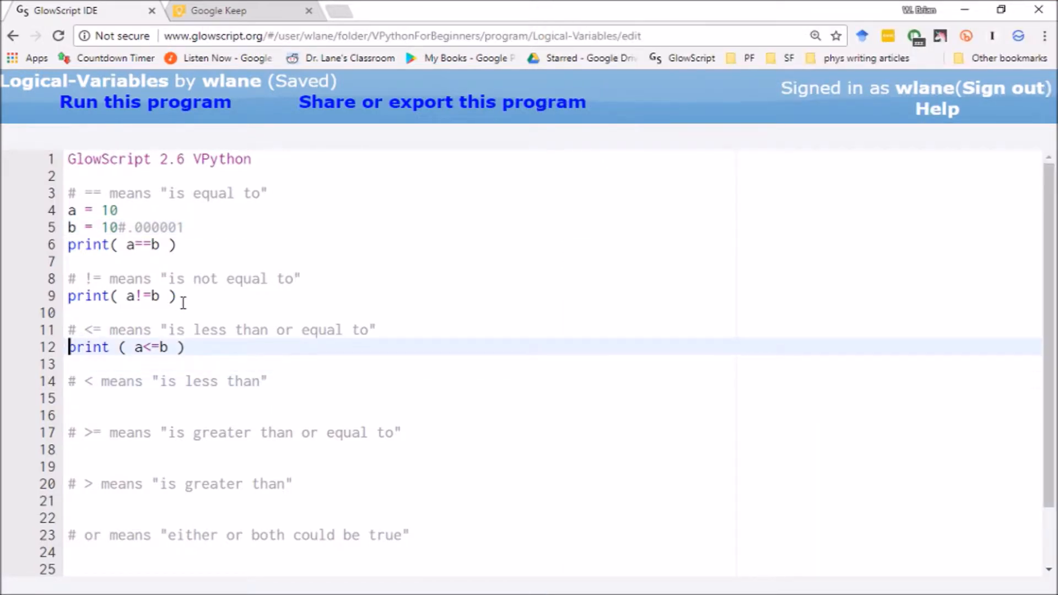
{"action": "type", "text": "print ( a<=b )"}
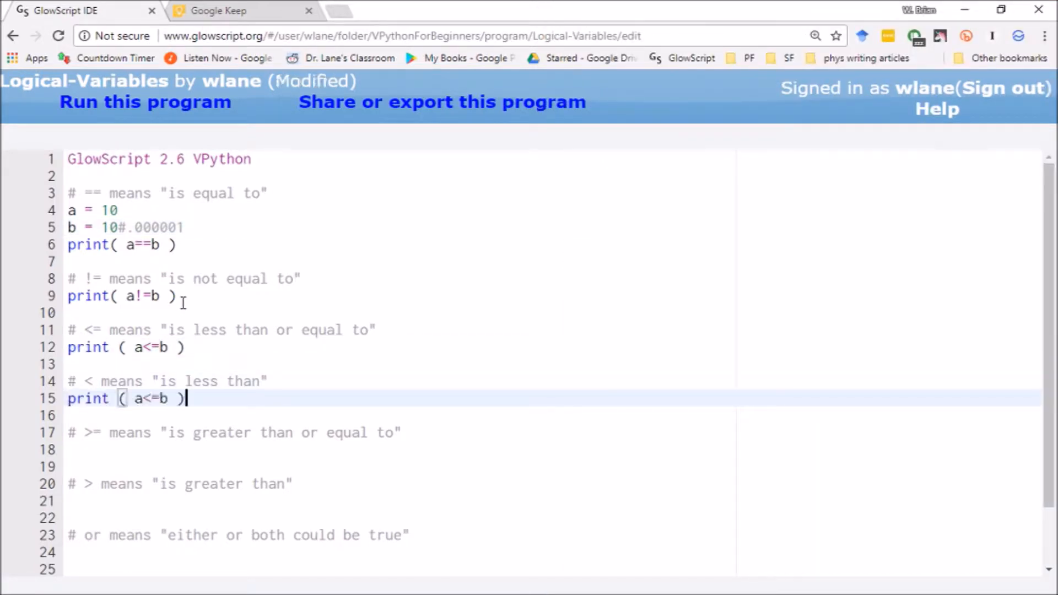
{"action": "key", "text": "Backspace"}
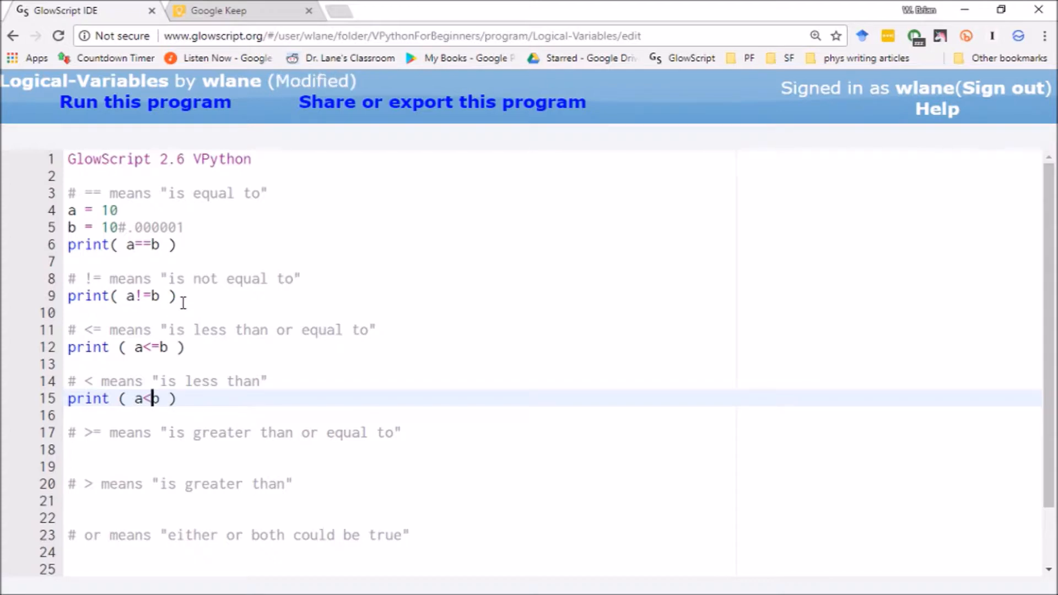
{"action": "key", "text": "ctrl+s"}
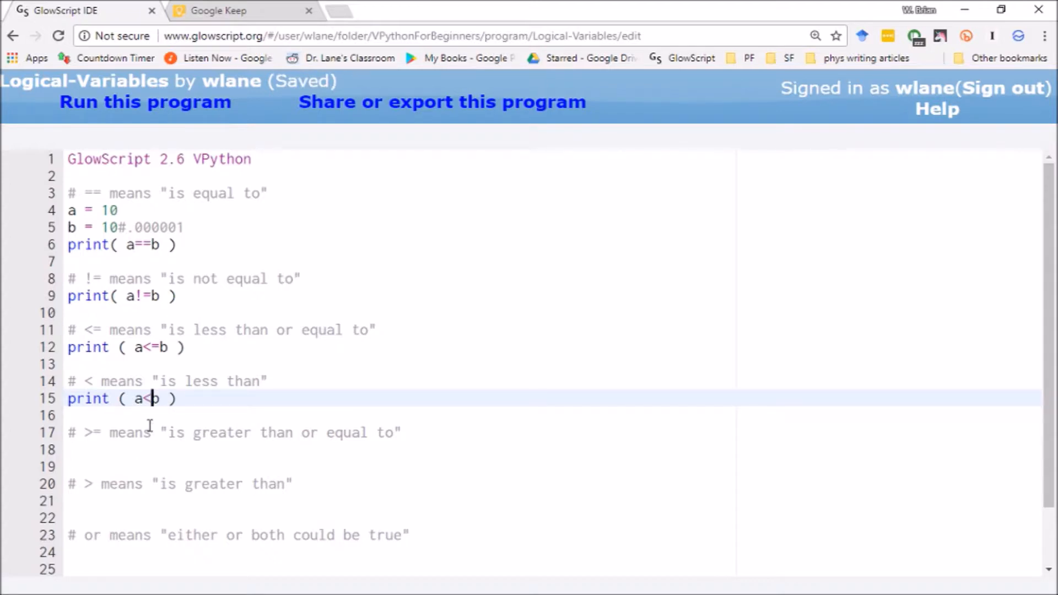
{"action": "mouse_move", "coordinate": [152, 395]}
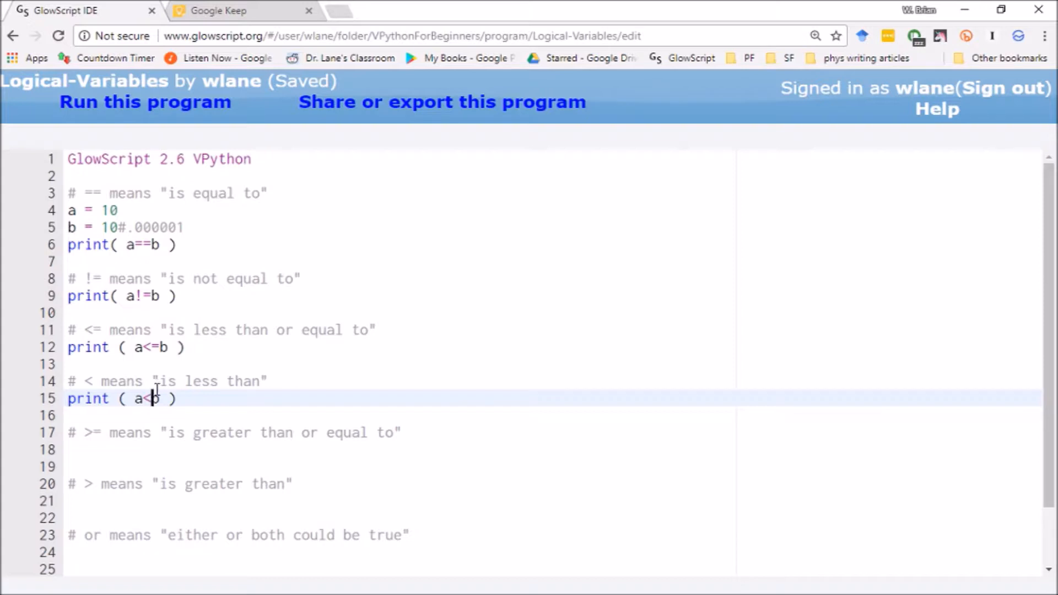
{"action": "left_click", "coordinate": [145, 101]}
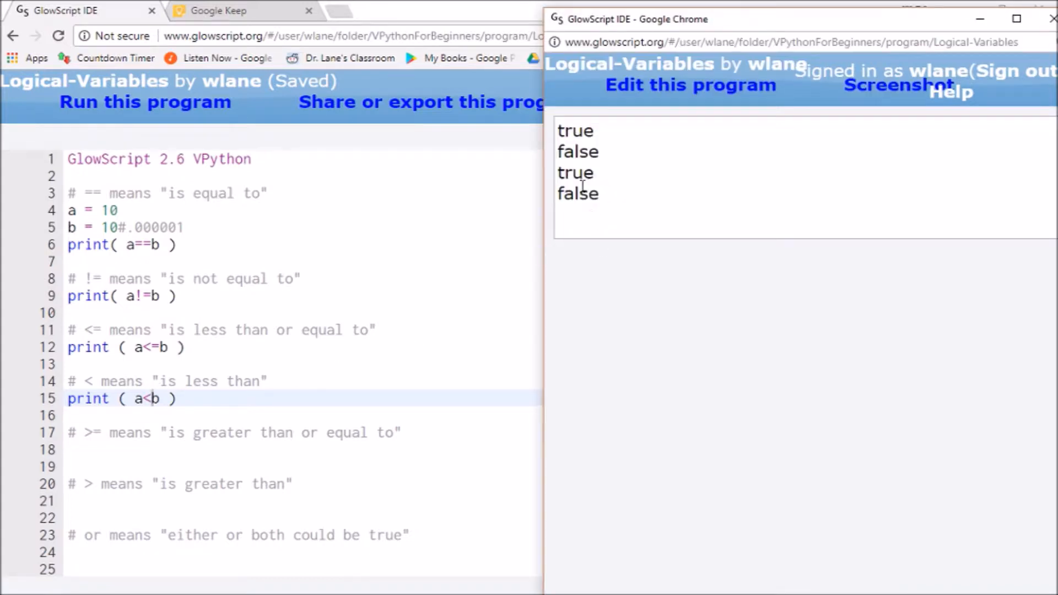
{"action": "double_click", "coordinate": [576, 194]}
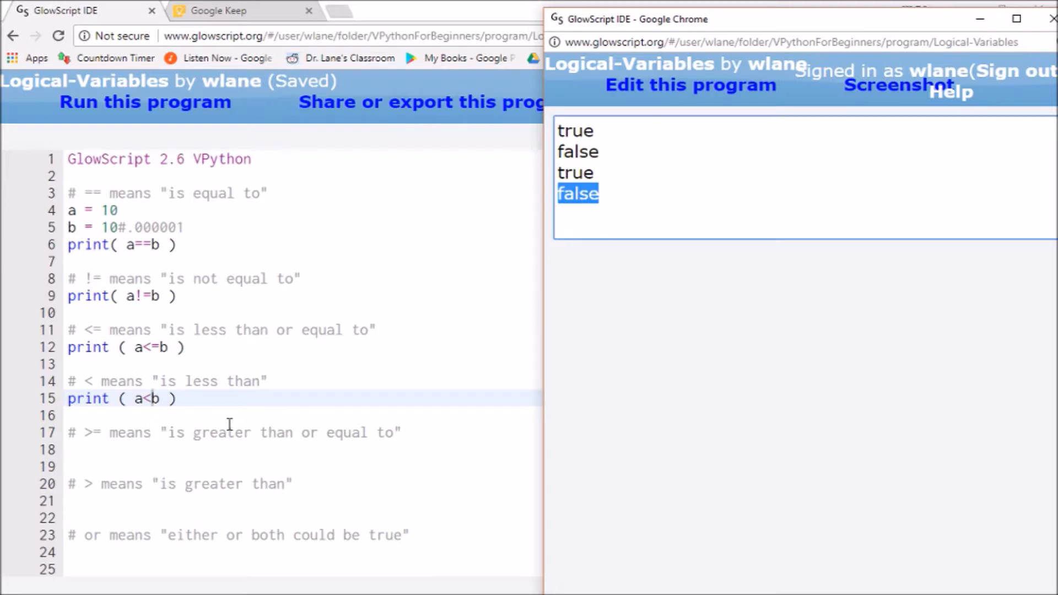
{"action": "mouse_move", "coordinate": [157, 363]}
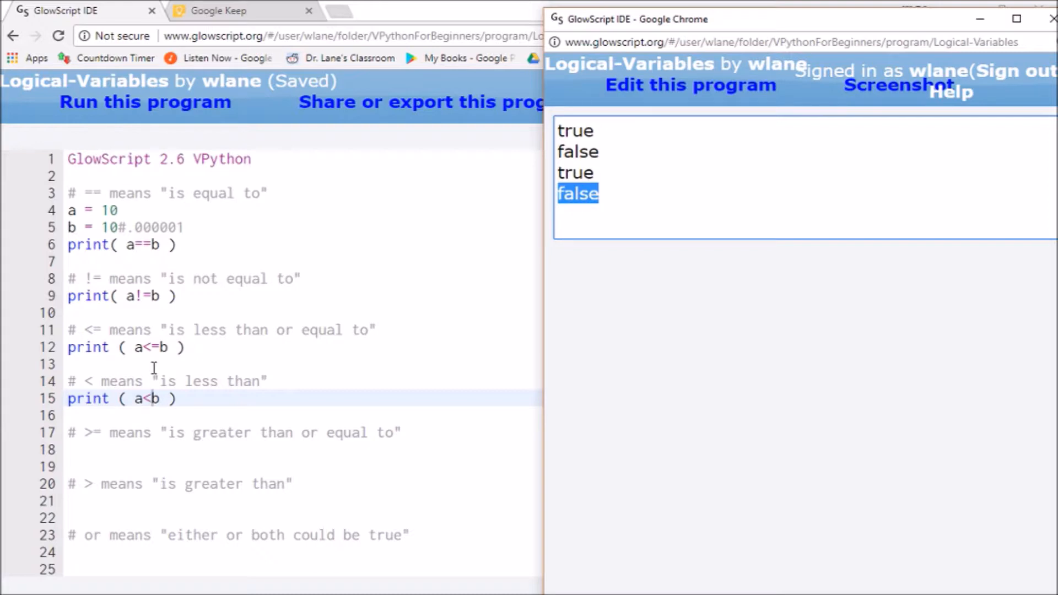
{"action": "mouse_move", "coordinate": [157, 398]}
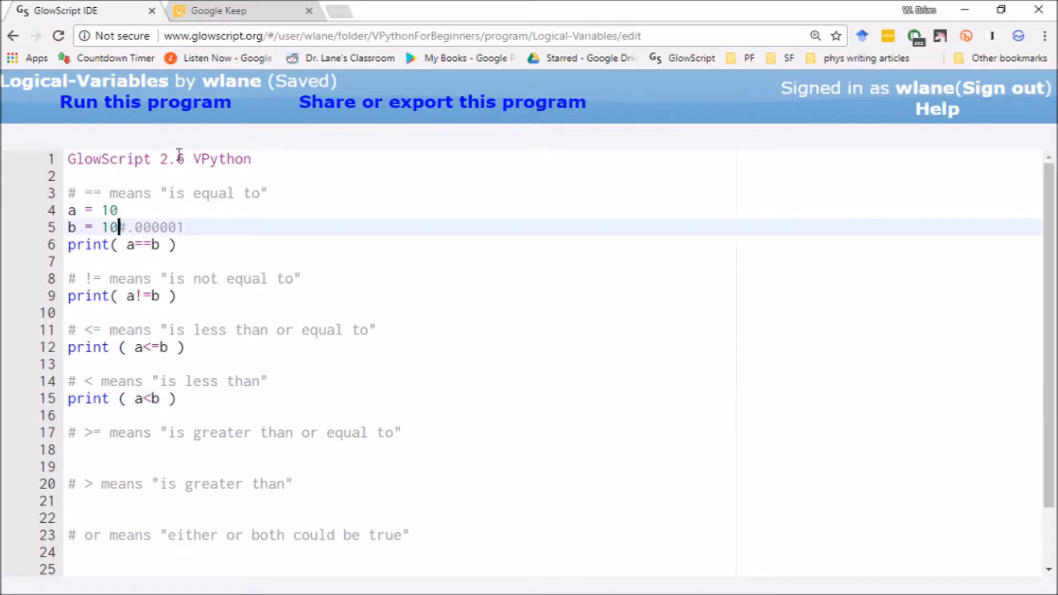
Step: Uncomment b's decimals so b = 10.000001 and make room below the a<b print
{"action": "key", "text": "Backspace"}
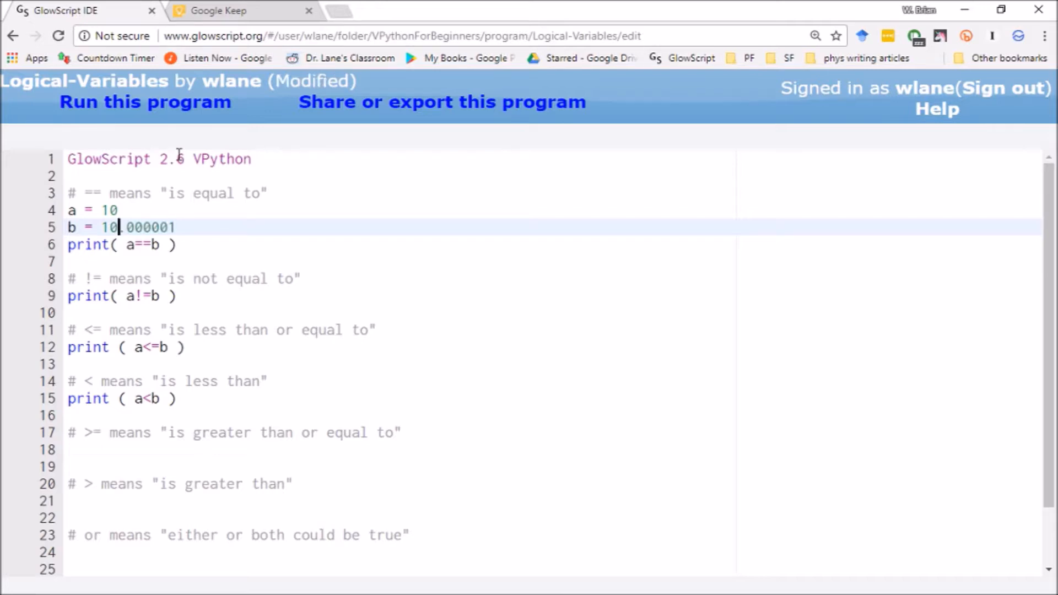
{"action": "key", "text": "ctrl+s"}
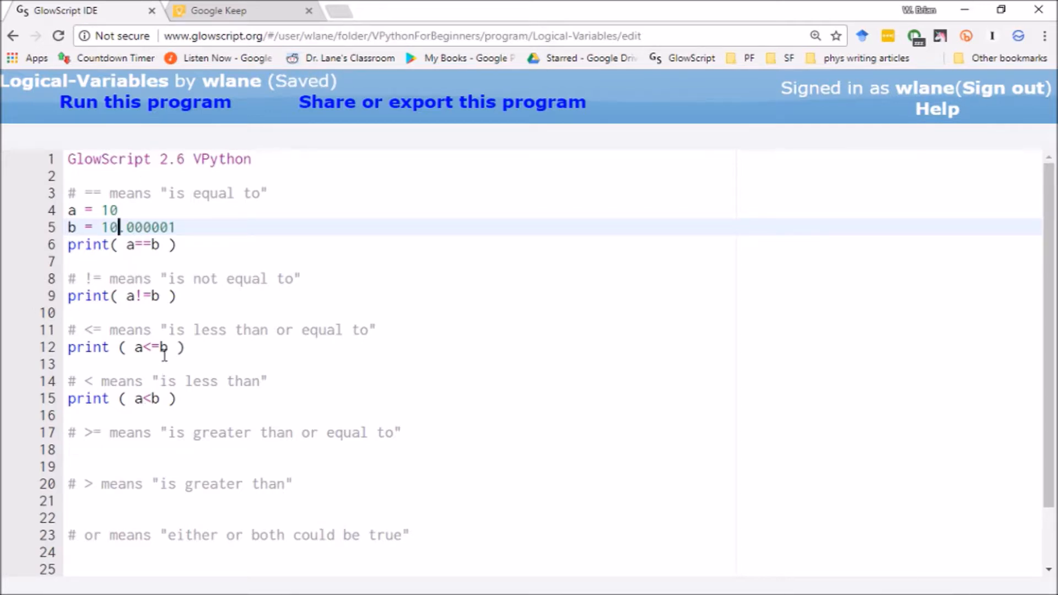
{"action": "left_click", "coordinate": [144, 101]}
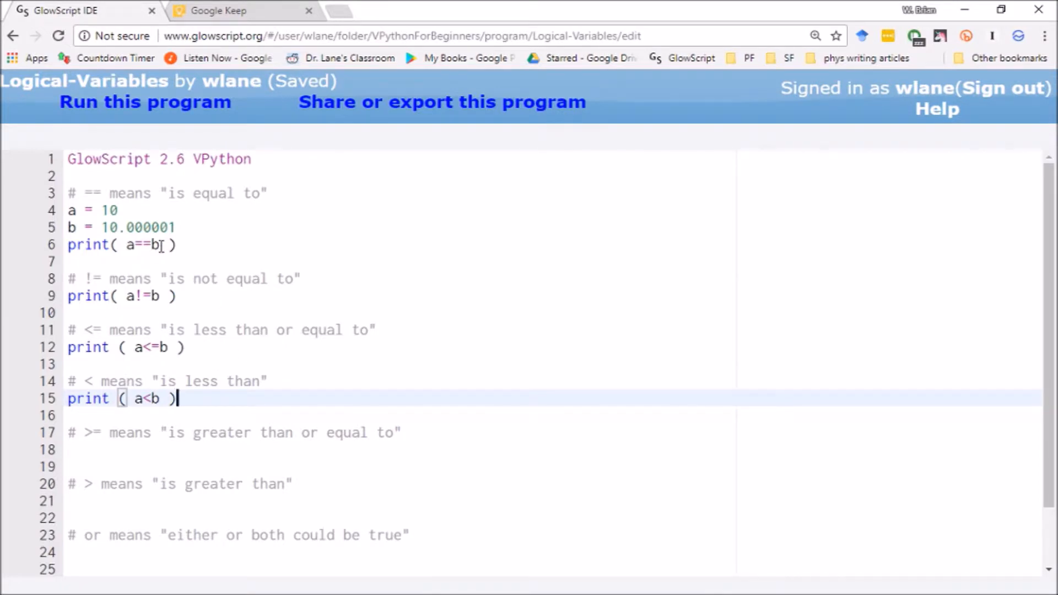
{"action": "mouse_move", "coordinate": [339, 280]}
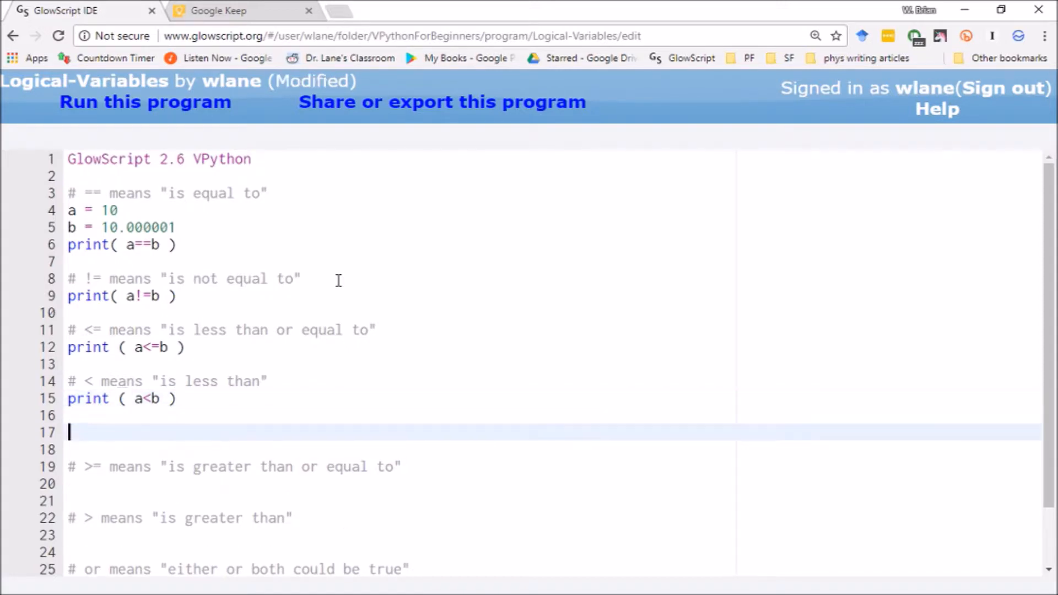
Step: Define tol = 0.001 with a comment about the range for comparing a and b
{"action": "type", "text": "tol ="}
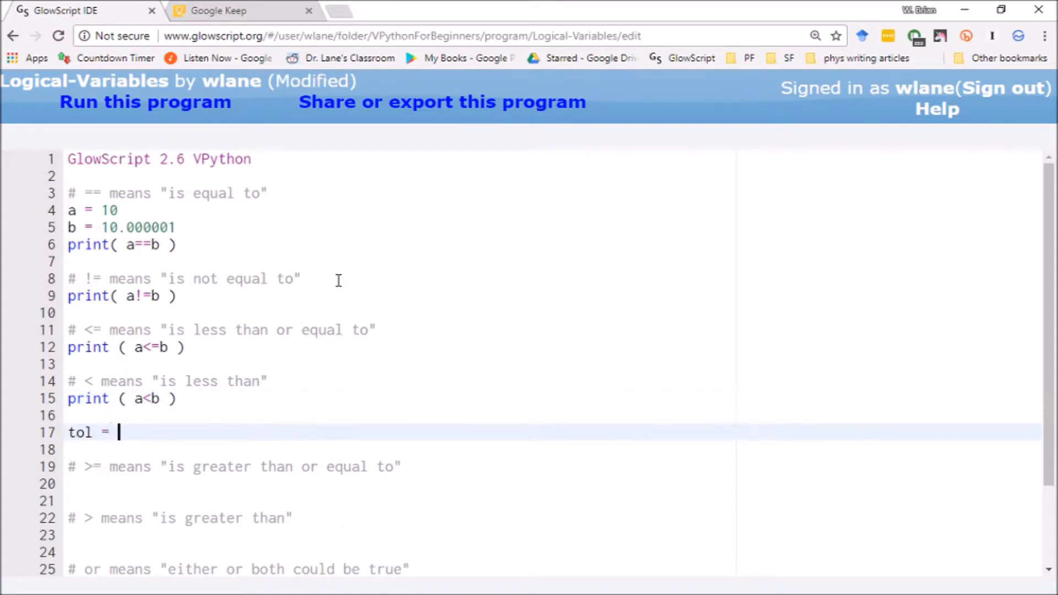
{"action": "key", "text": "ctrl+s"}
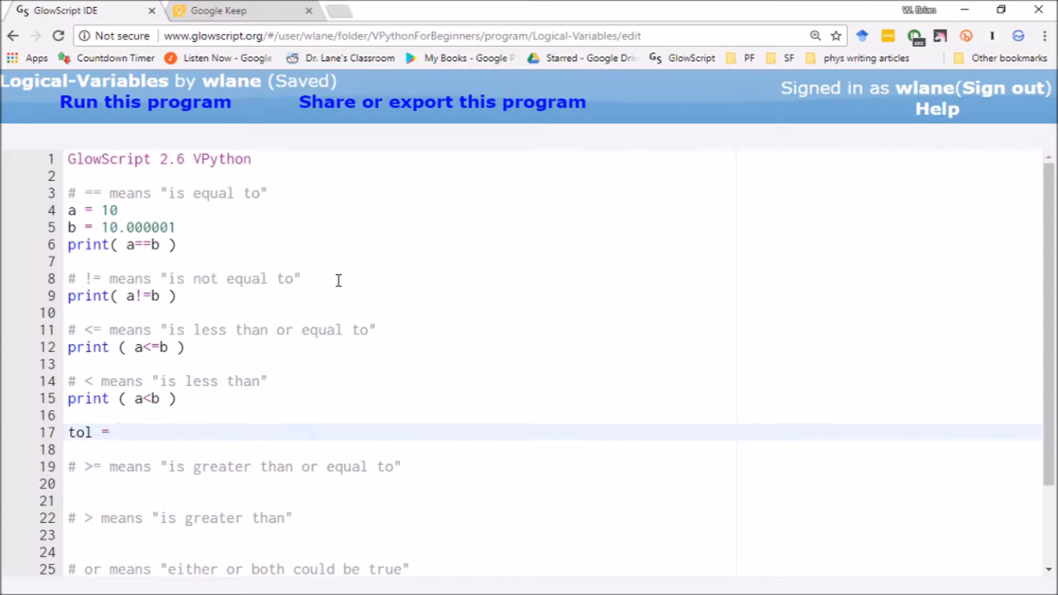
{"action": "type", "text": "0.0"}
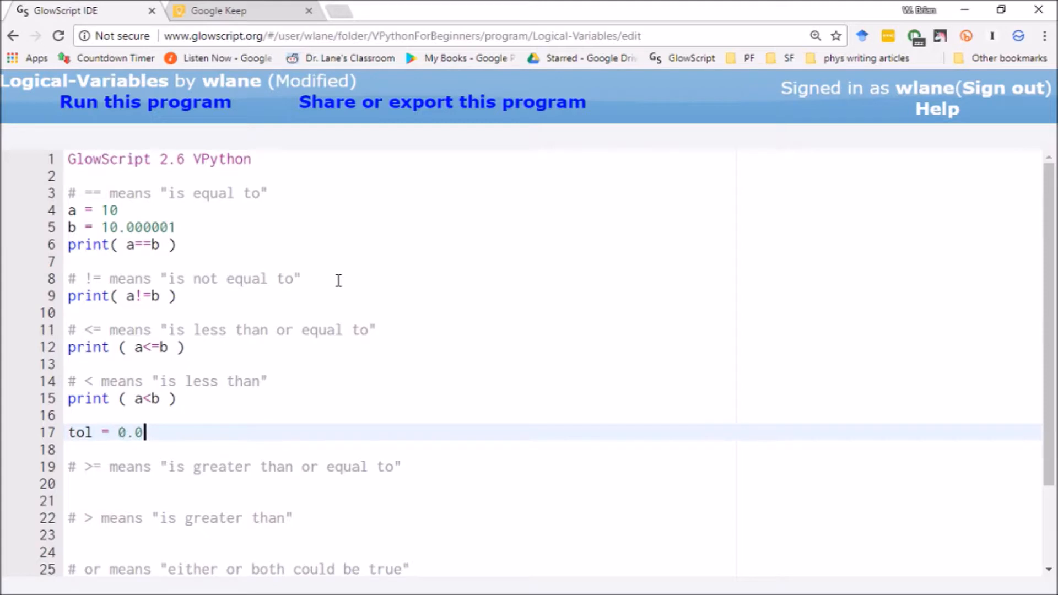
{"action": "type", "text": "01"}
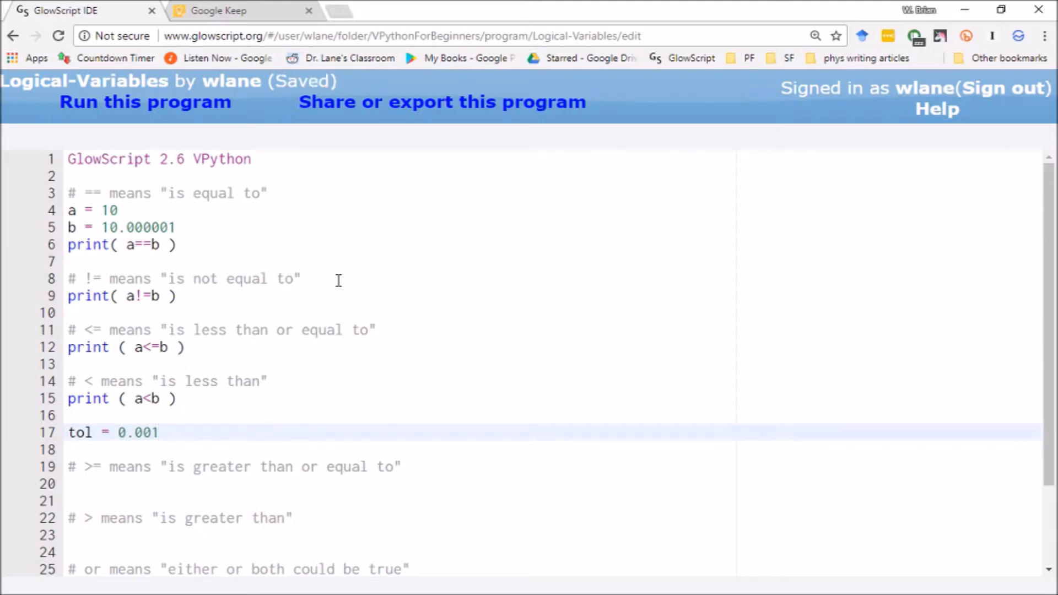
{"action": "type", "text": "# Range wi"}
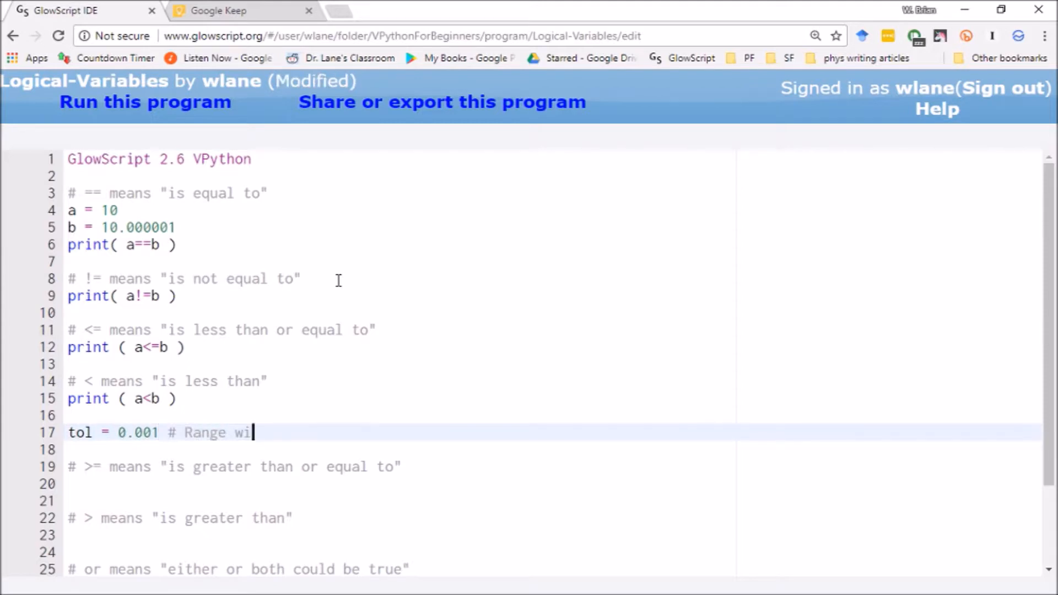
{"action": "type", "text": "thin whih"}
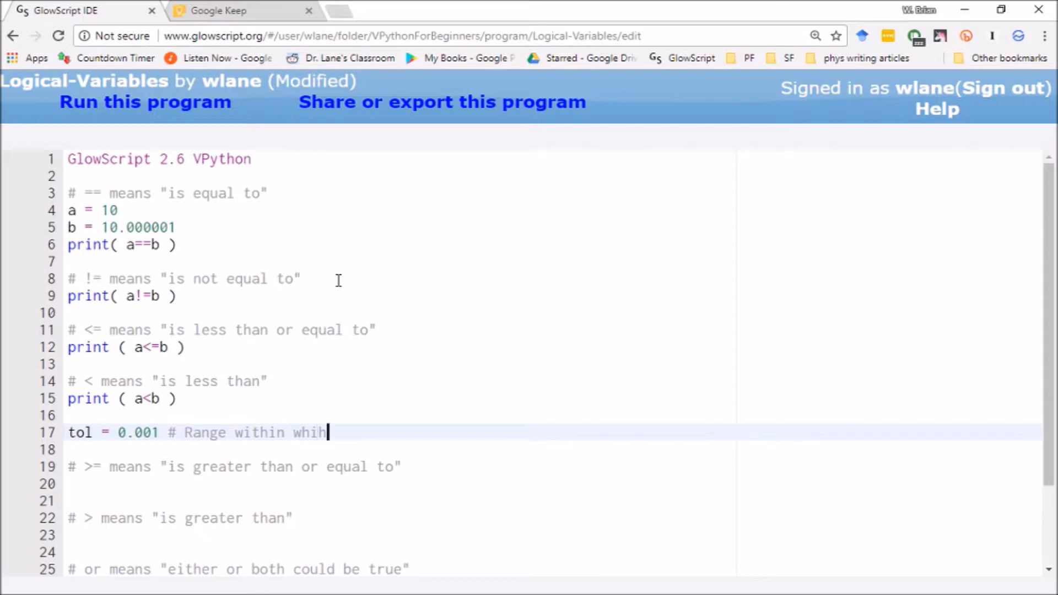
{"action": "type", "text": "ch we wan"}
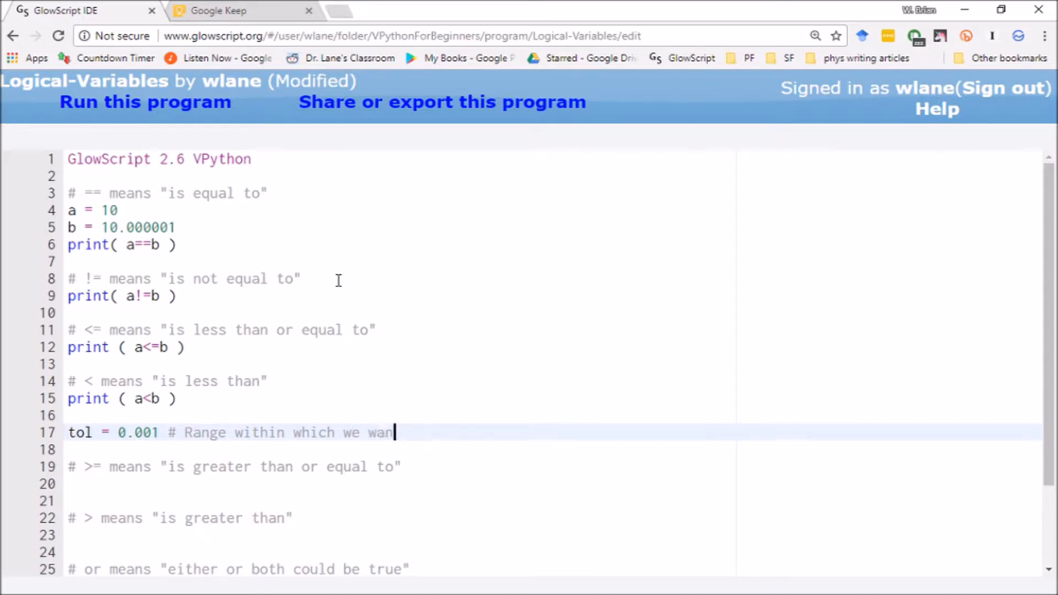
{"action": "type", "text": "t to compare and a"}
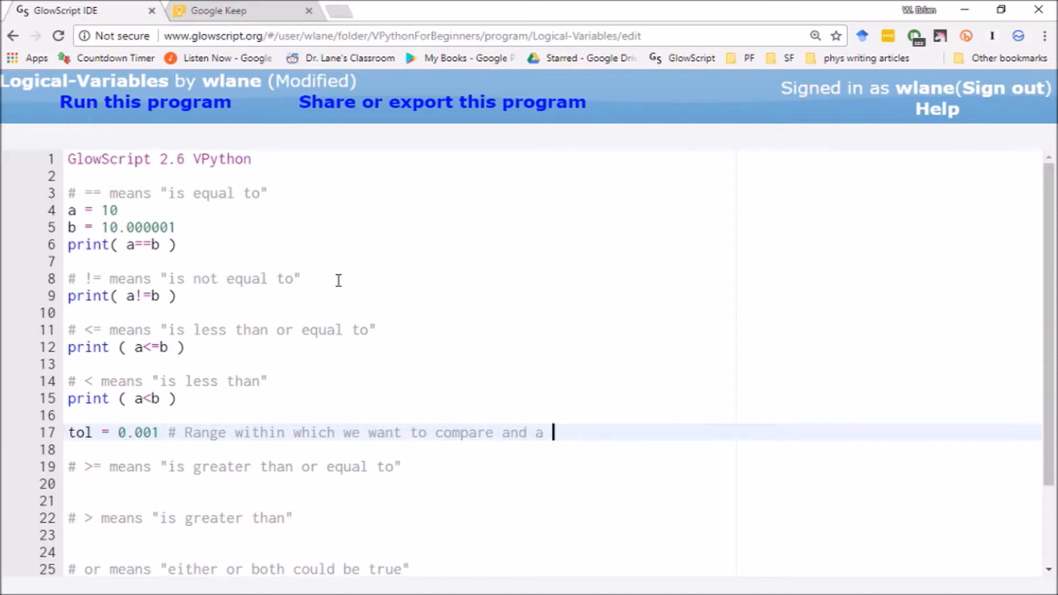
{"action": "type", "text": "b."}
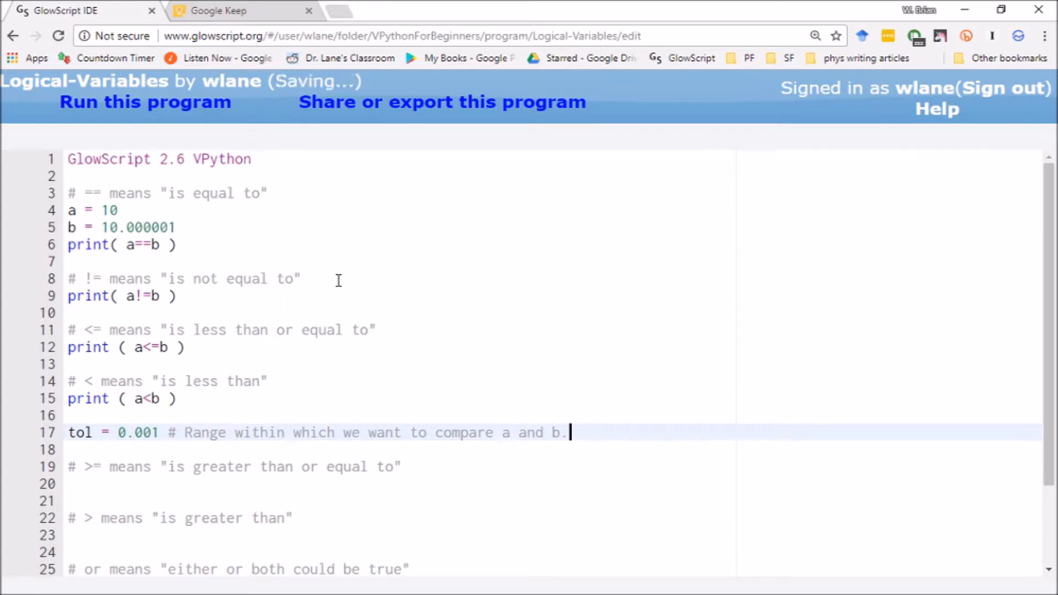
Step: Add print ( abs(a-b) <= tol ) and run to see the fifth result, true
{"action": "type", "text": "pr"}
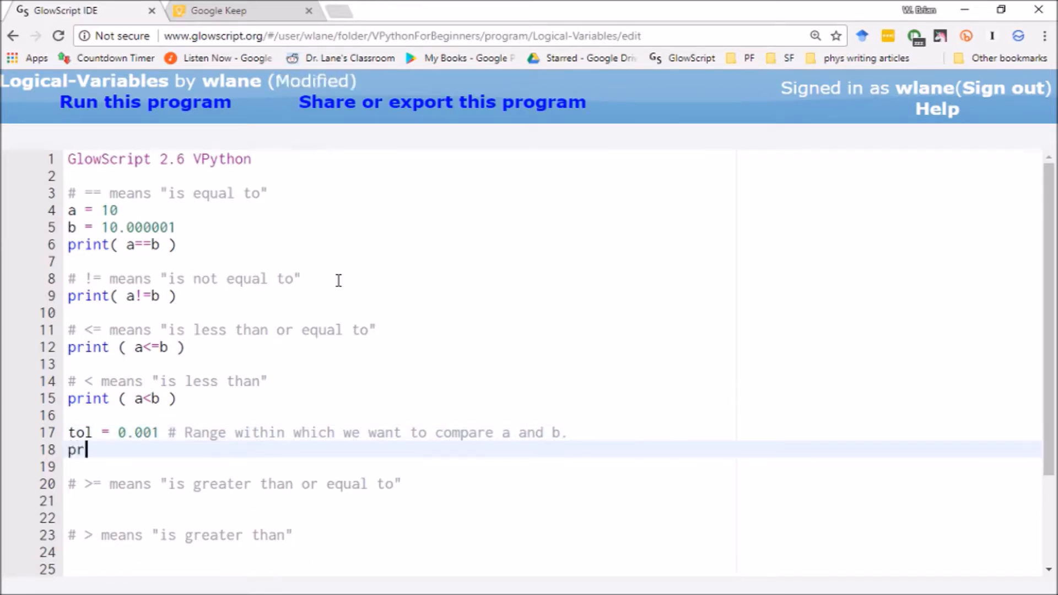
{"action": "type", "text": "int ( abs"}
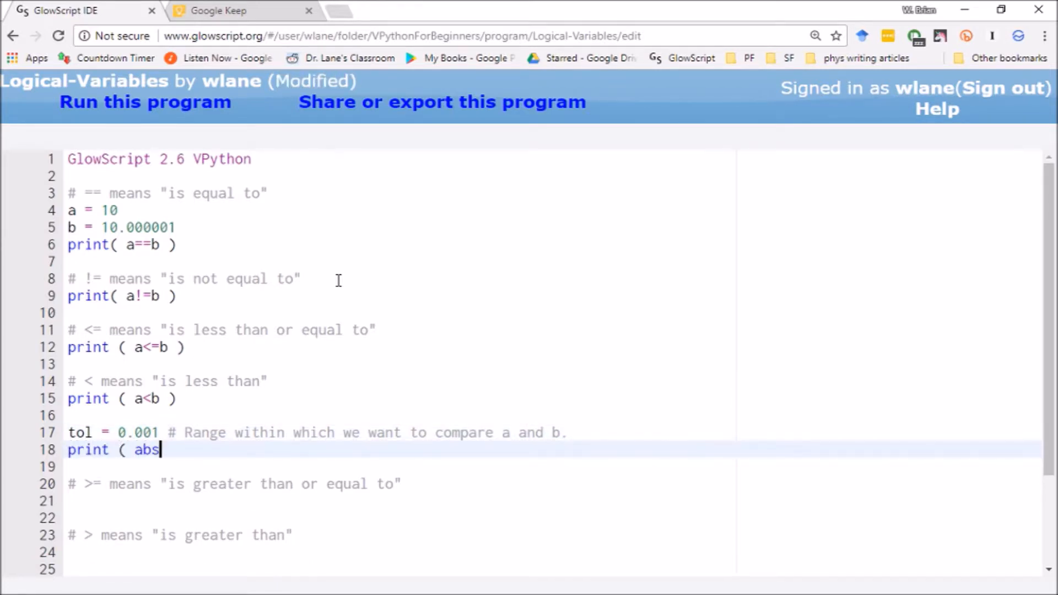
{"action": "type", "text": "(a-b"}
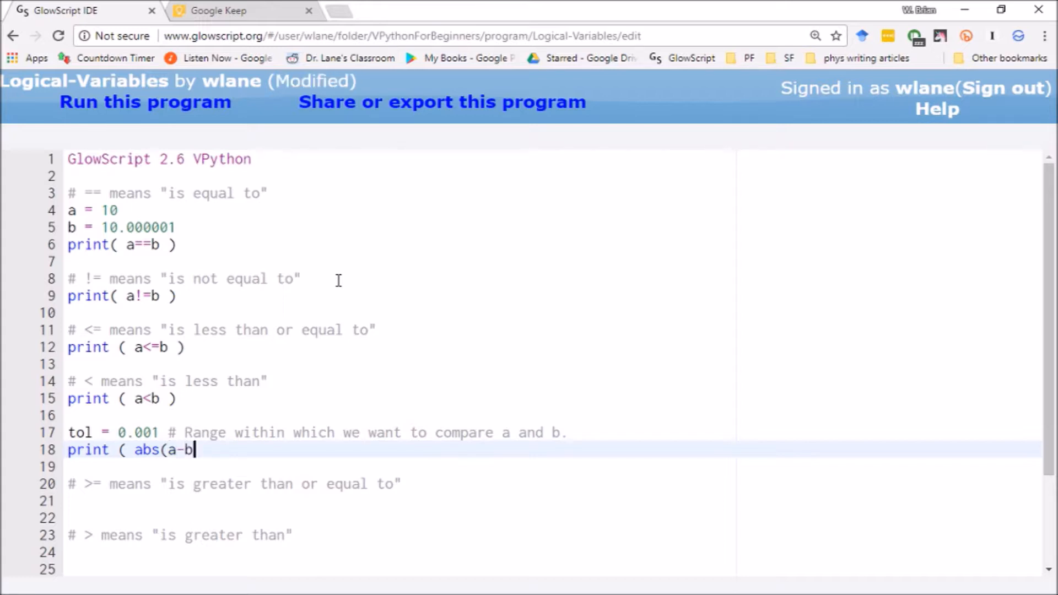
{"action": "type", "text": ") <"}
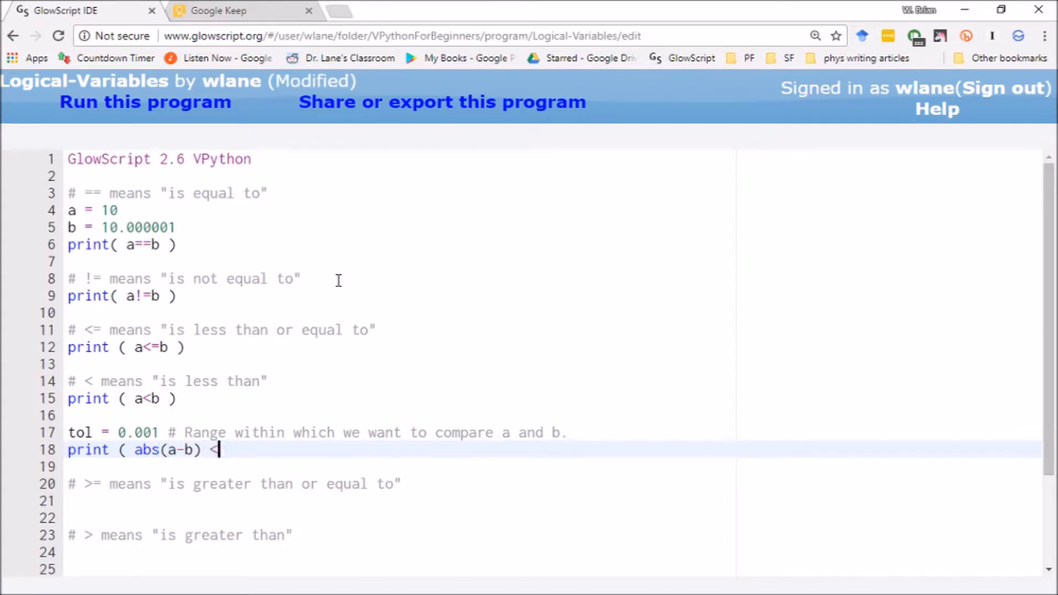
{"action": "type", "text": "= tol"}
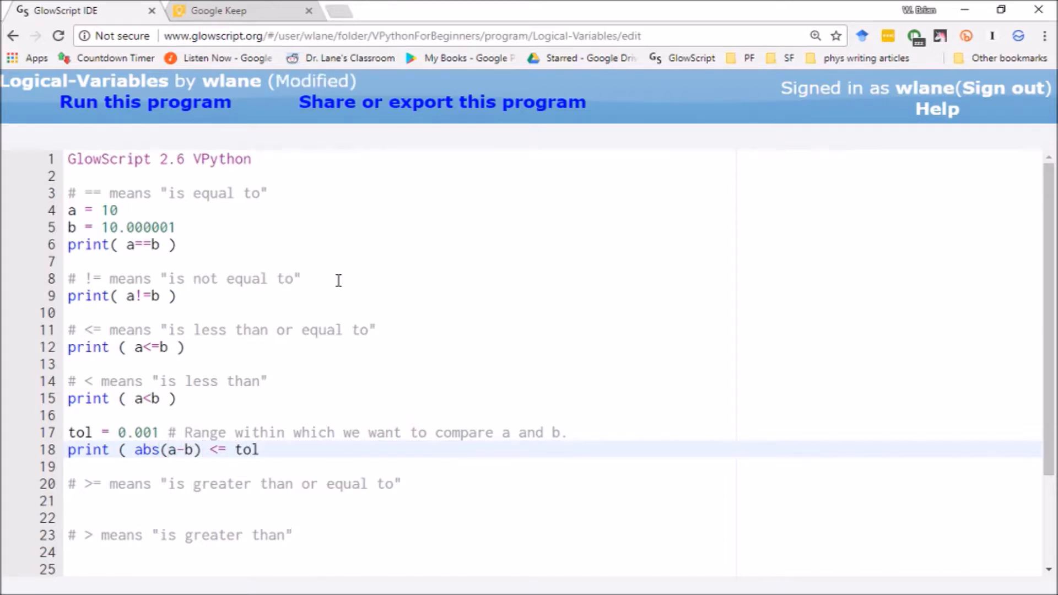
{"action": "type", "text": ")"}
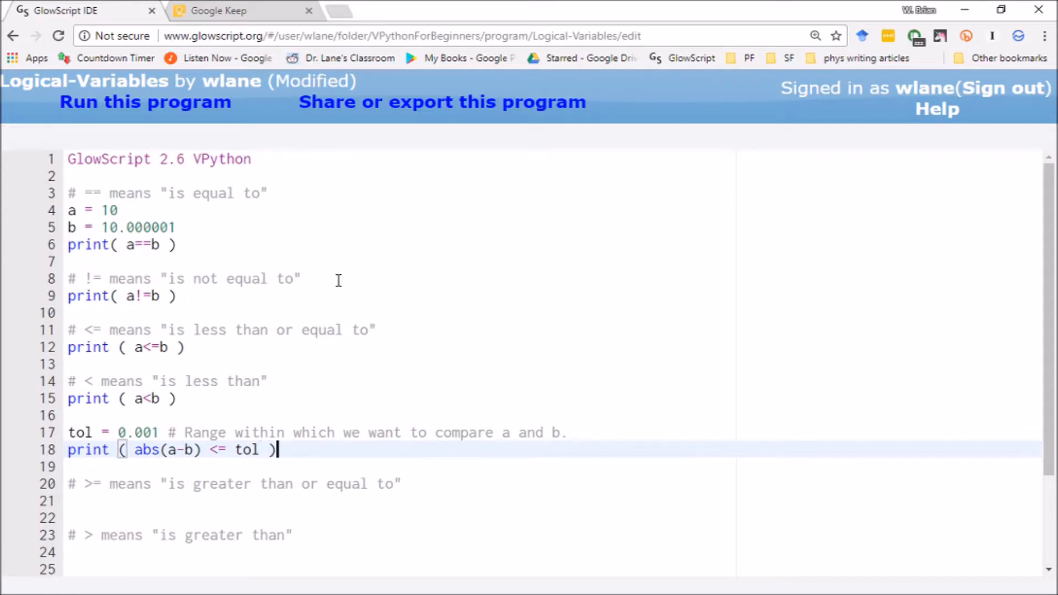
{"action": "key", "text": "ctrl+s"}
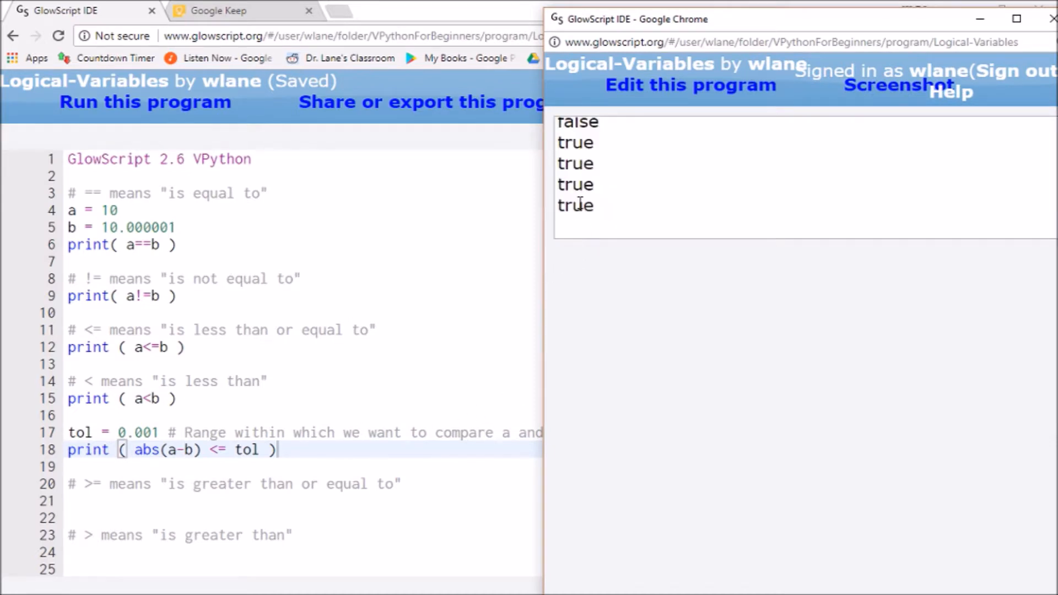
{"action": "double_click", "coordinate": [576, 206]}
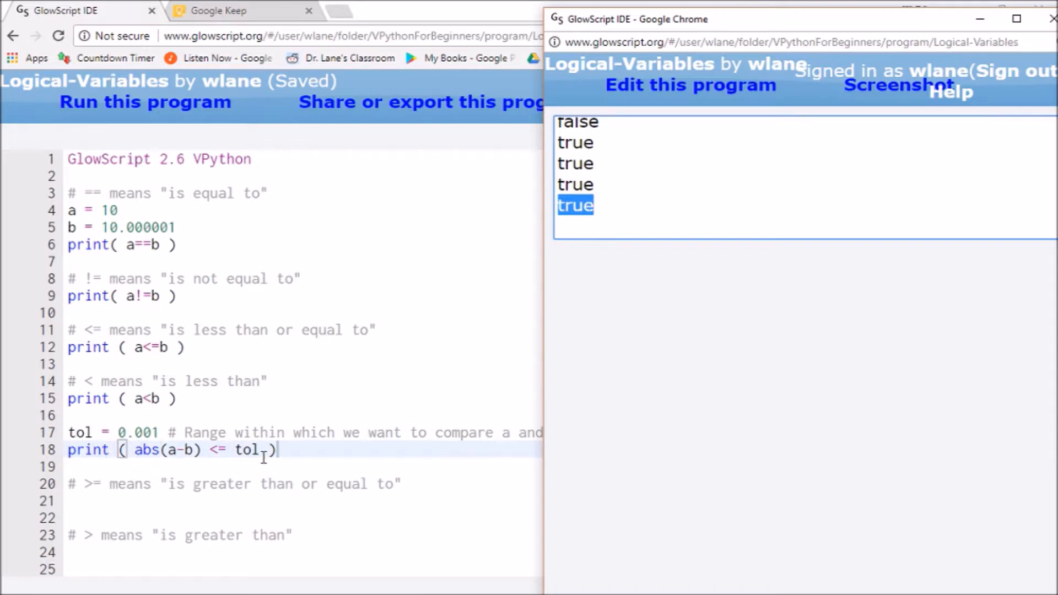
Step: Fix the tolerance print's parenthesis, add print ( a>=b ) and run it
{"action": "key", "text": "Backspace"}
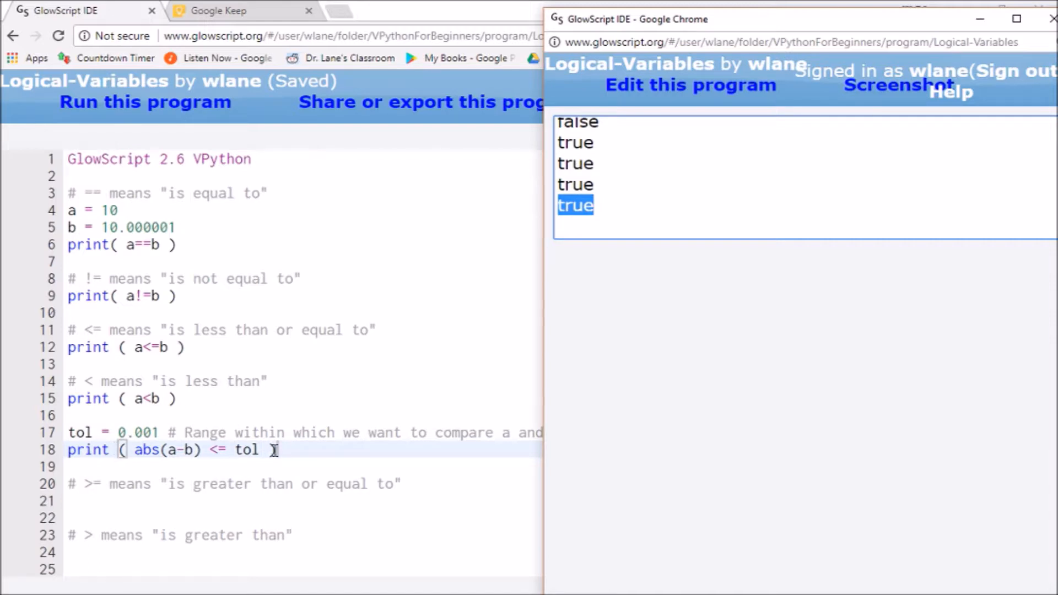
{"action": "type", "text": ")"}
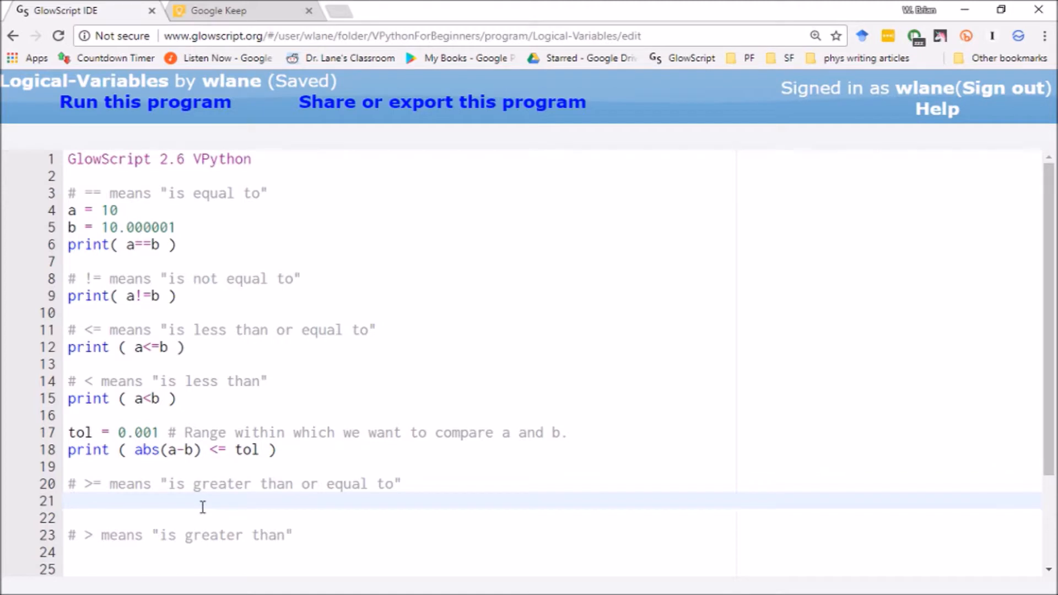
{"action": "mouse_move", "coordinate": [170, 509]}
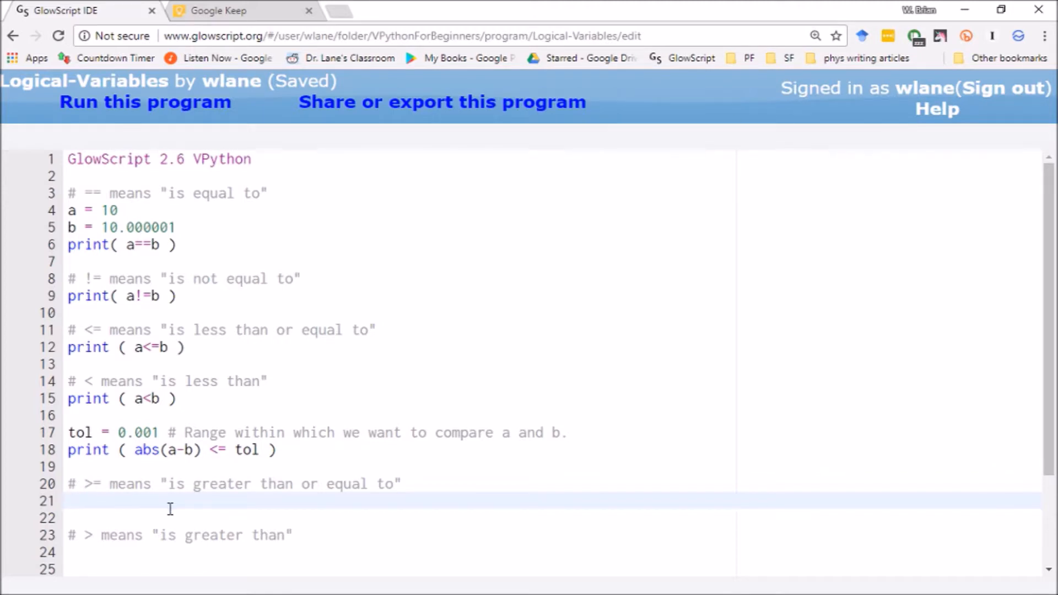
{"action": "type", "text": "print ( a"}
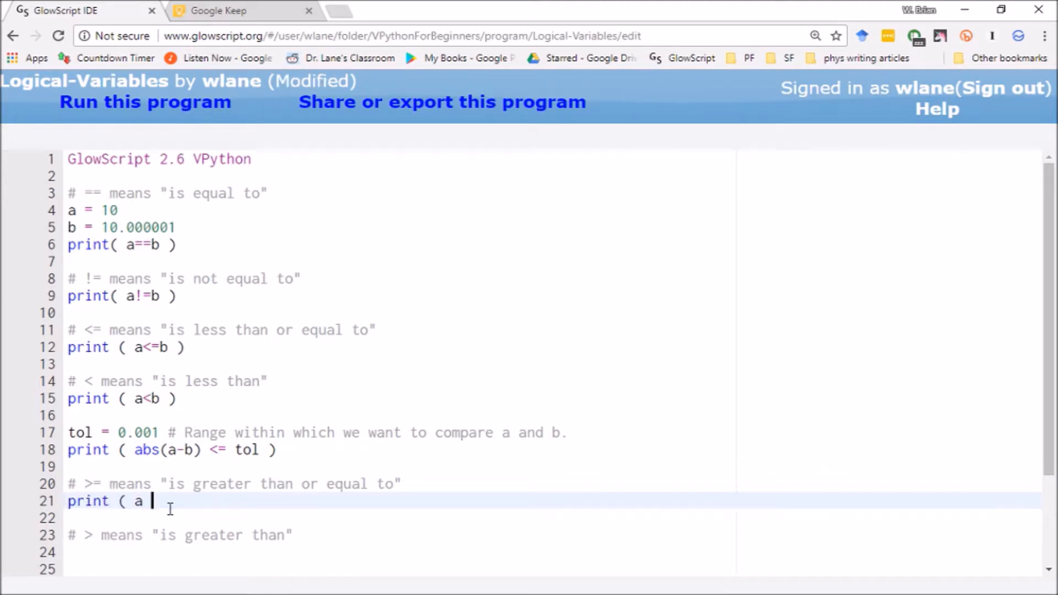
{"action": "type", "text": ">="}
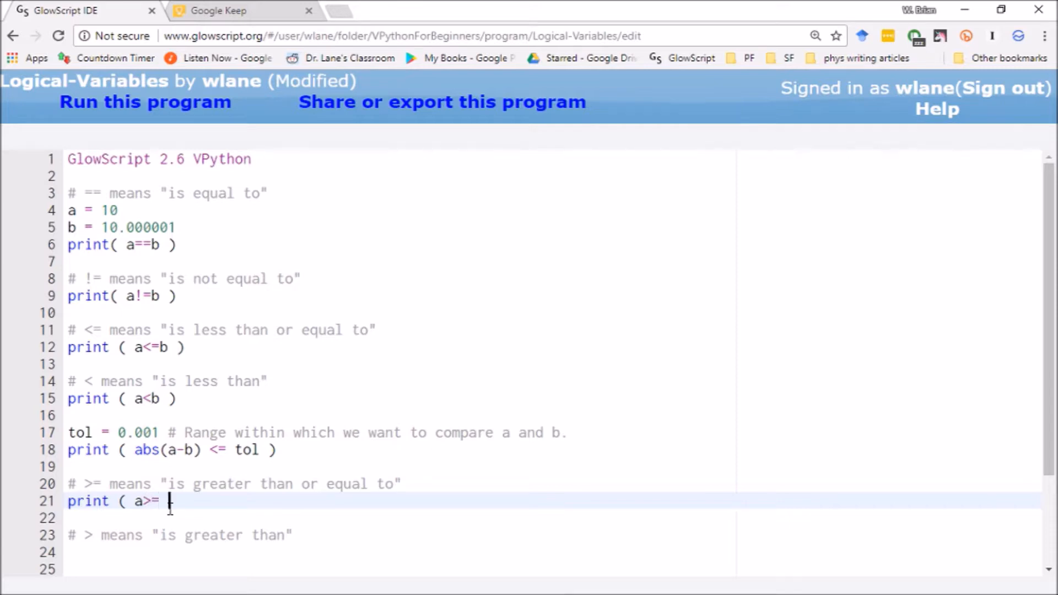
{"action": "type", "text": "b)"}
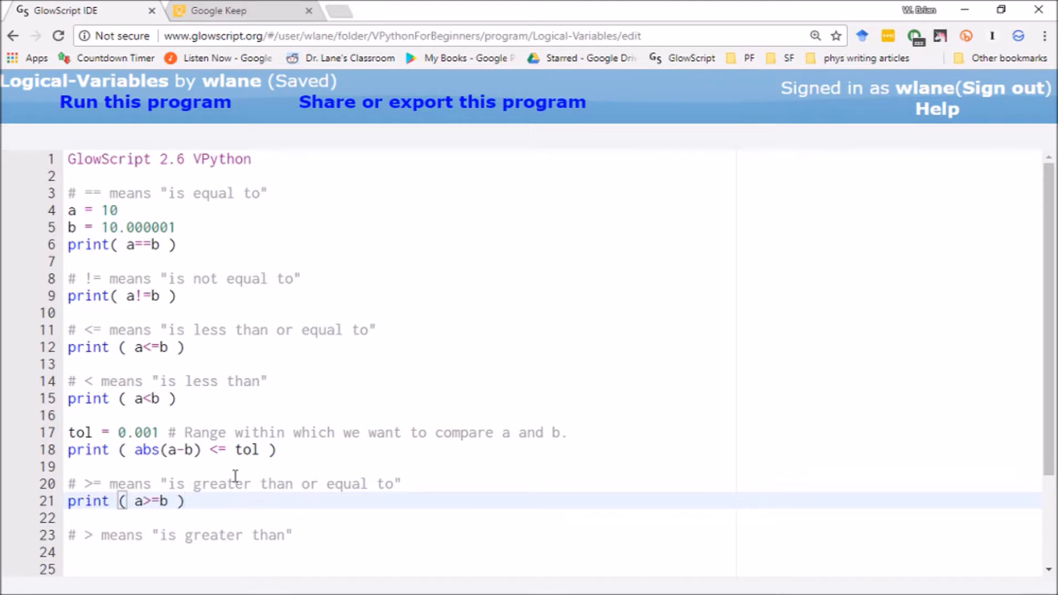
{"action": "left_click", "coordinate": [145, 101]}
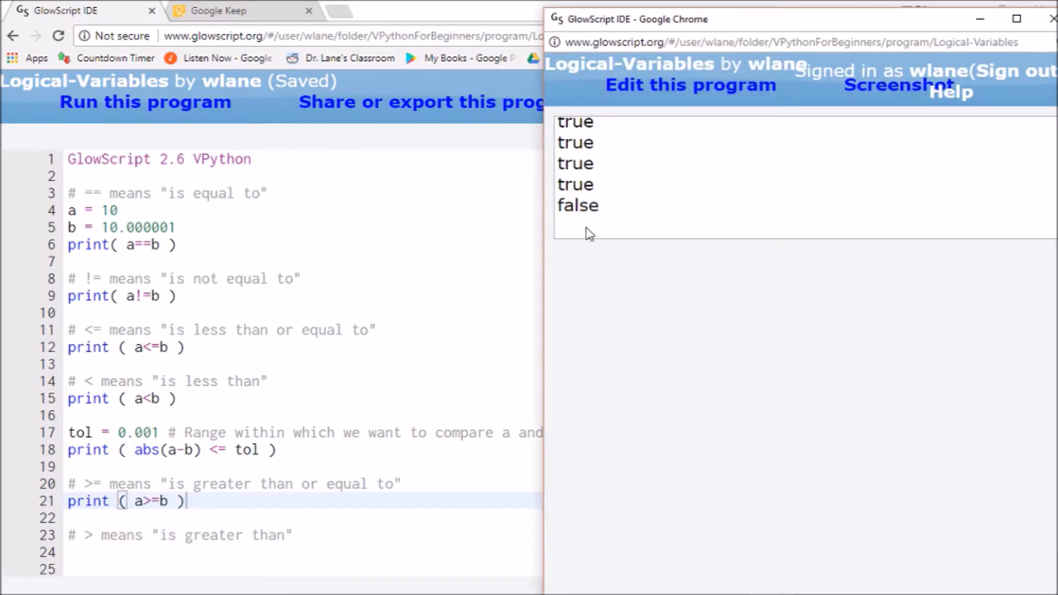
Step: Add print ( a>b ) under its comment and run the program again
{"action": "double_click", "coordinate": [575, 205]}
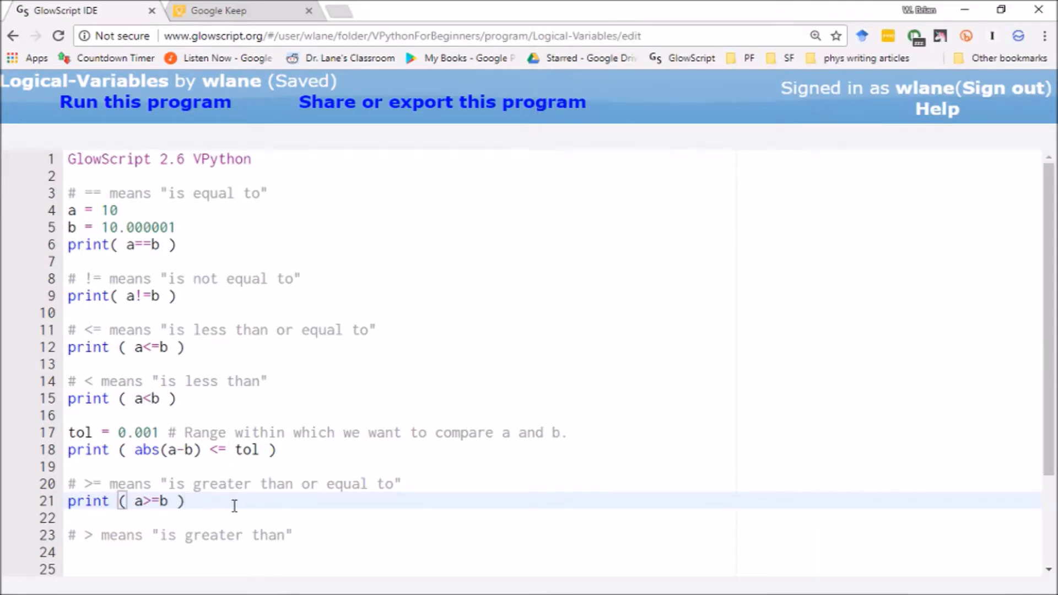
{"action": "type", "text": "print ( a>=b )"}
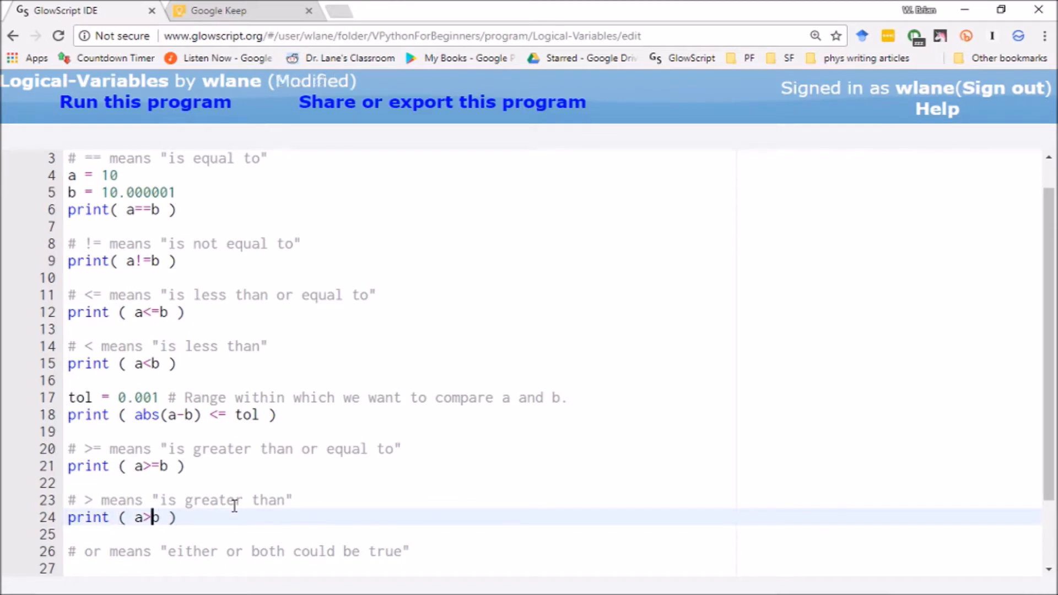
{"action": "left_click", "coordinate": [143, 102]}
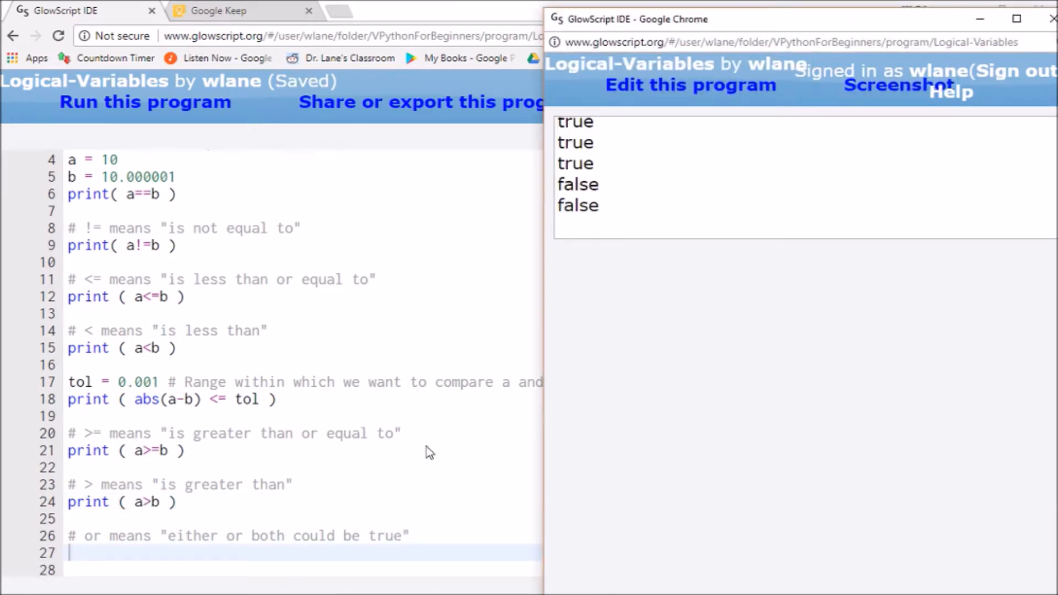
{"action": "mouse_move", "coordinate": [246, 342]}
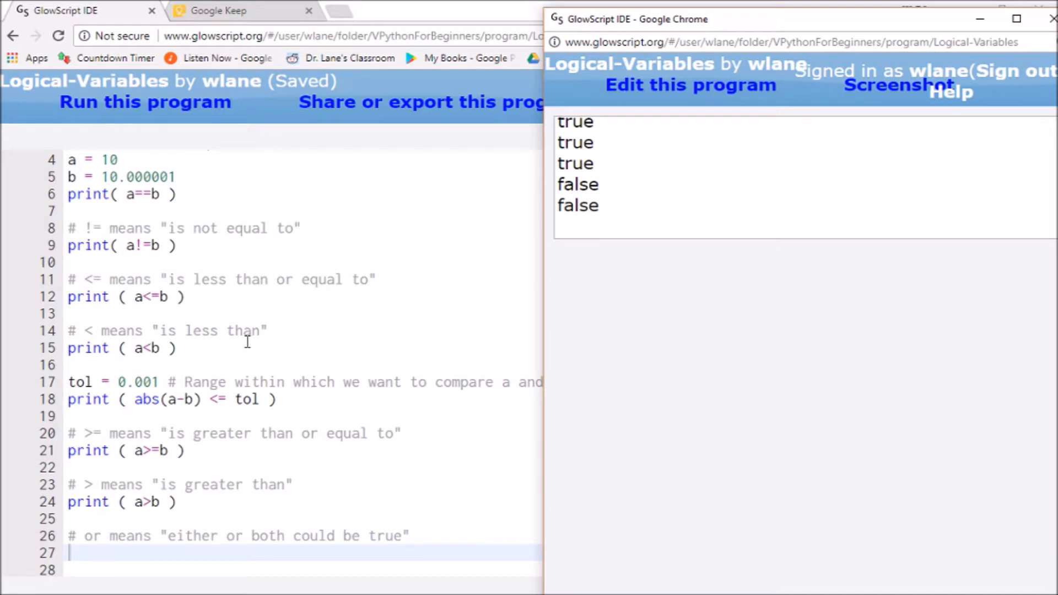
{"action": "mouse_move", "coordinate": [77, 11]}
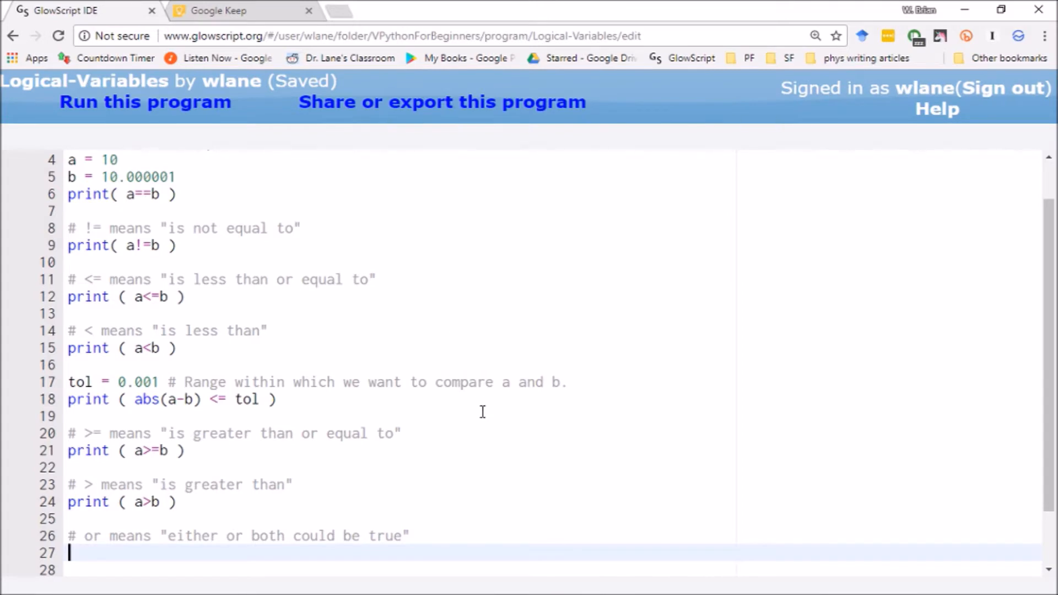
{"action": "scroll", "scroll_direction": "down", "scroll_amount": 3}
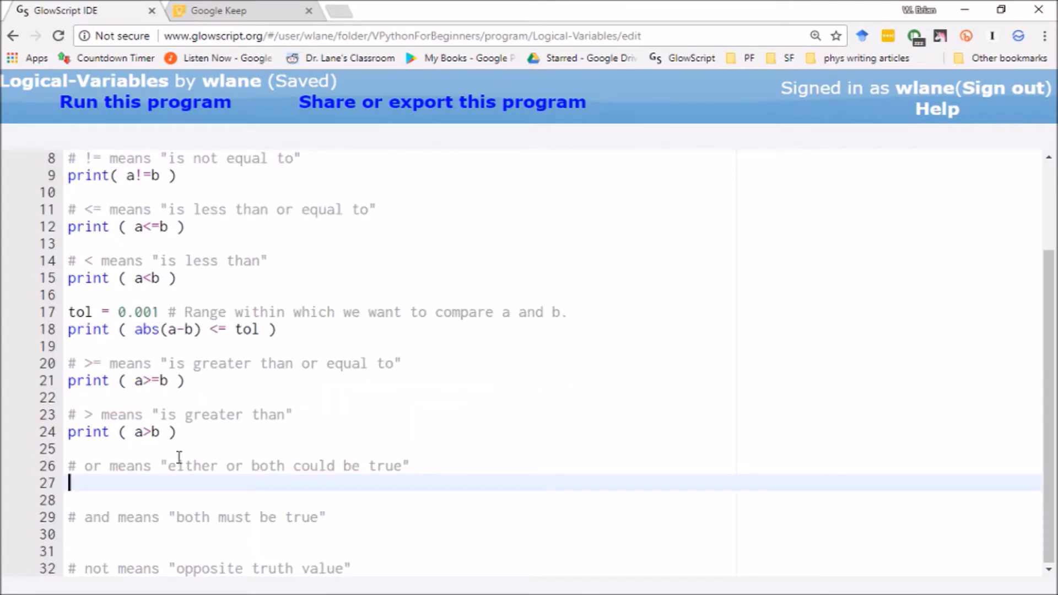
{"action": "mouse_move", "coordinate": [133, 462]}
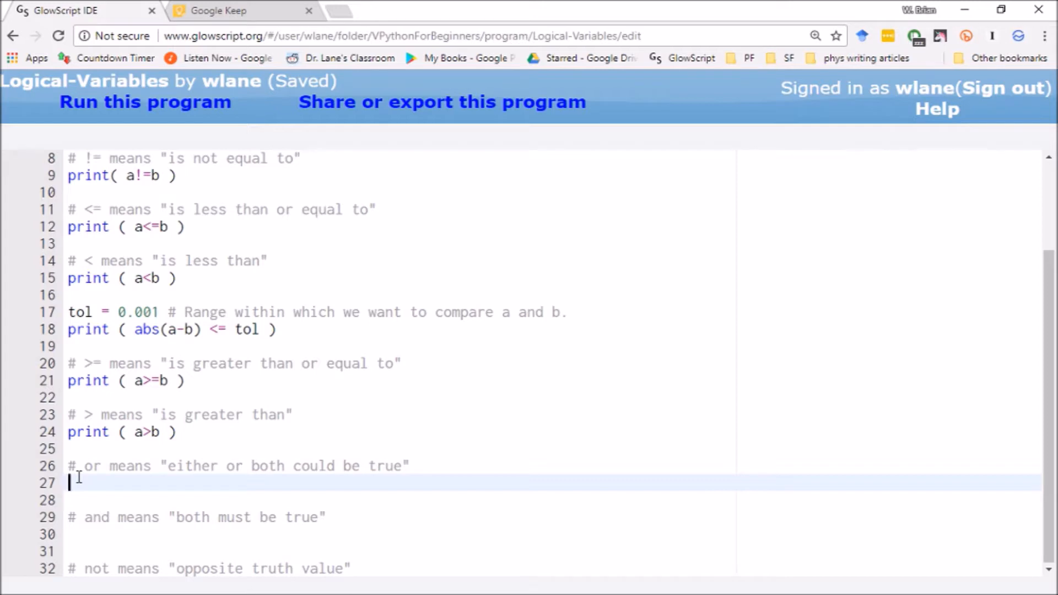
Step: Assign a = 1, b = 2, c = 3, d = 1 under the or comment
{"action": "type", "text": "a"}
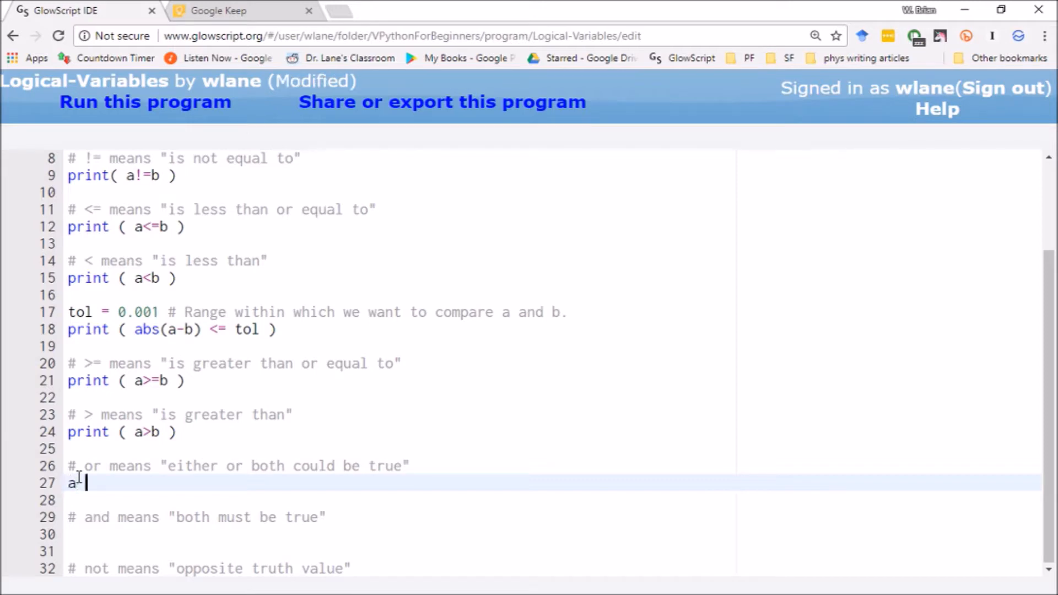
{"action": "type", "text": "= 1"}
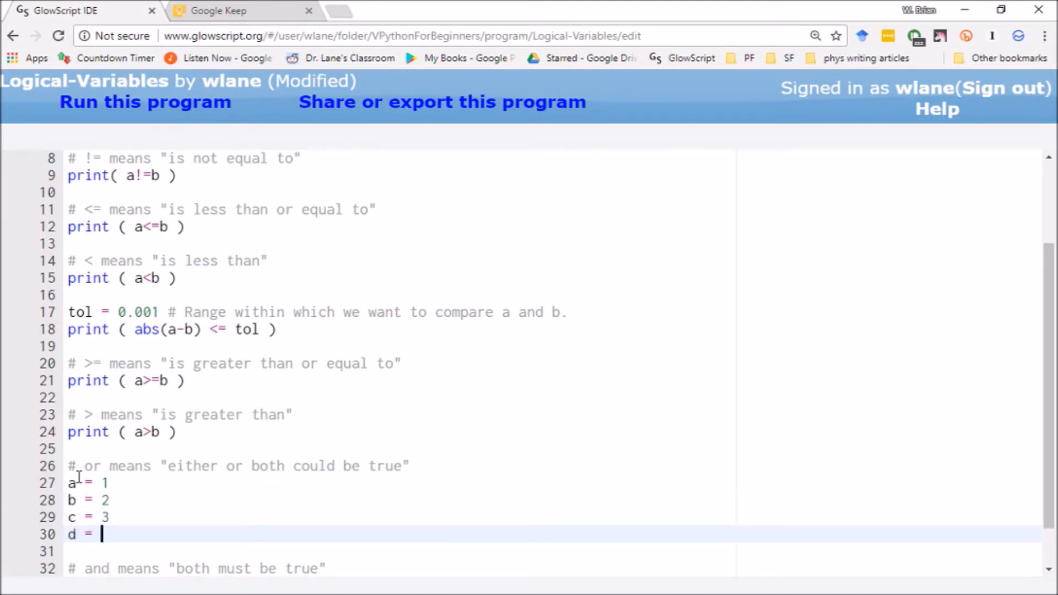
{"action": "type", "text": "1"}
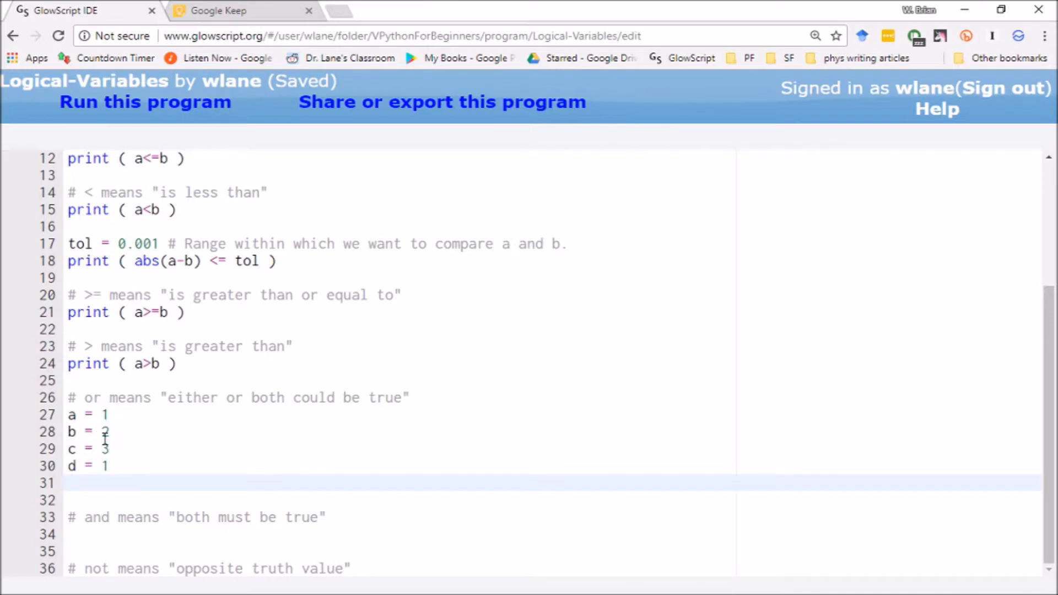
{"action": "left_click", "coordinate": [108, 449]}
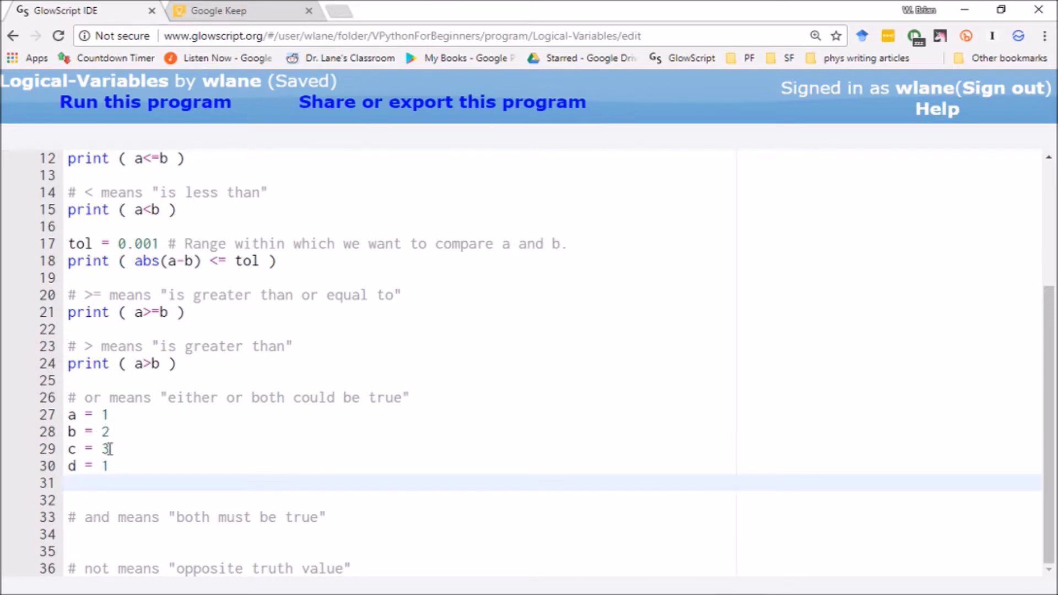
Step: Add print ( (a==b) or (a==c) or (a==d) ), save, and run to see true
{"action": "type", "text": "pri"}
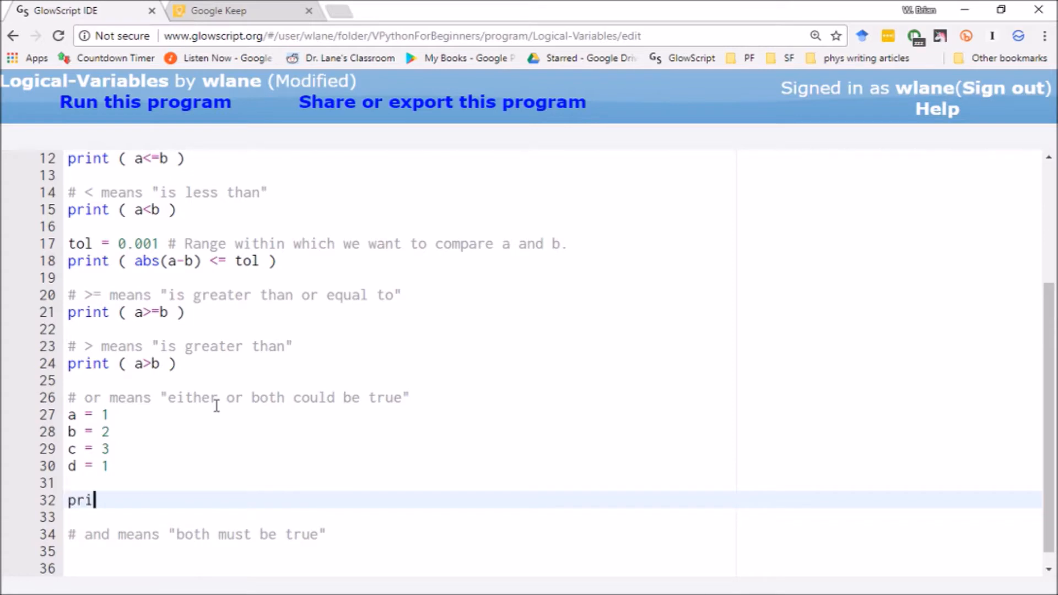
{"action": "type", "text": "nt ( ("}
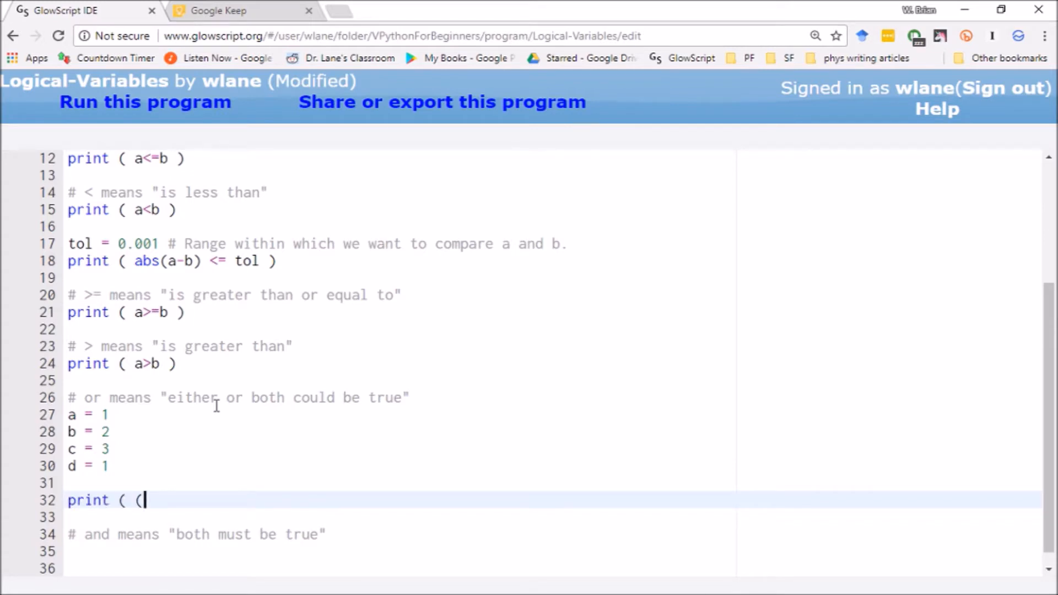
{"action": "type", "text": "a==b) or (a"}
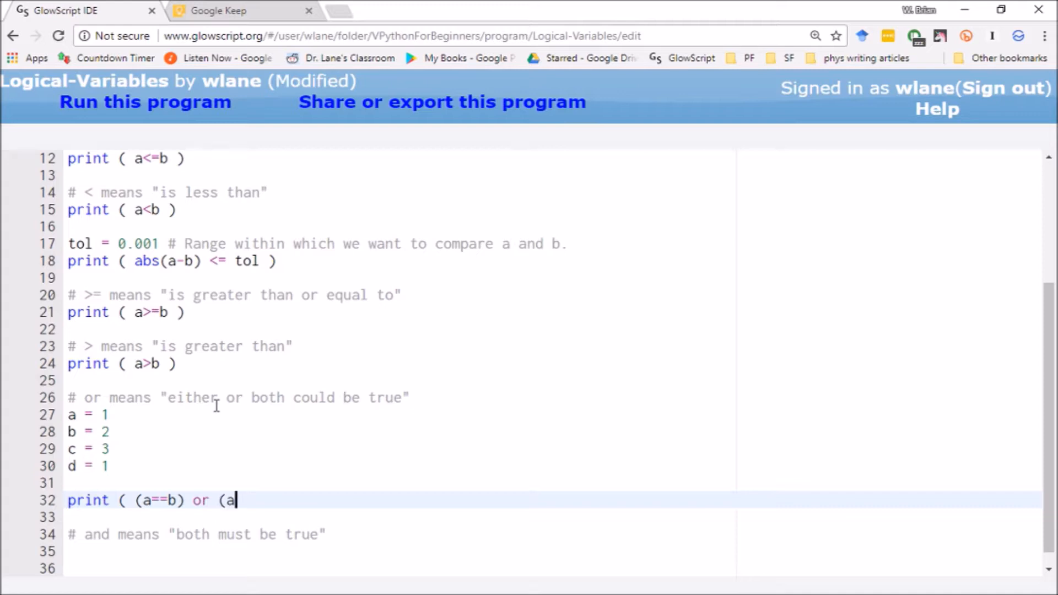
{"action": "type", "text": "==c) or ("}
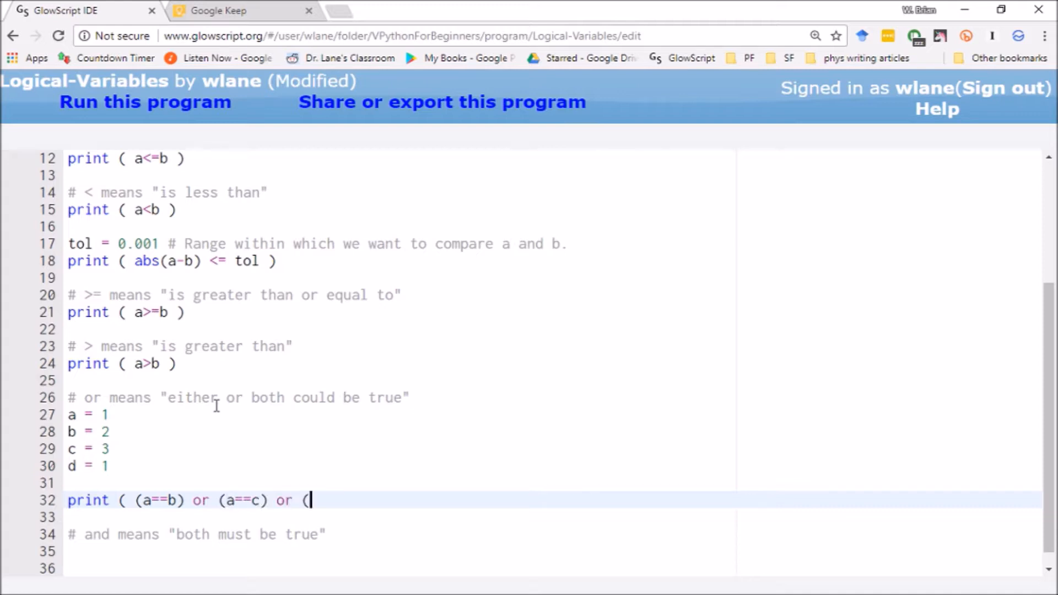
{"action": "type", "text": "a==d) )"}
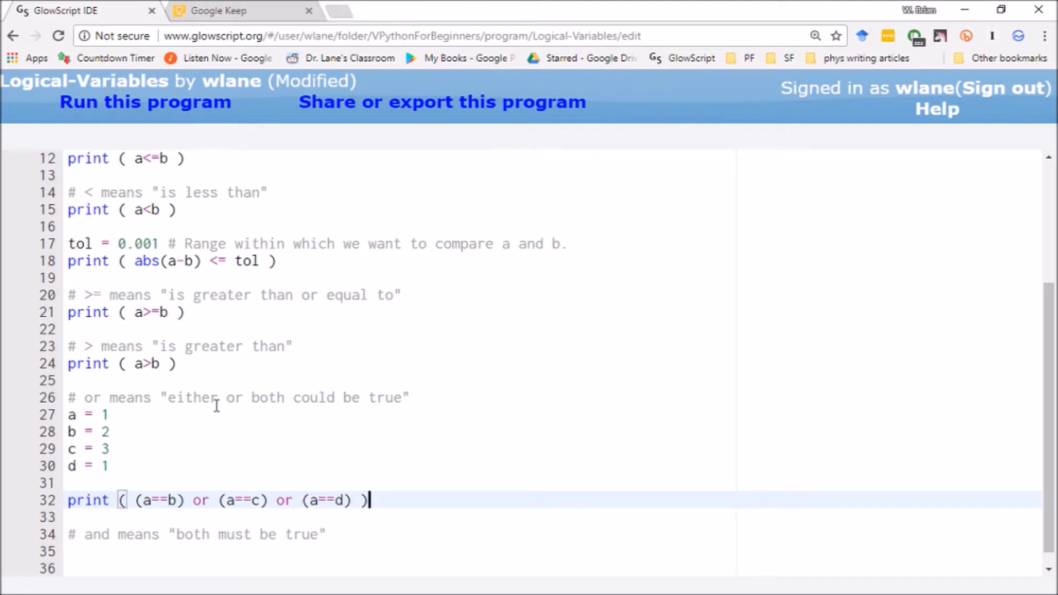
{"action": "key", "text": "ctrl+s"}
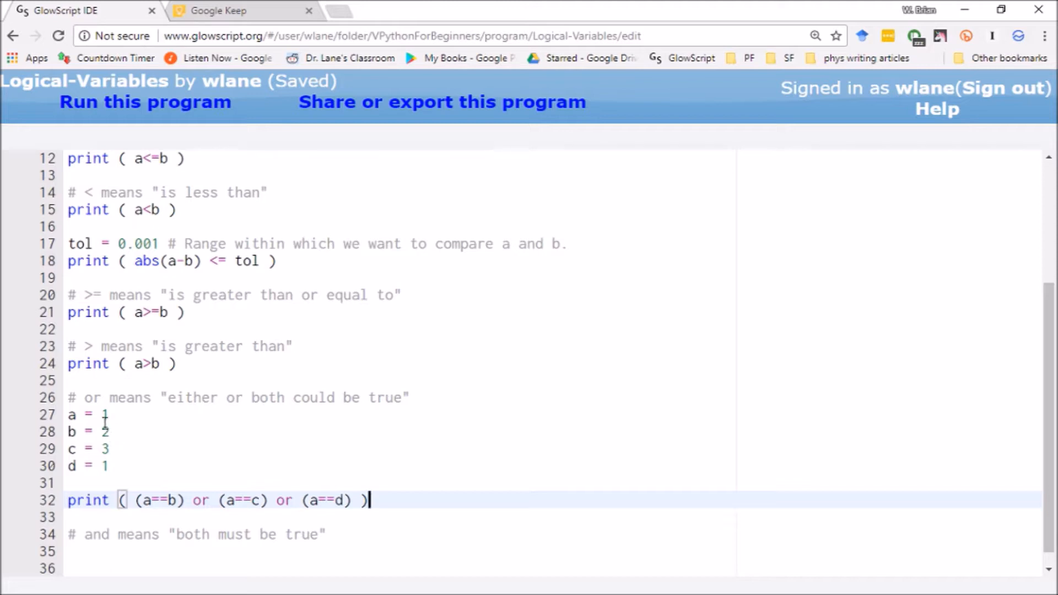
{"action": "mouse_move", "coordinate": [351, 506]}
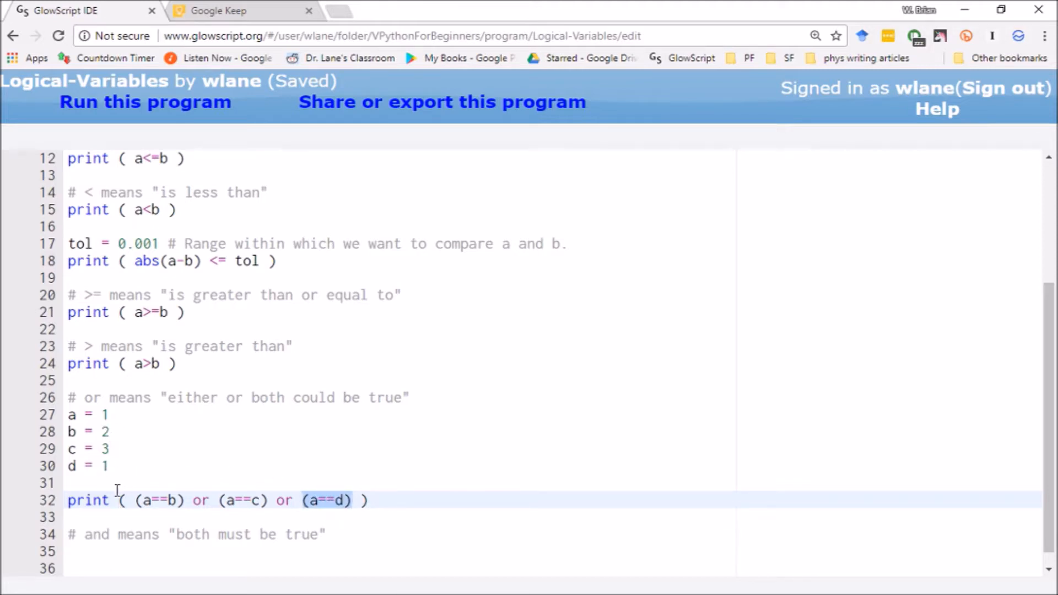
{"action": "mouse_move", "coordinate": [426, 491]}
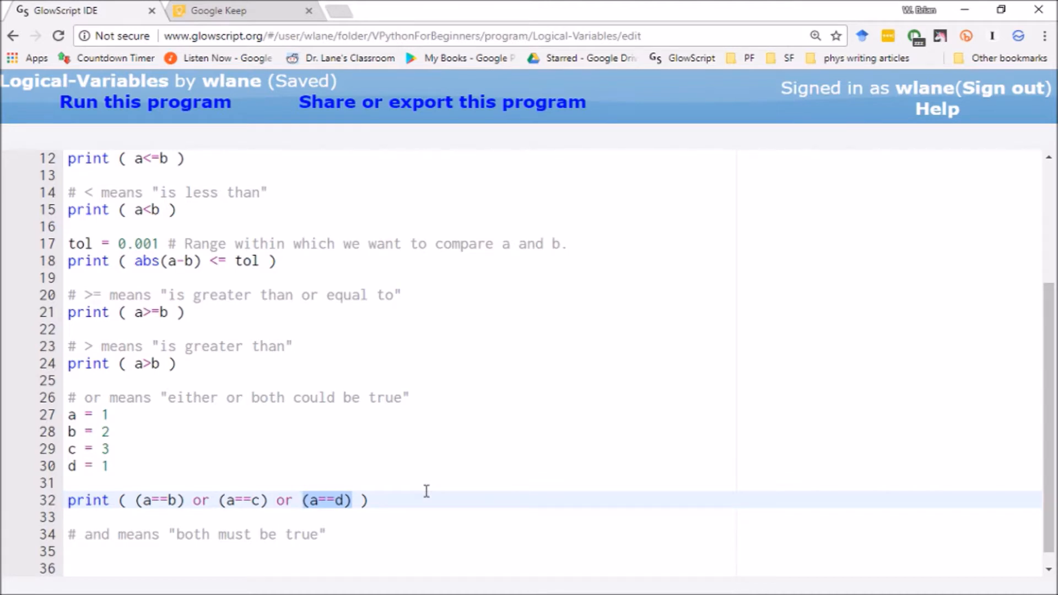
{"action": "left_click", "coordinate": [144, 102]}
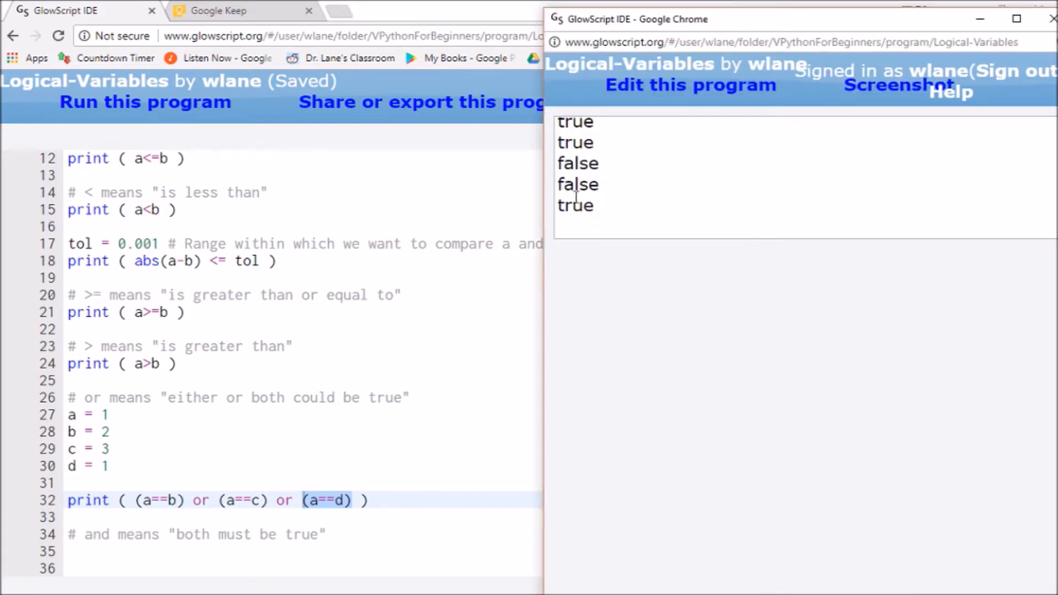
{"action": "double_click", "coordinate": [575, 205]}
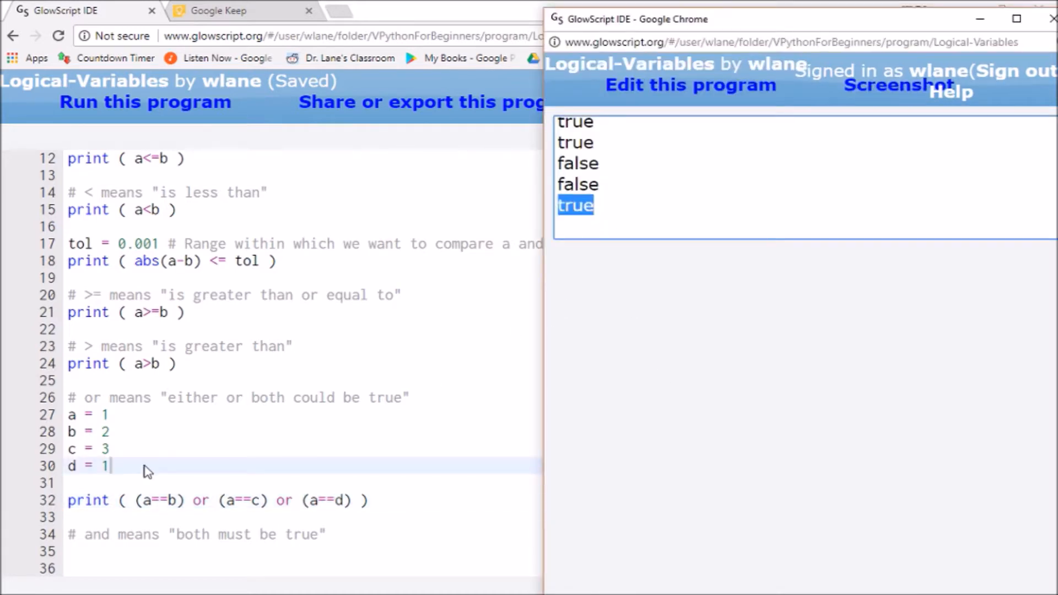
{"action": "mouse_move", "coordinate": [378, 513]}
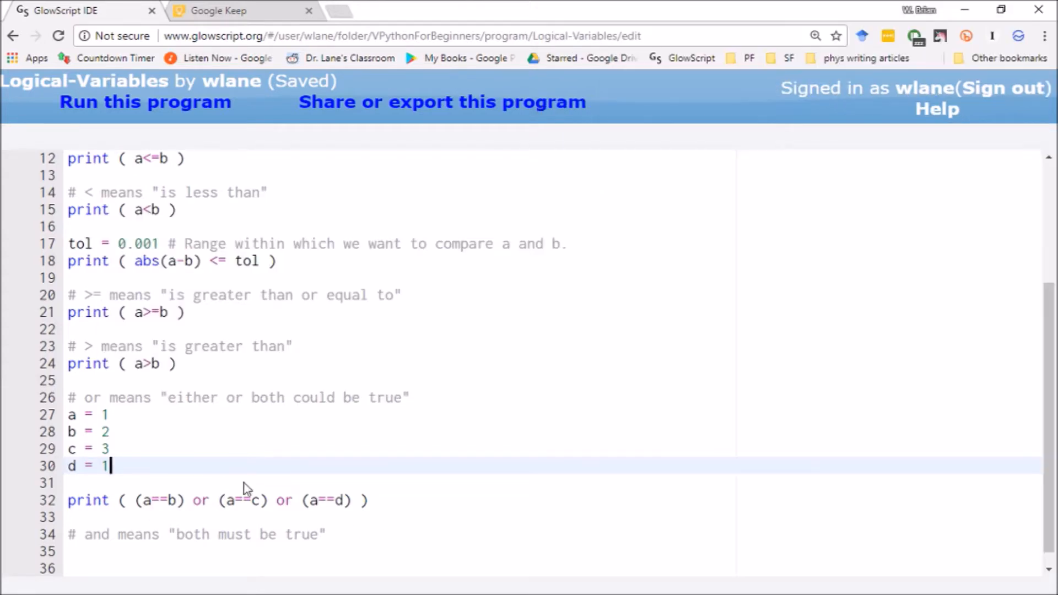
Step: Try d = 10 so the or prints false, then restore d = 1 and save
{"action": "type", "text": "0"}
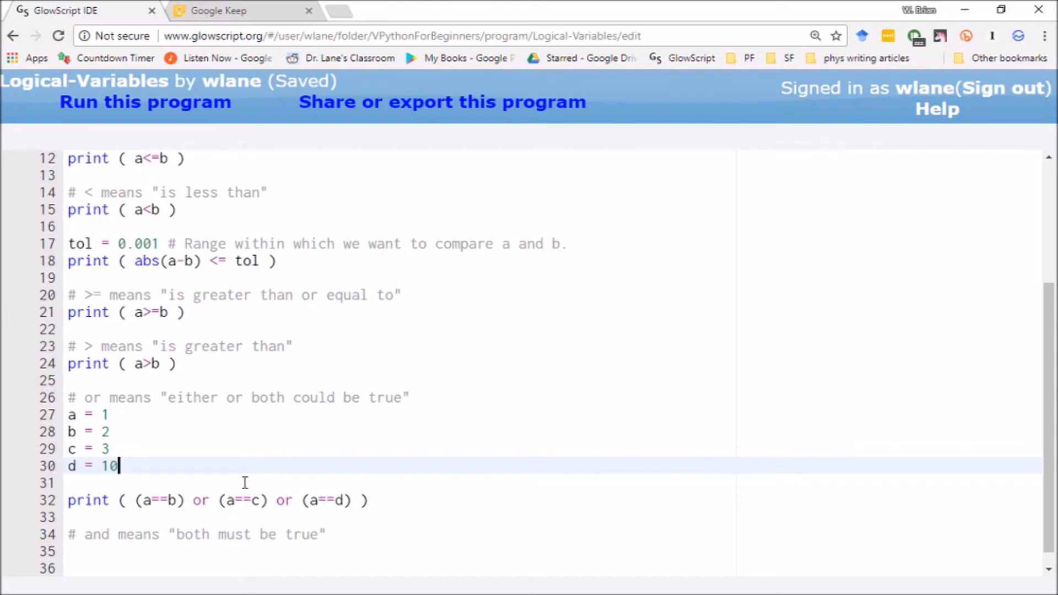
{"action": "left_click", "coordinate": [144, 102]}
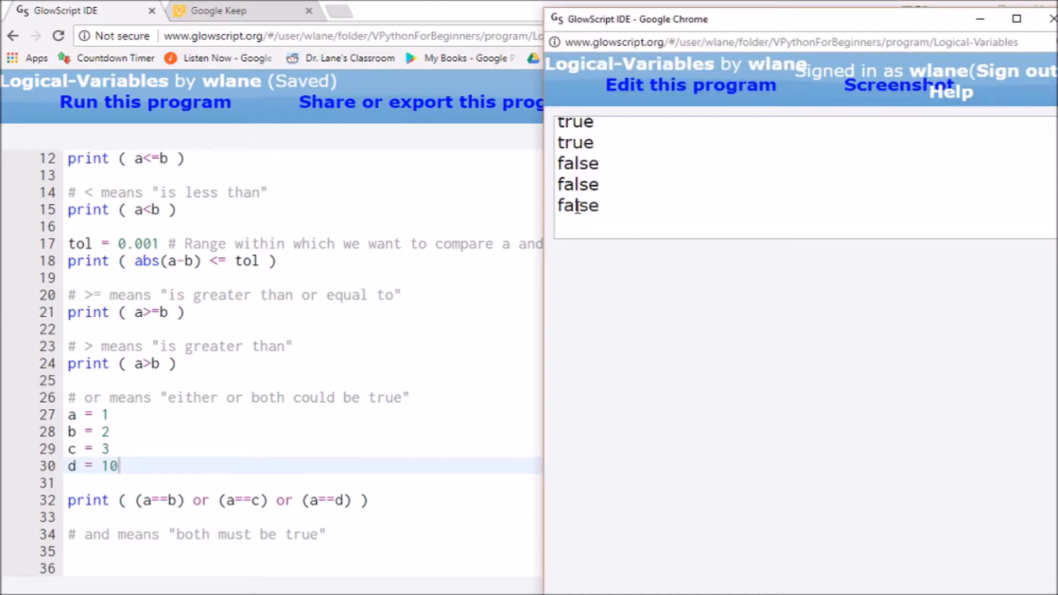
{"action": "double_click", "coordinate": [577, 205]}
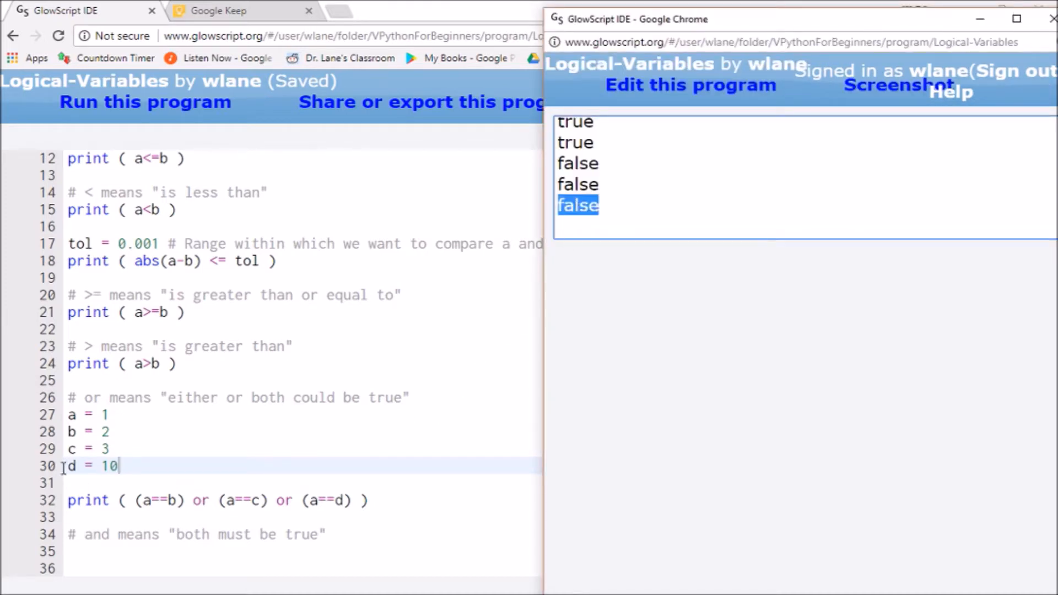
{"action": "key", "text": "Backspace"}
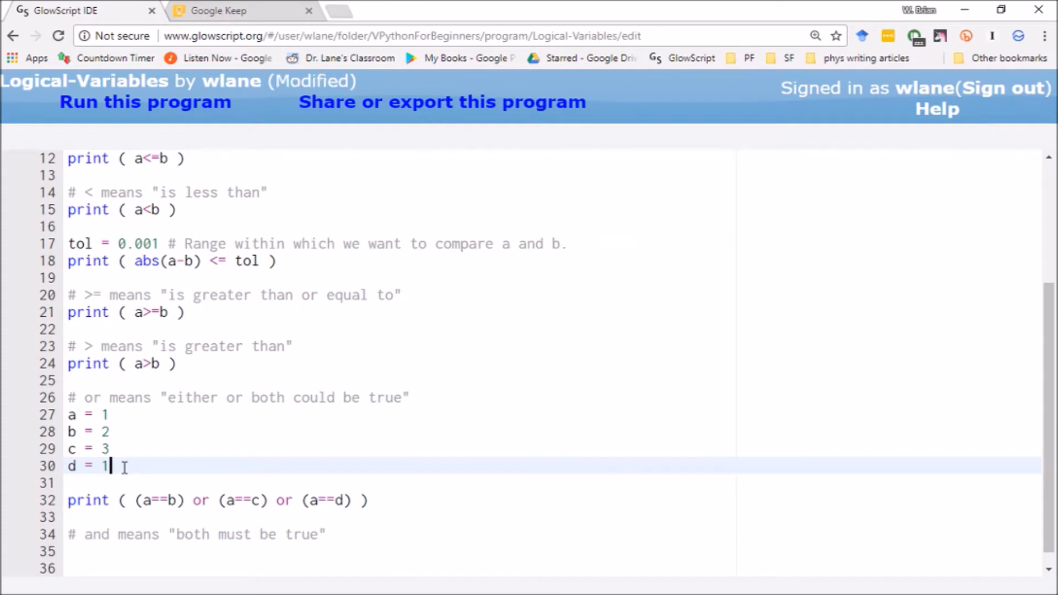
{"action": "key", "text": "ctrl+s"}
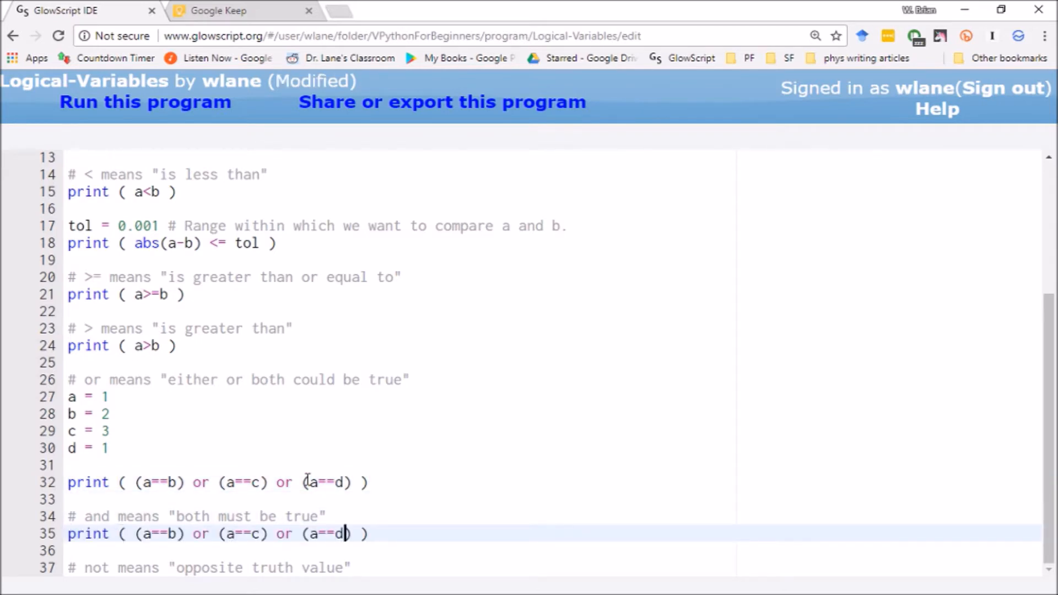
Step: Make the copied line print (a==b) and (a==c) and (a==d) and run to see false
{"action": "double_click", "coordinate": [284, 533]}
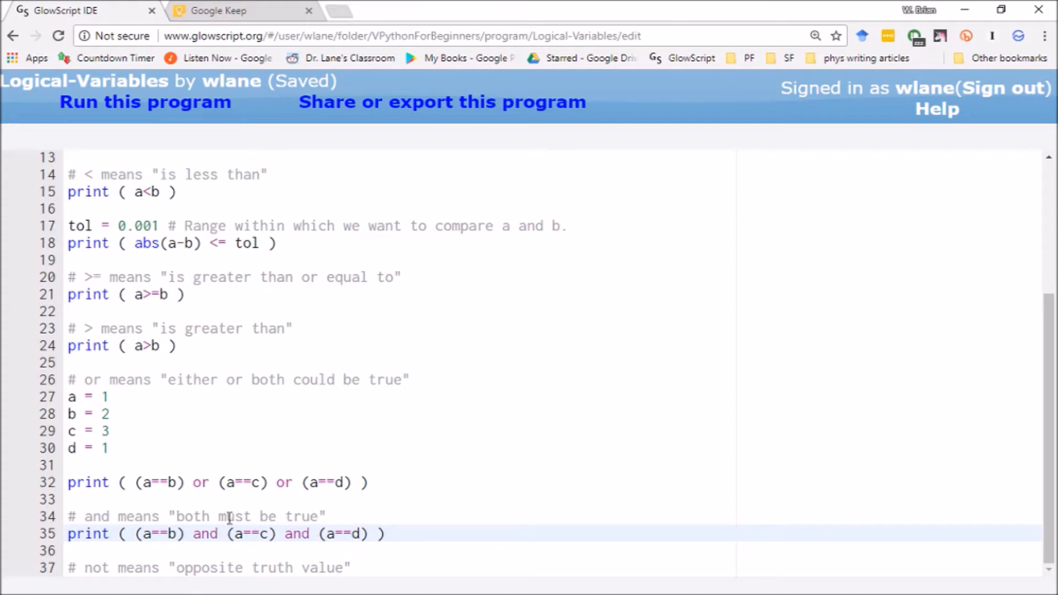
{"action": "mouse_move", "coordinate": [194, 566]}
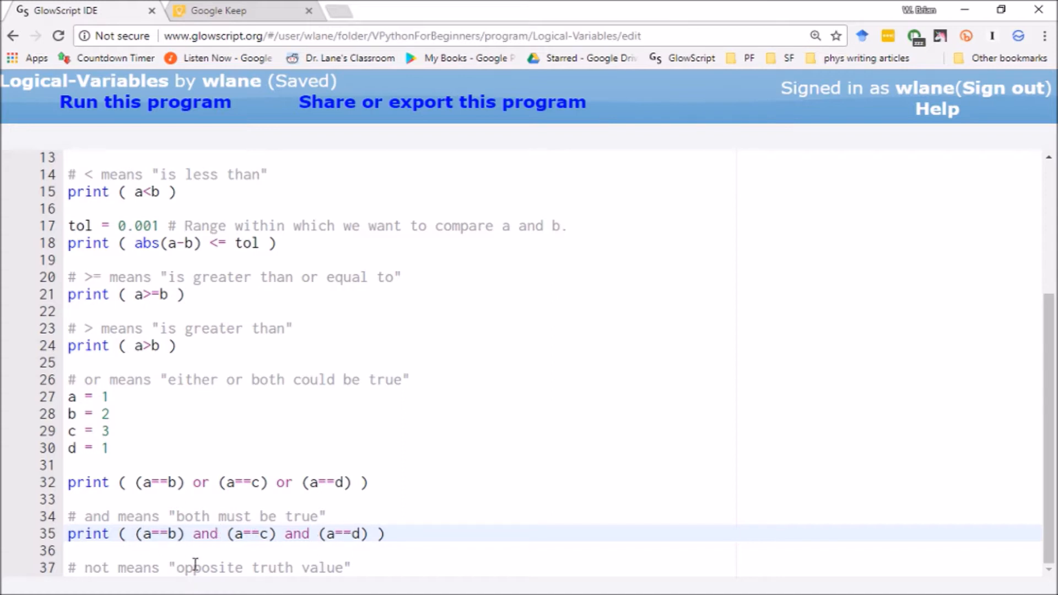
{"action": "mouse_move", "coordinate": [263, 534]}
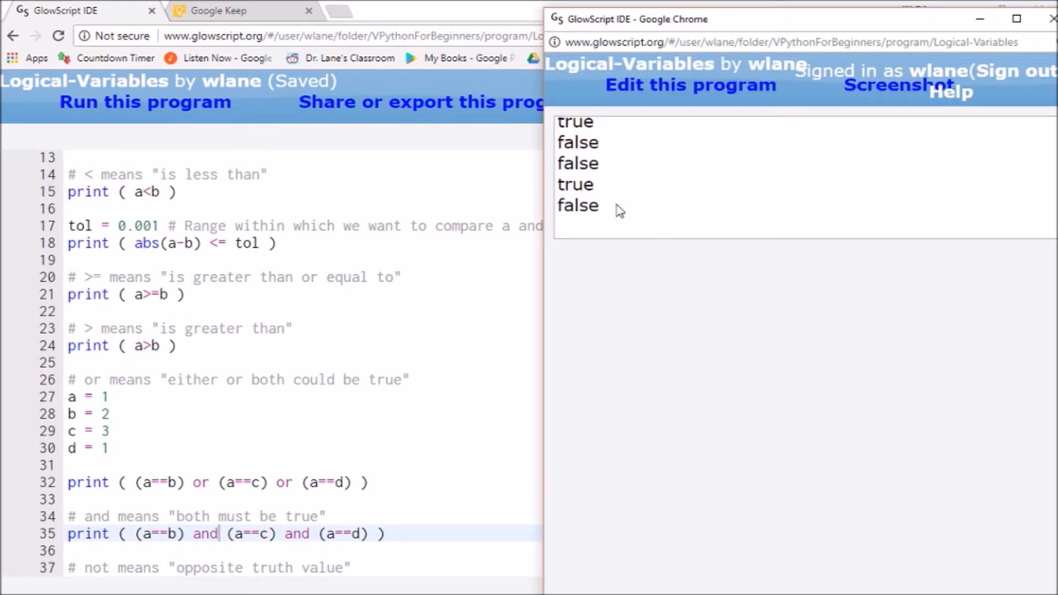
{"action": "double_click", "coordinate": [577, 205]}
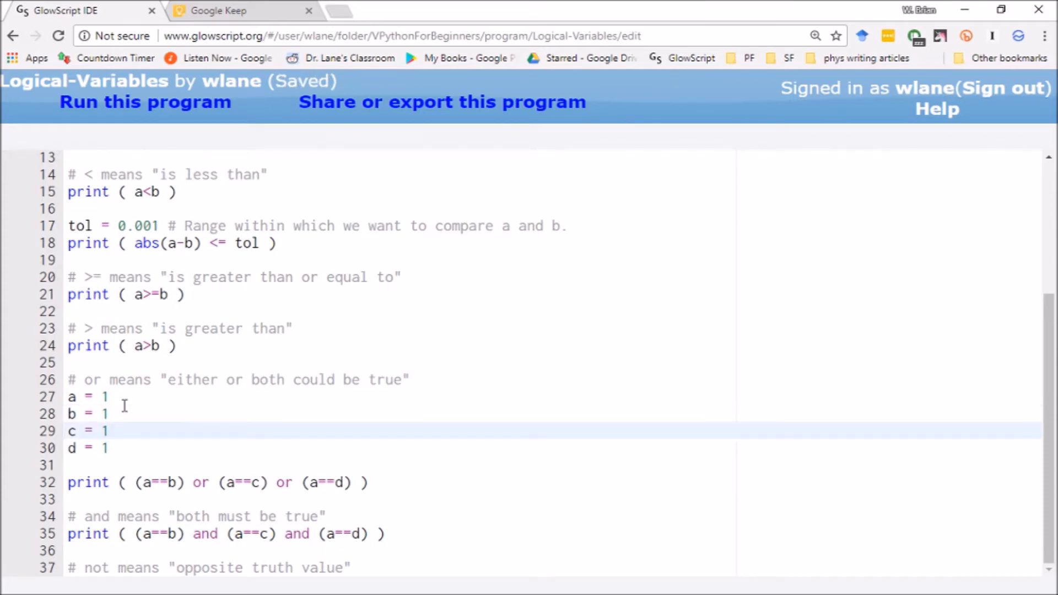
Step: Rerun the program with all values at 1 and highlight the and result, now true
{"action": "left_click", "coordinate": [145, 102]}
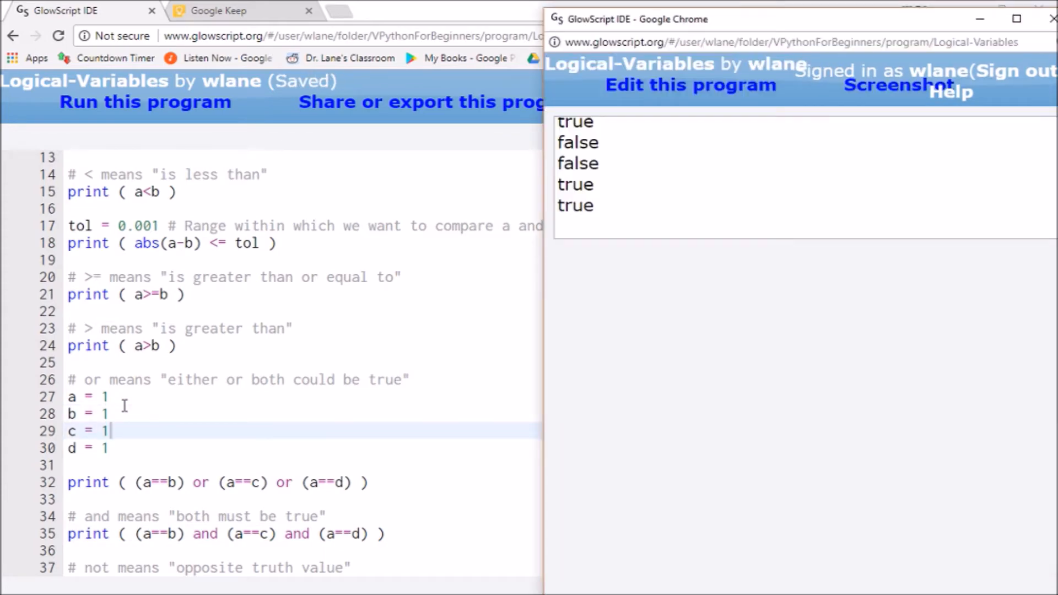
{"action": "double_click", "coordinate": [576, 205]}
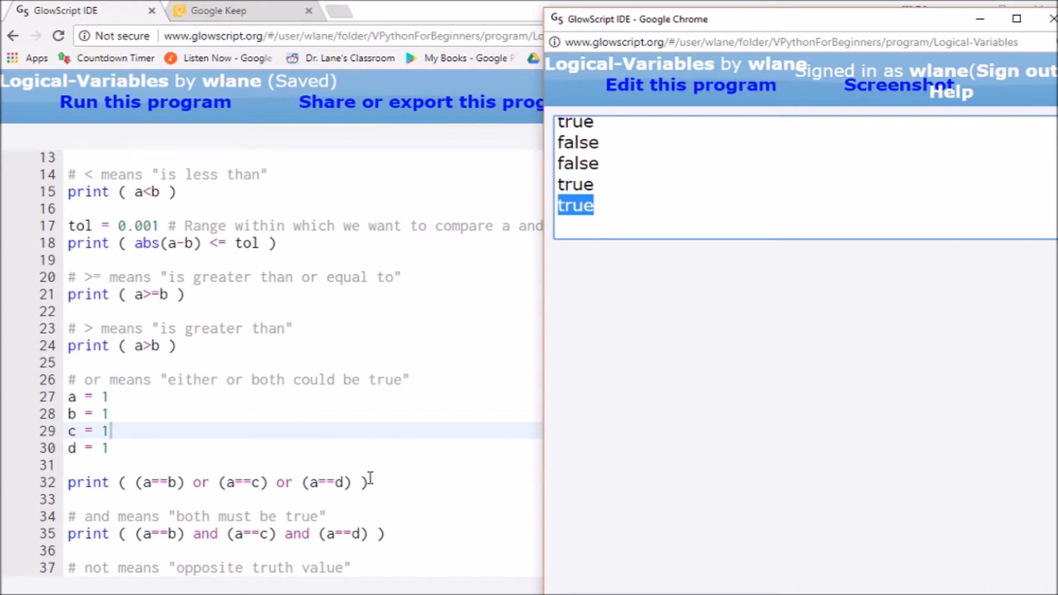
{"action": "mouse_move", "coordinate": [313, 453]}
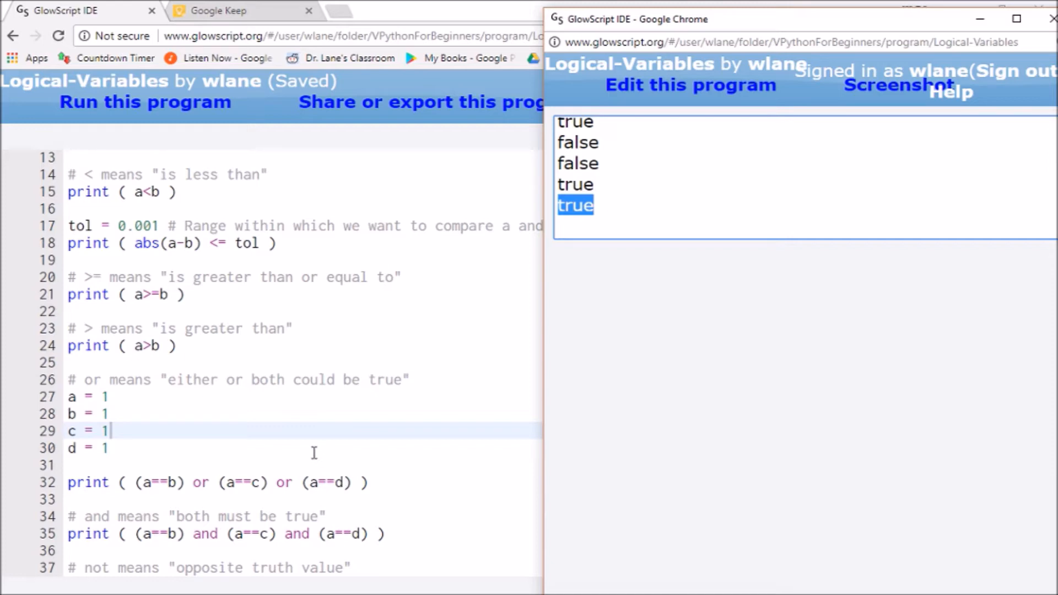
{"action": "mouse_move", "coordinate": [296, 455]}
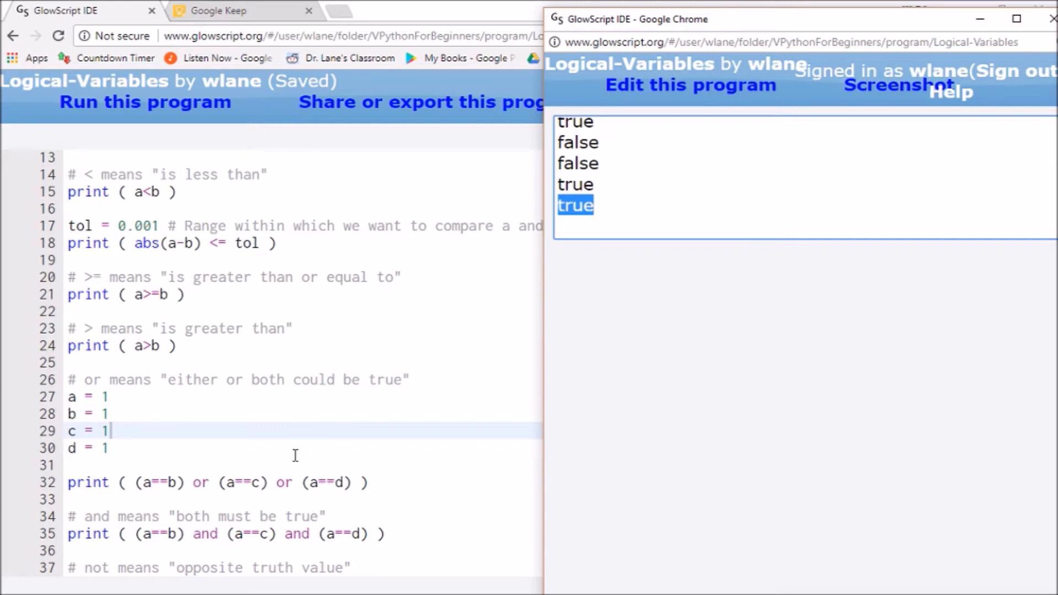
{"action": "mouse_move", "coordinate": [242, 507]}
{"action": "type", "text": "3"}
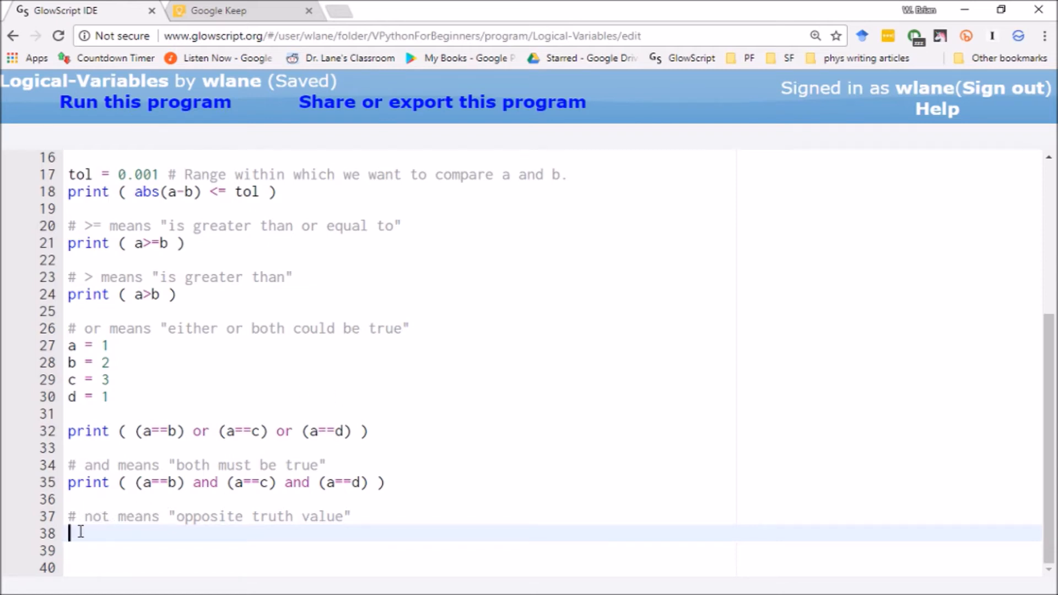
{"action": "mouse_move", "coordinate": [401, 464]}
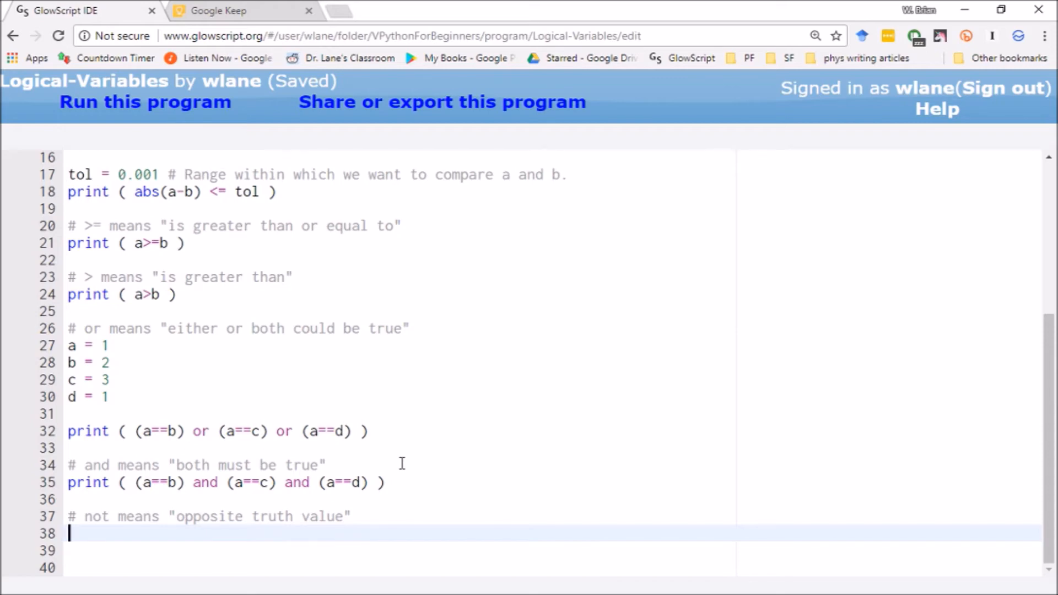
Step: Add the assignment a_greater_than_b = a>b under the 'not means' comment
{"action": "type", "text": "a_"}
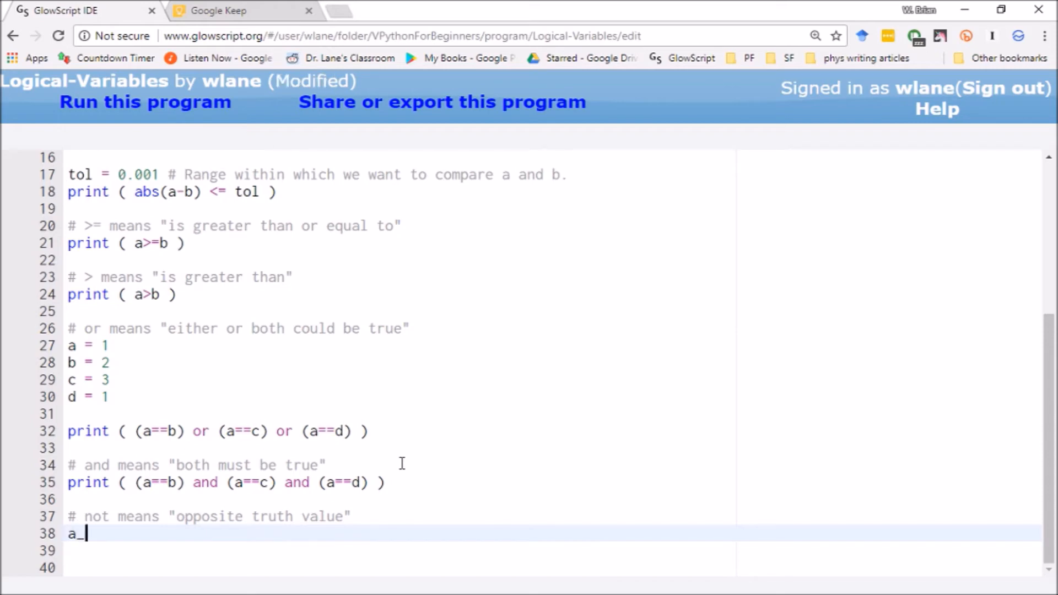
{"action": "type", "text": "great"}
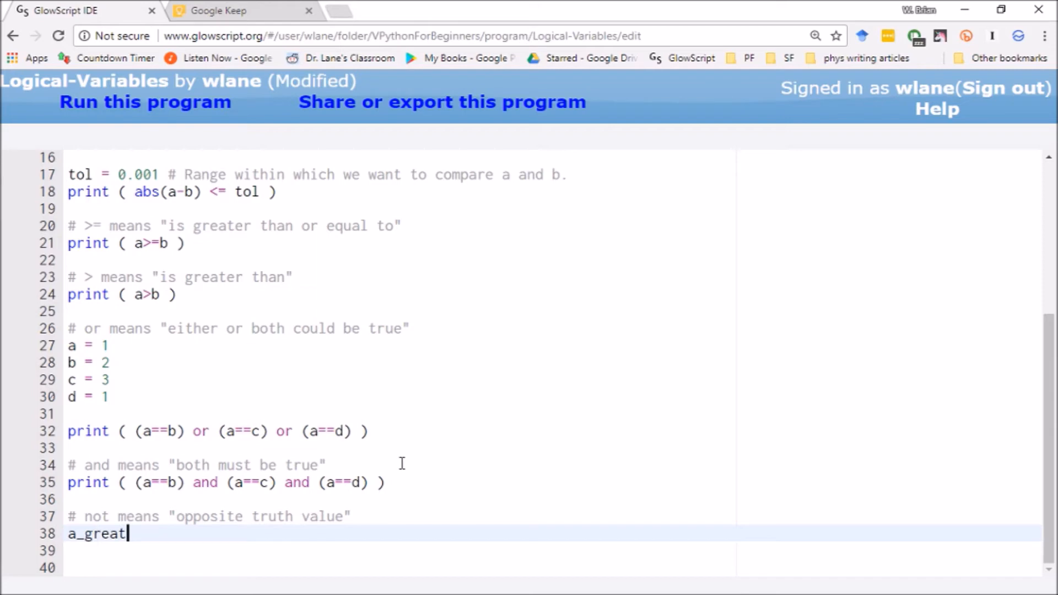
{"action": "type", "text": "er_than_b"}
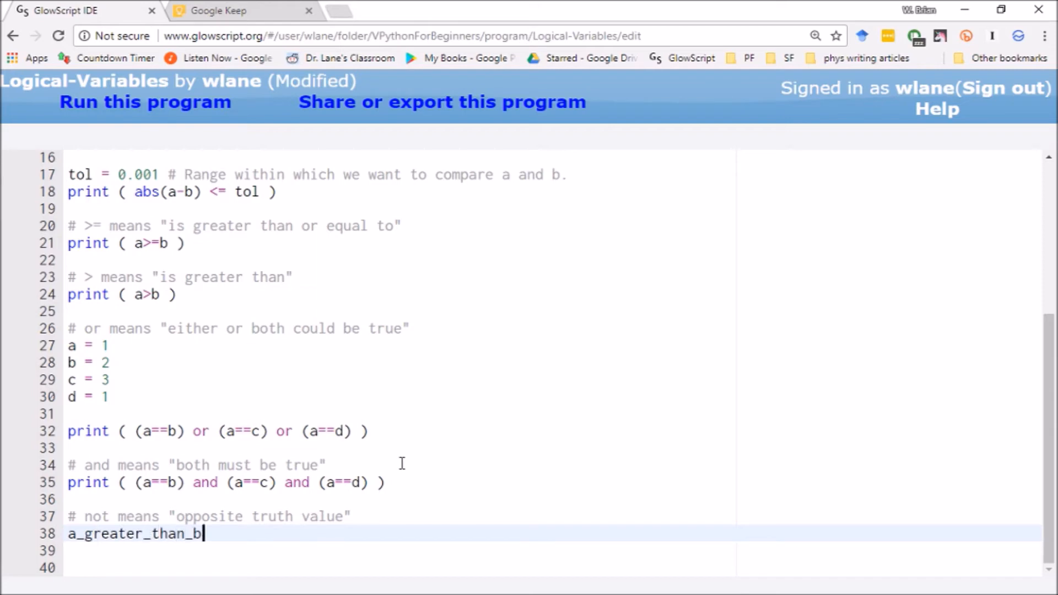
{"action": "type", "text": "= a>"}
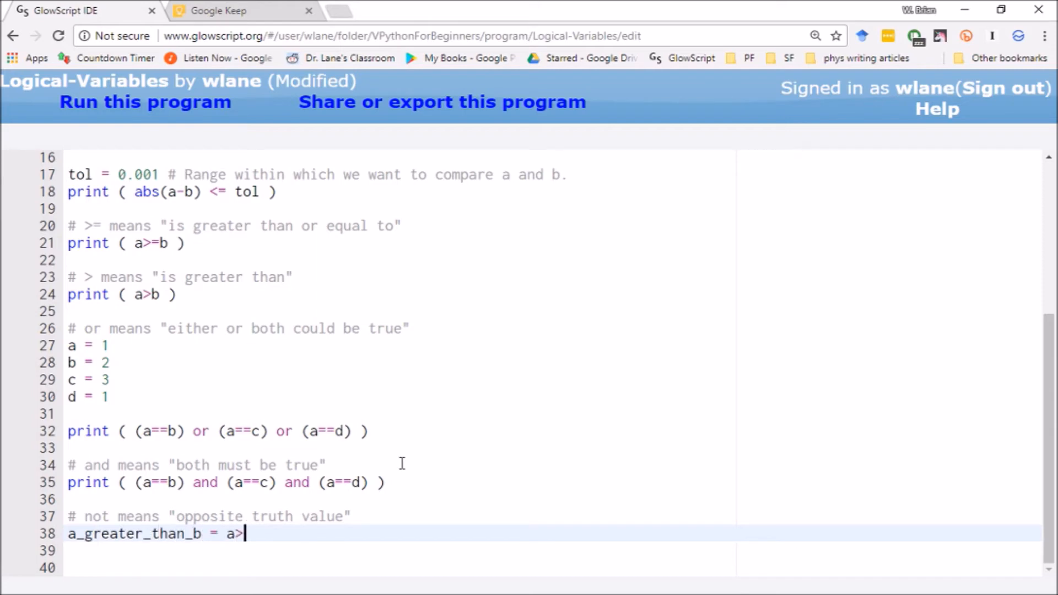
{"action": "type", "text": "b"}
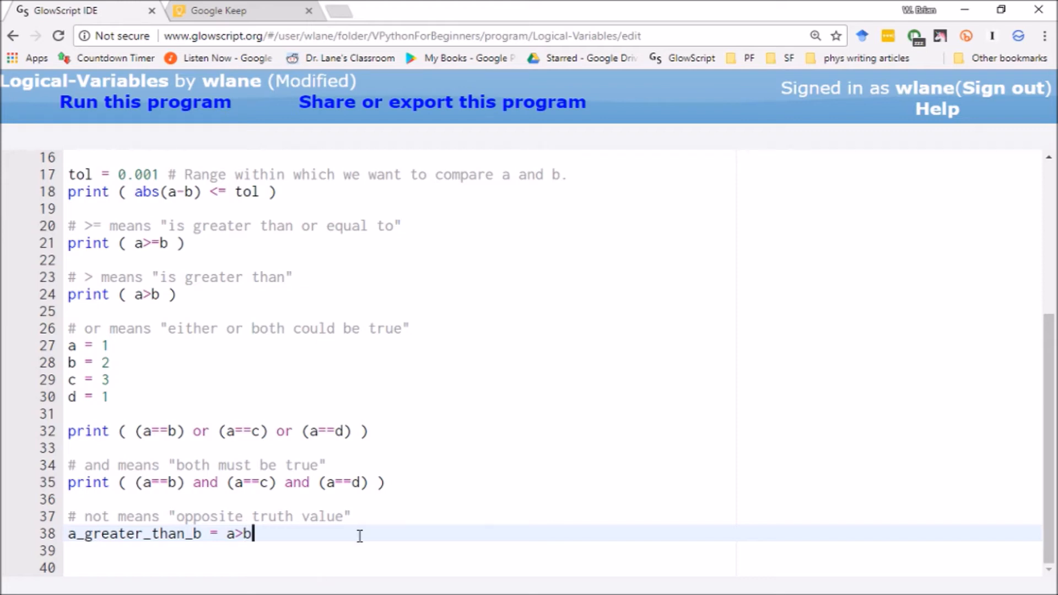
{"action": "key", "text": "ctrl+s"}
{"action": "type", "text": "print("}
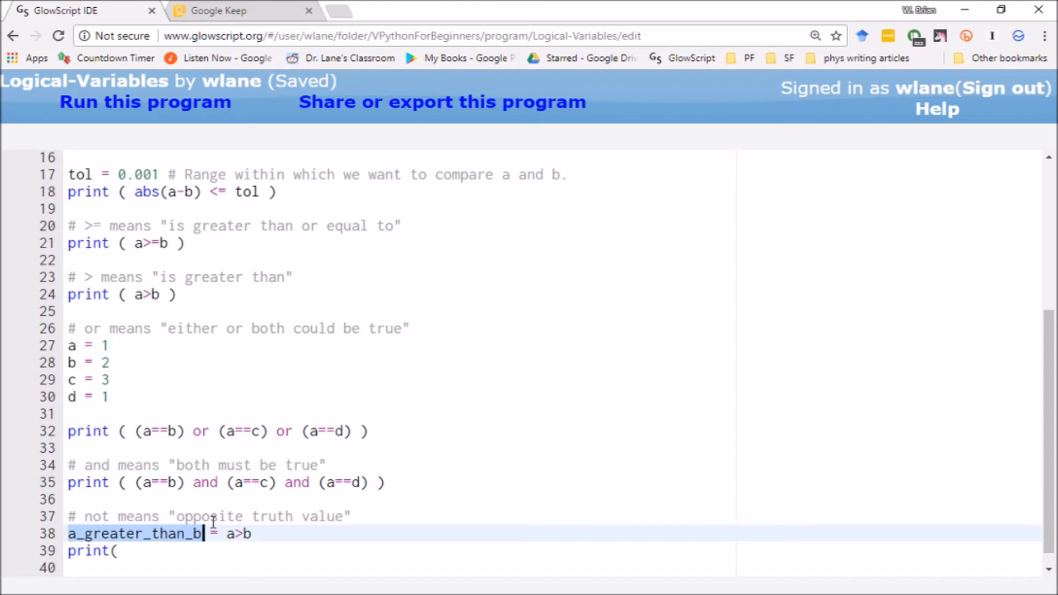
Step: Complete print(a_greater_than_b), save, and run to see it print false
{"action": "left_click", "coordinate": [131, 551]}
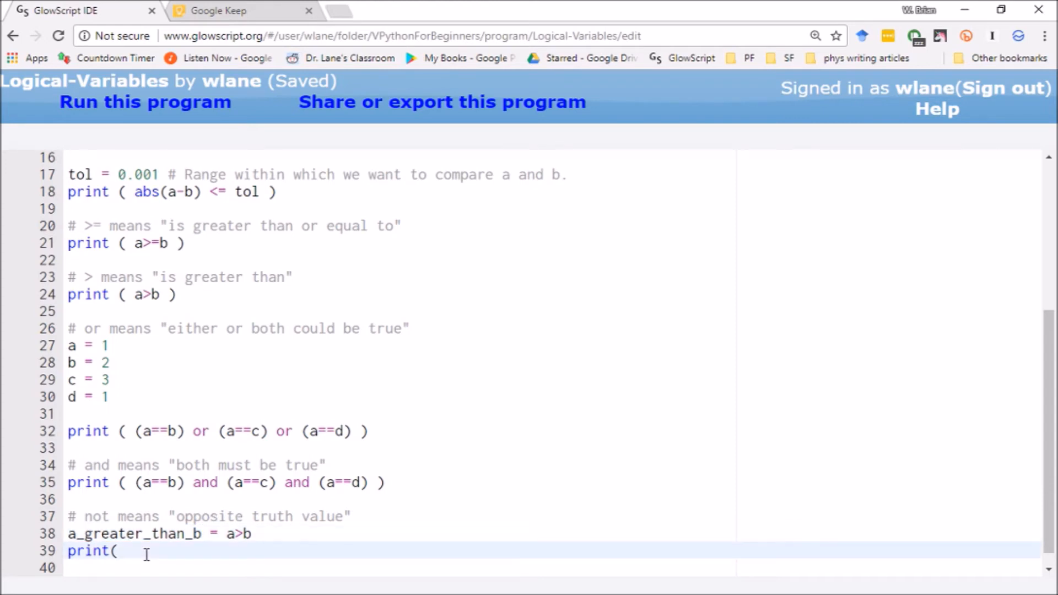
{"action": "type", "text": "a_greater_than_b)"}
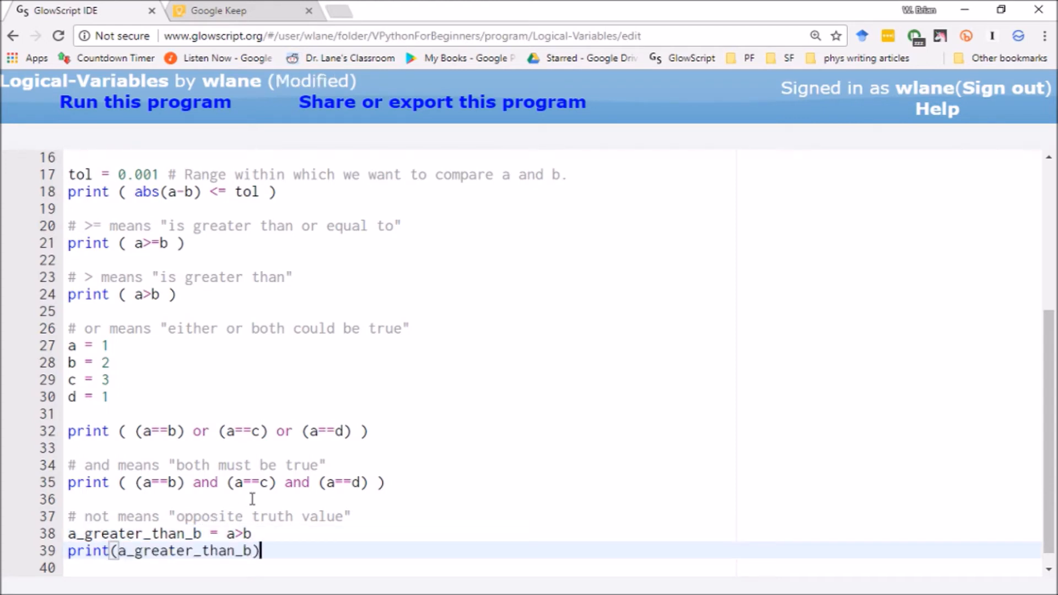
{"action": "key", "text": "ctrl+s"}
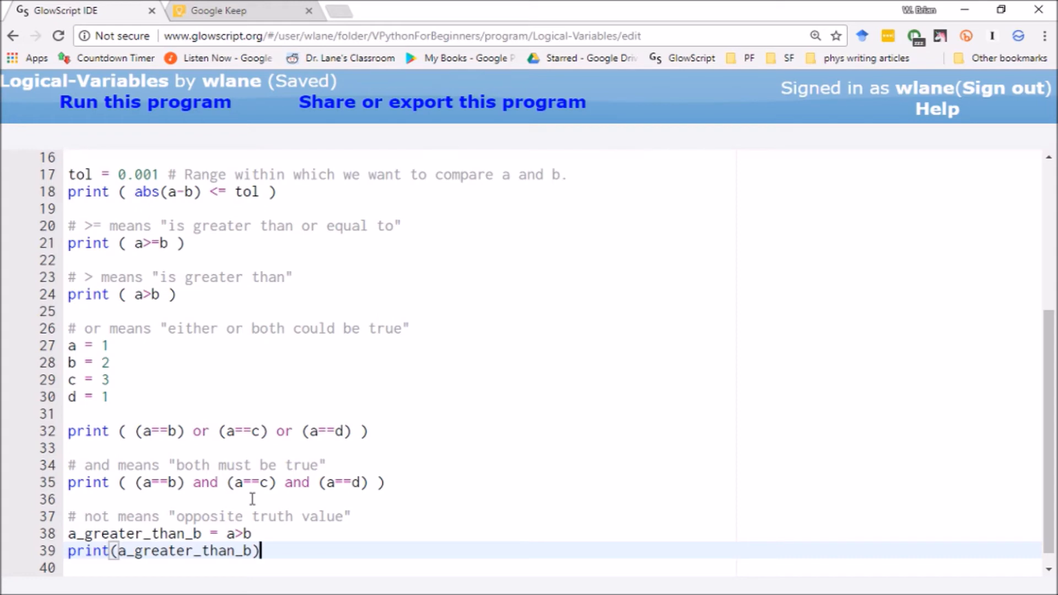
{"action": "left_click", "coordinate": [145, 101]}
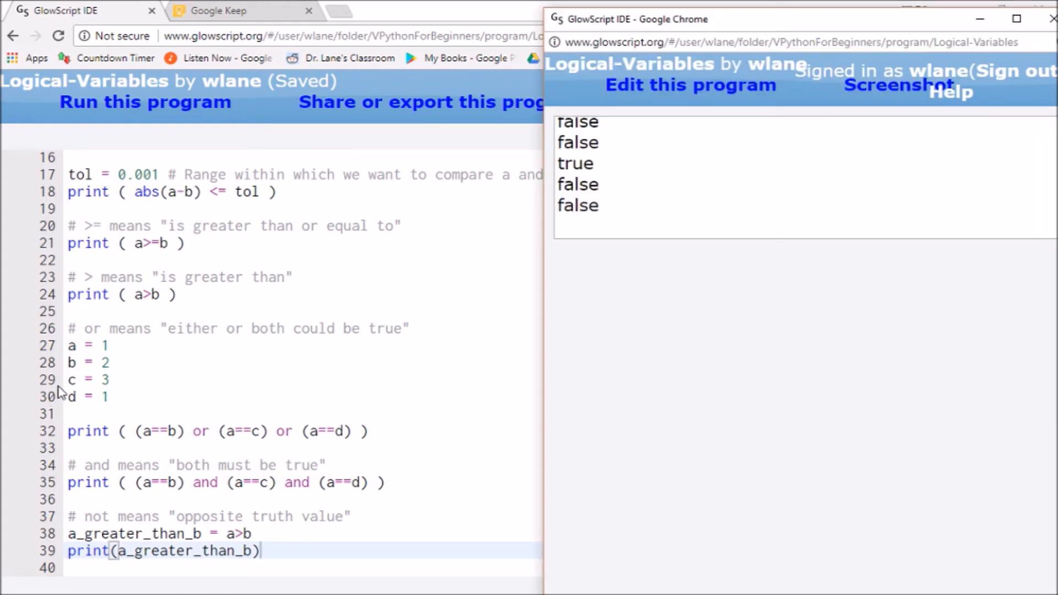
{"action": "mouse_move", "coordinate": [566, 254]}
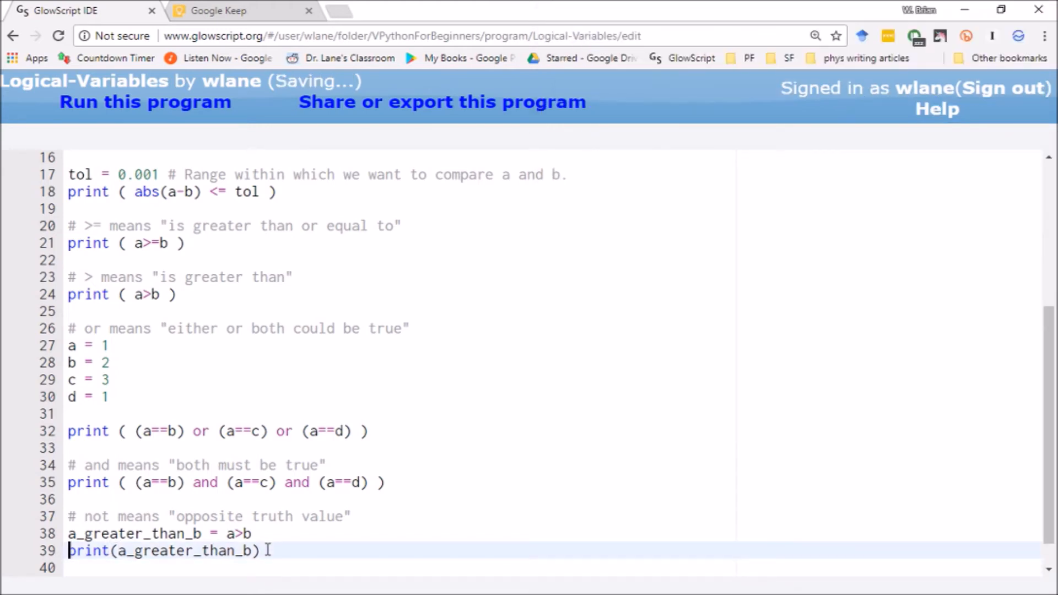
Step: Add a second line print(not a_greater_than_b) and save the program
{"action": "type", "text": "print(a_greater_than_b)"}
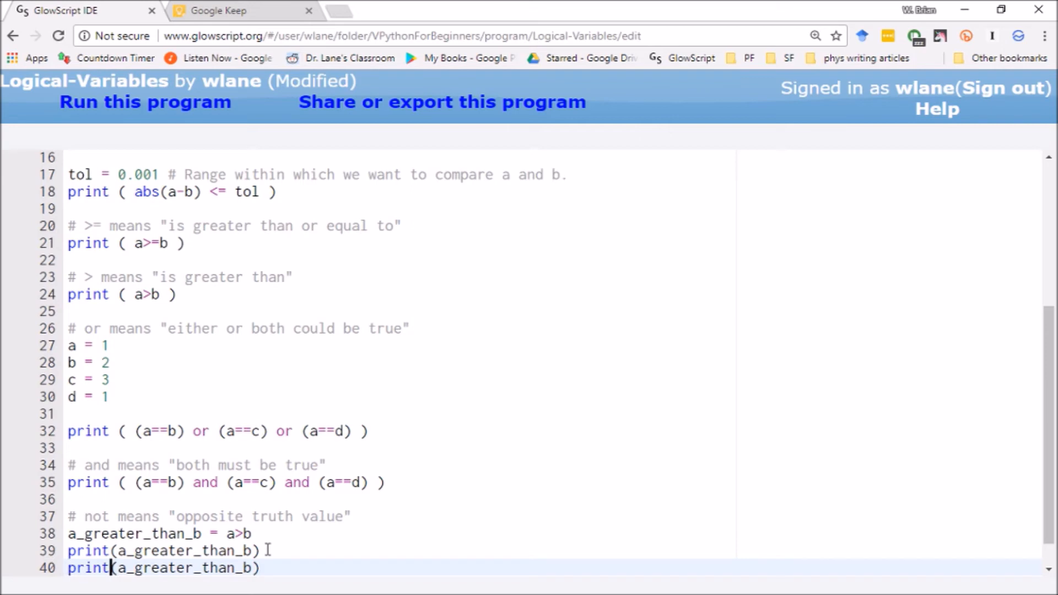
{"action": "type", "text": "not"}
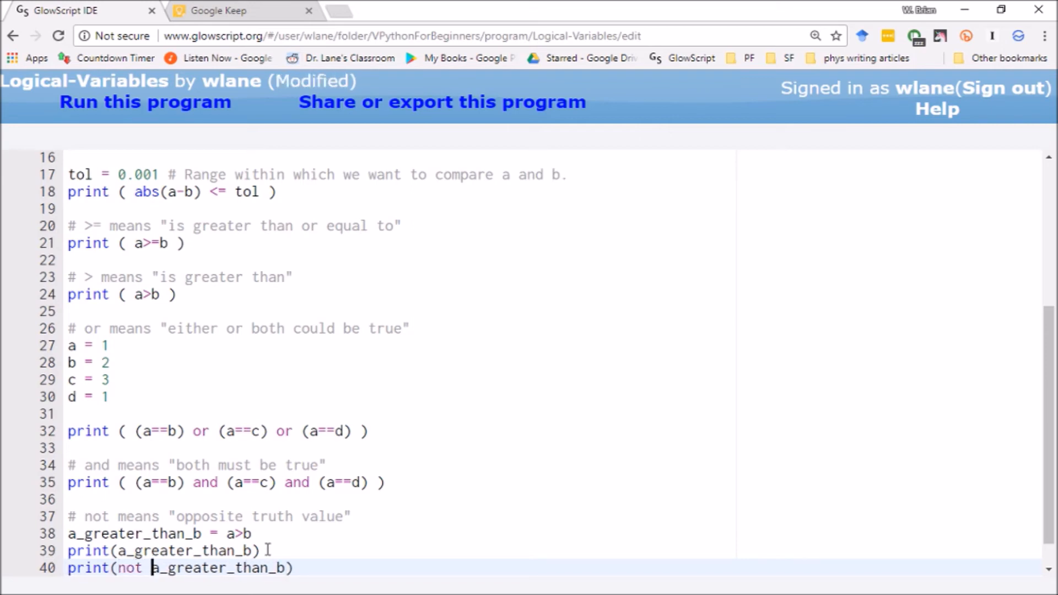
{"action": "key", "text": "ctrl+s"}
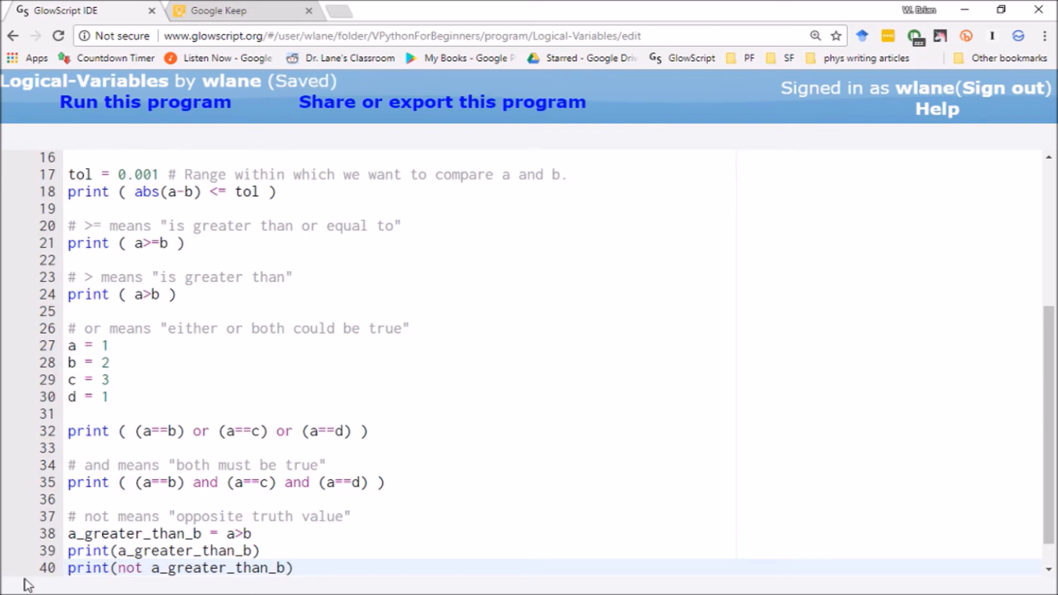
{"action": "mouse_move", "coordinate": [319, 584]}
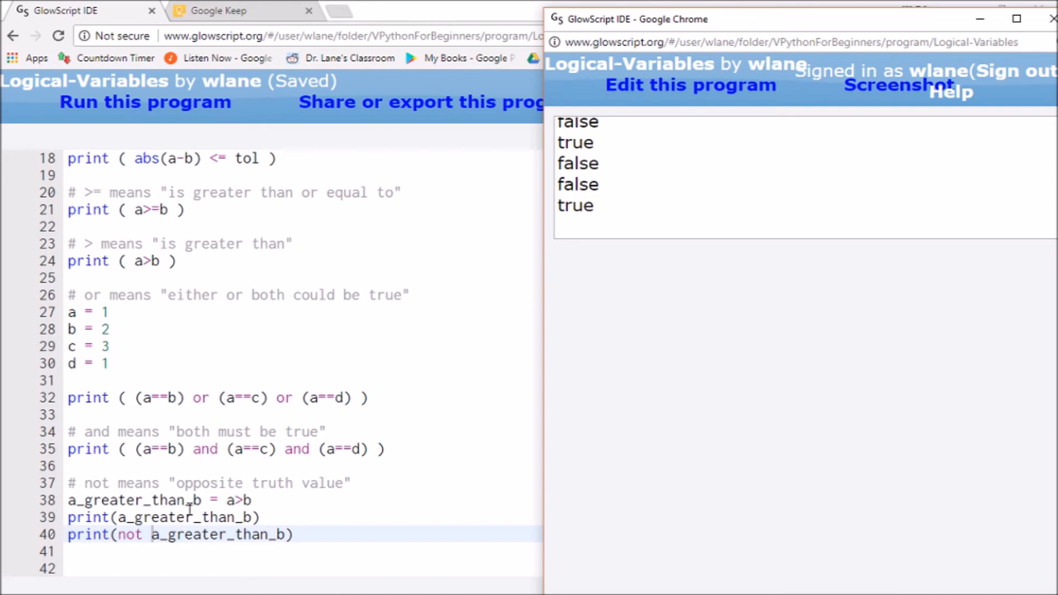
{"action": "mouse_move", "coordinate": [132, 535]}
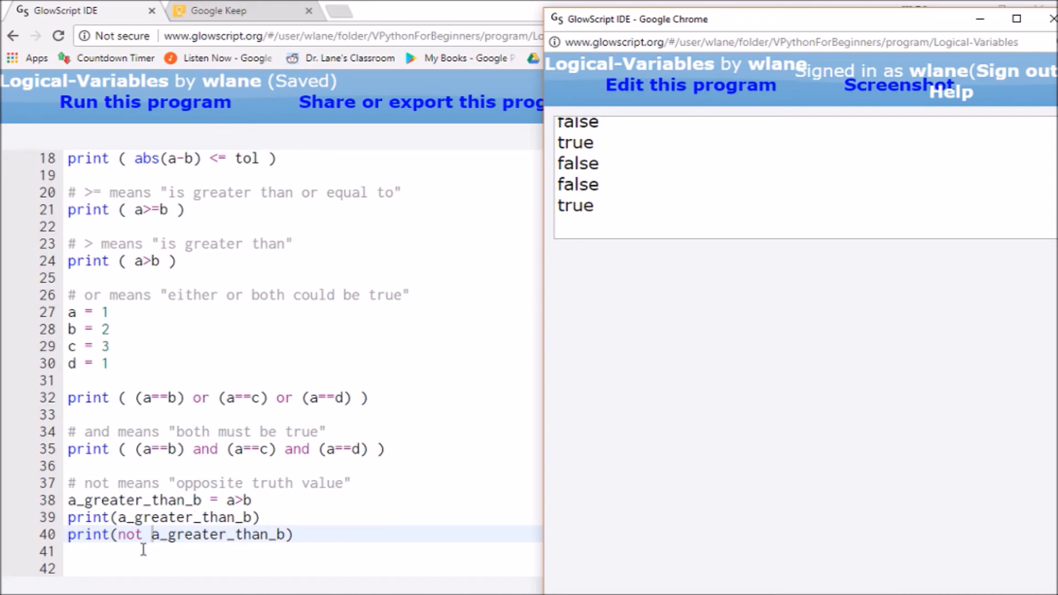
{"action": "mouse_move", "coordinate": [305, 398]}
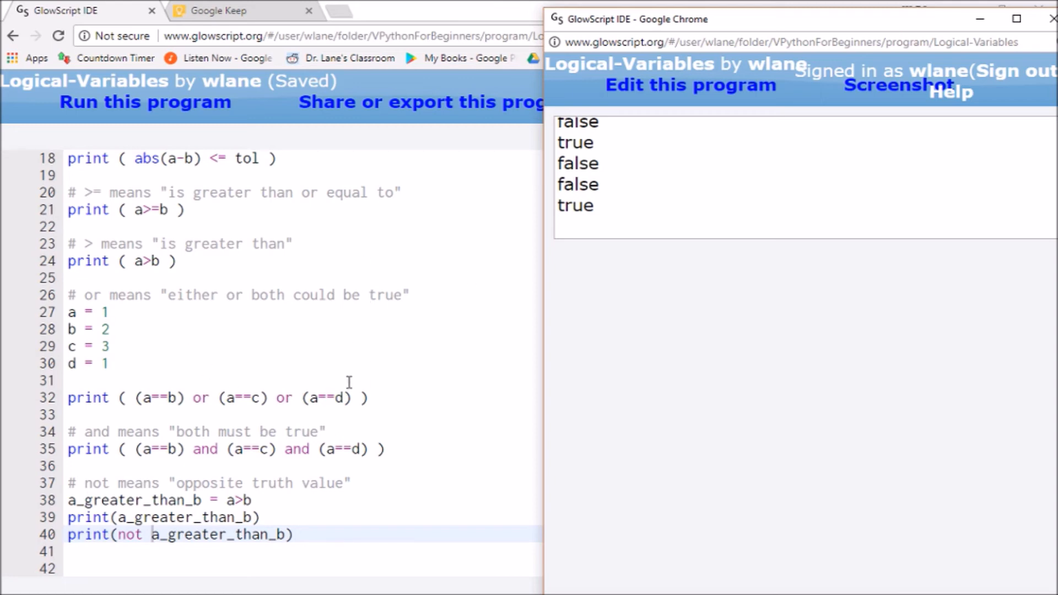
{"action": "mouse_move", "coordinate": [386, 430]}
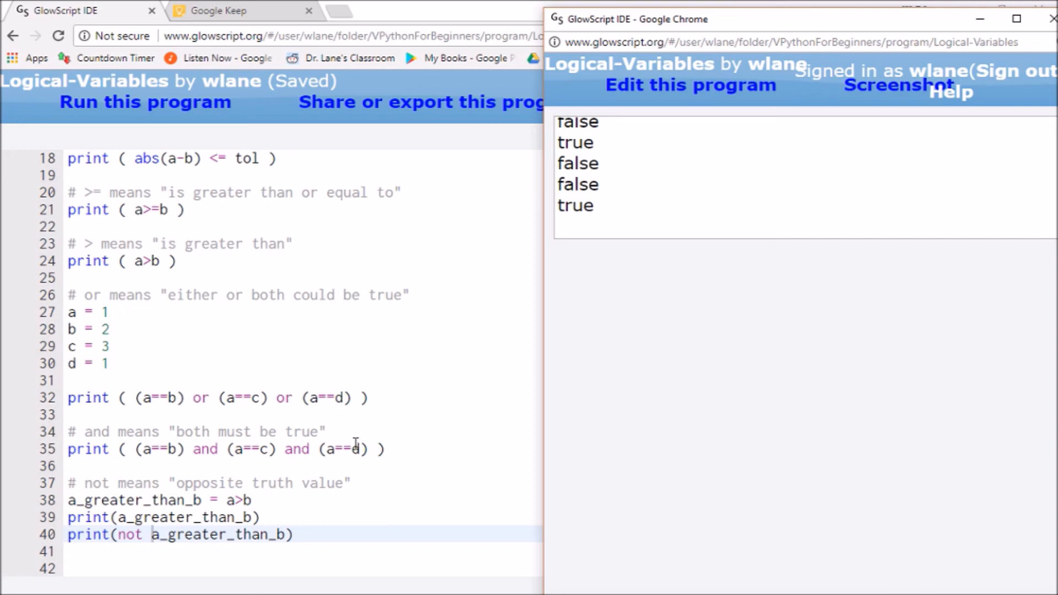
{"action": "mouse_move", "coordinate": [311, 520]}
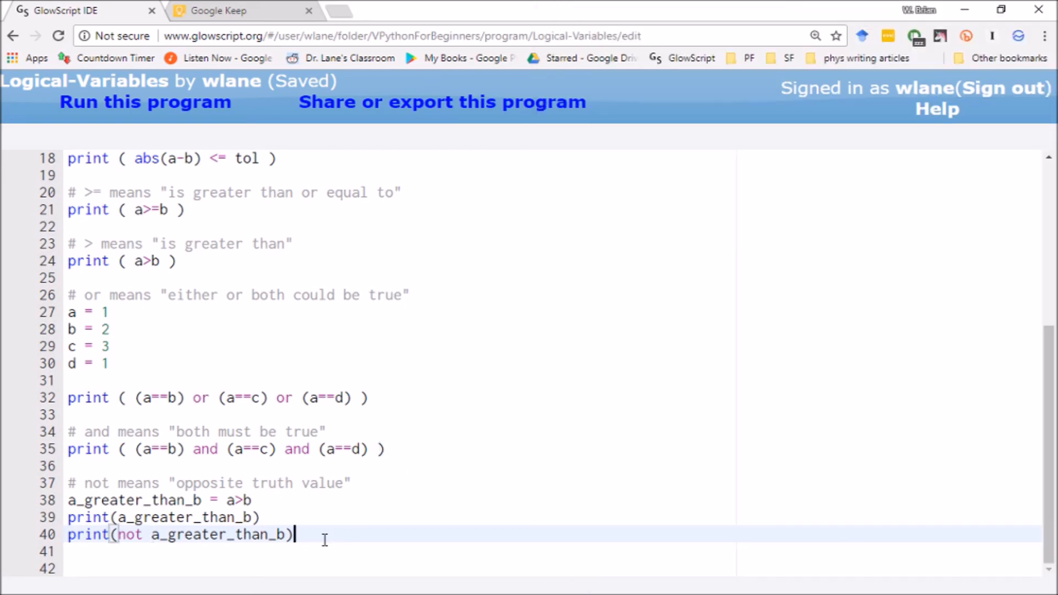
{"action": "scroll", "scroll_direction": "up", "scroll_amount": 3}
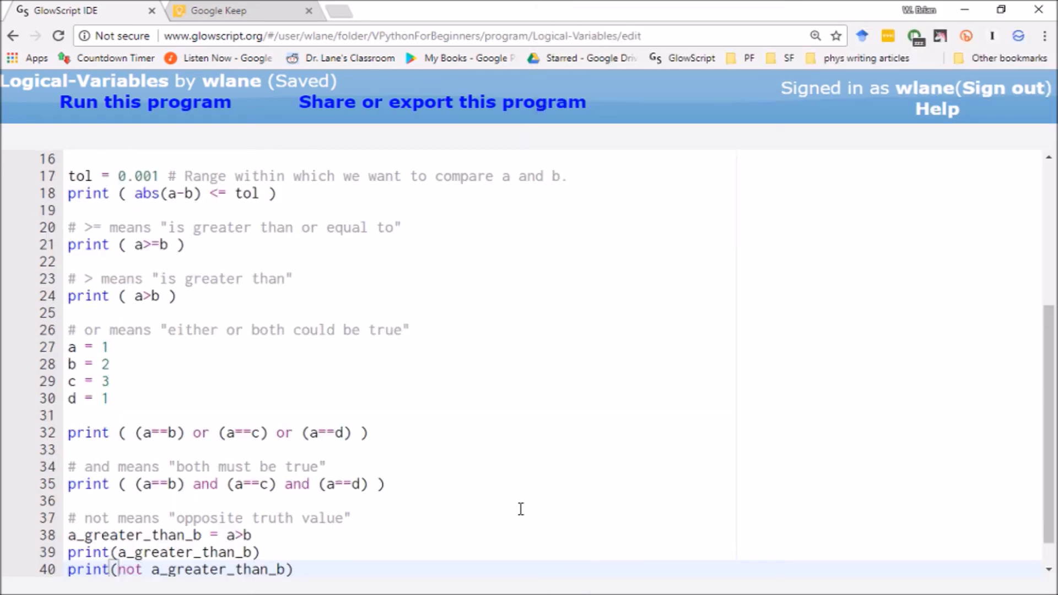
{"action": "scroll", "scroll_direction": "up", "scroll_amount": 3}
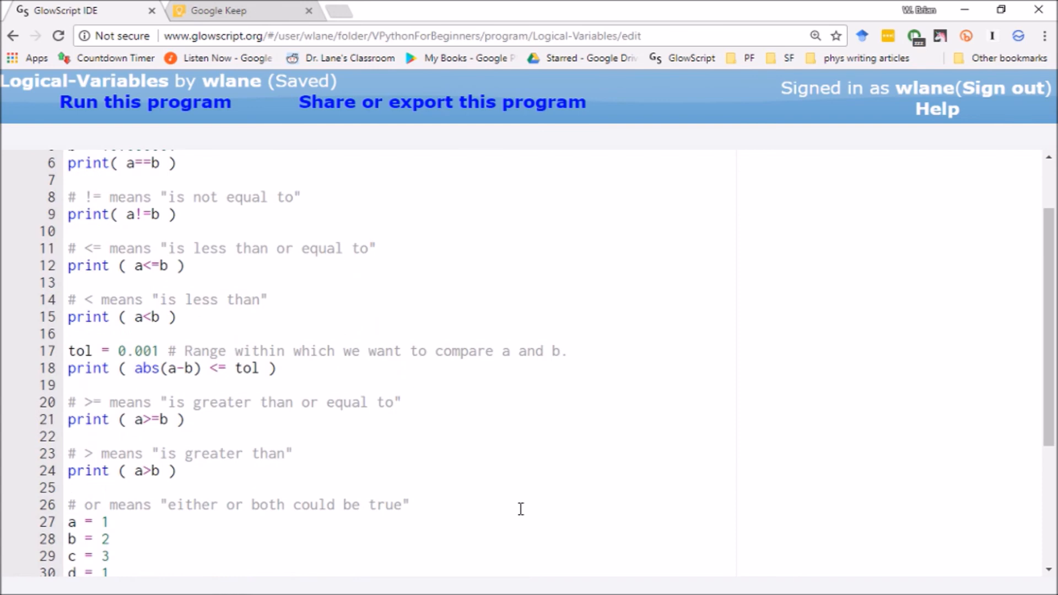
{"action": "scroll", "scroll_direction": "up", "scroll_amount": 3}
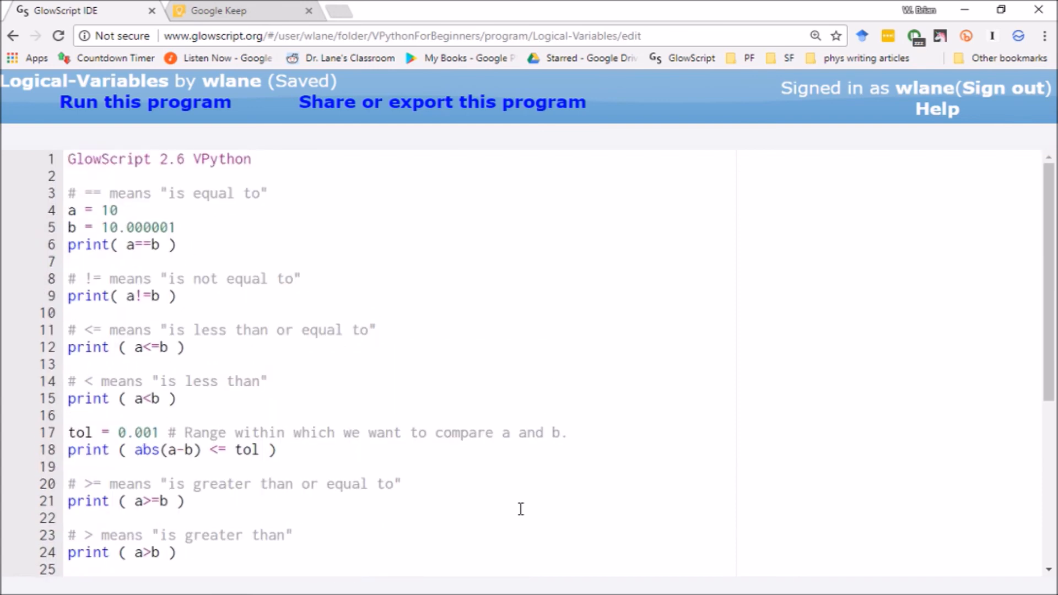